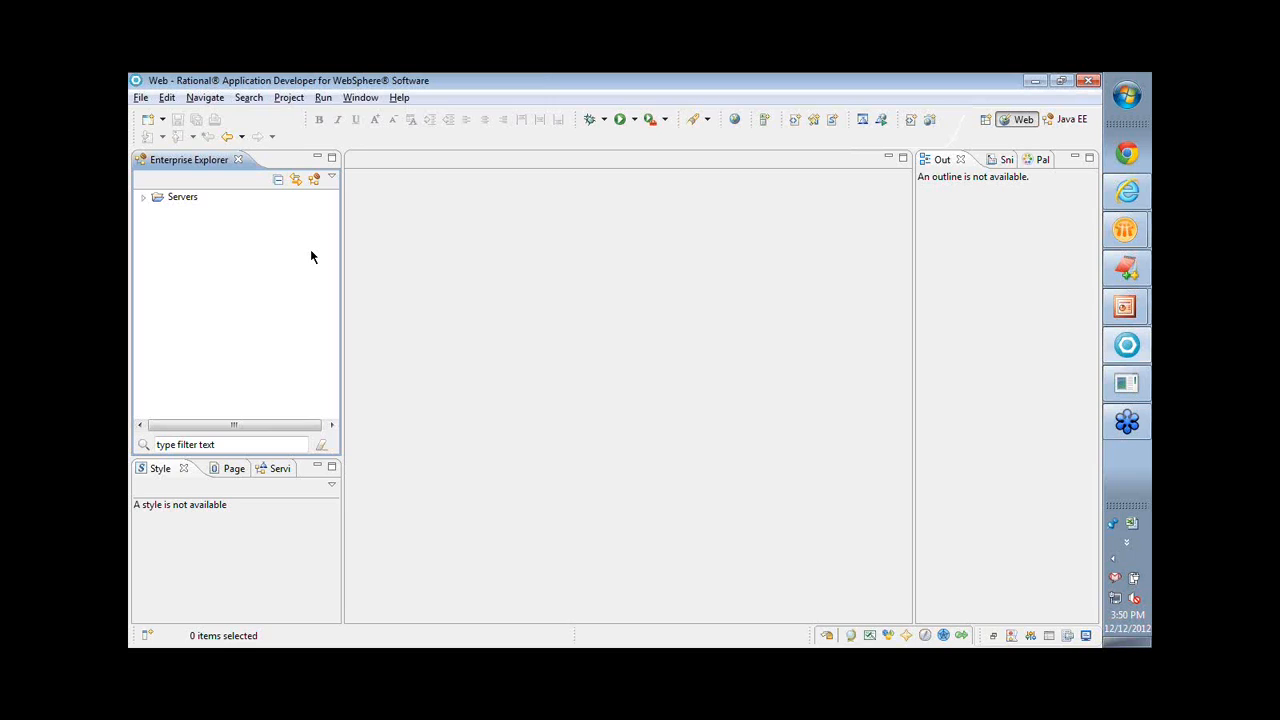
pyautogui.moveTo(281, 232)
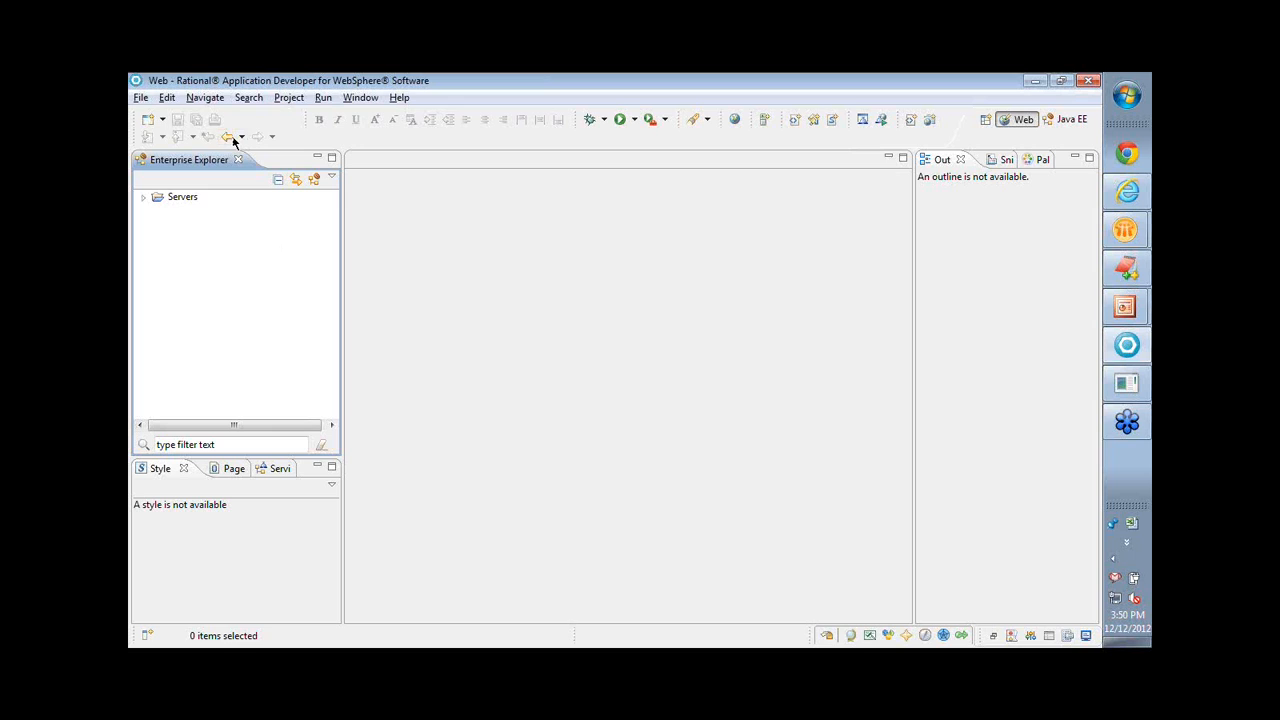
# Open the File > New menu listing new item types, including portlet projects.
pyautogui.click(140, 97)
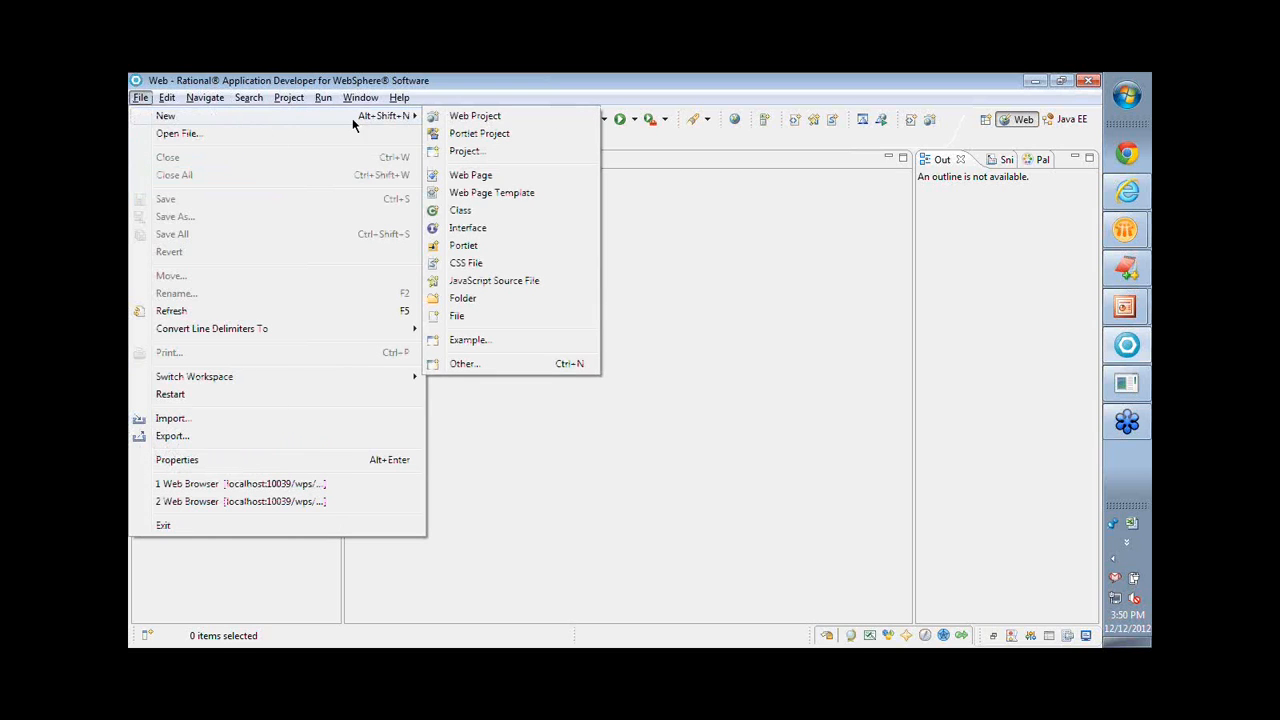
pyautogui.moveTo(534, 143)
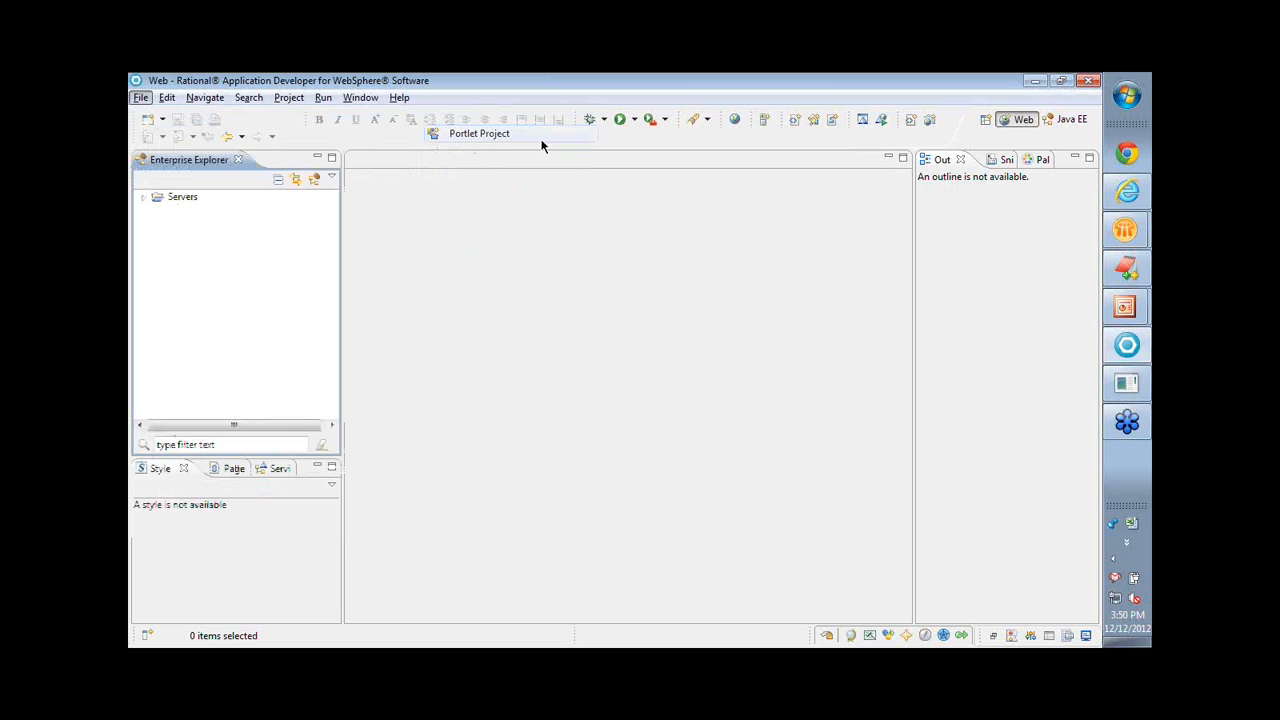
# Name the new portlet project MyPortlets, targeting the WebSphere Portal v8.0 runtime.
pyautogui.click(478, 133)
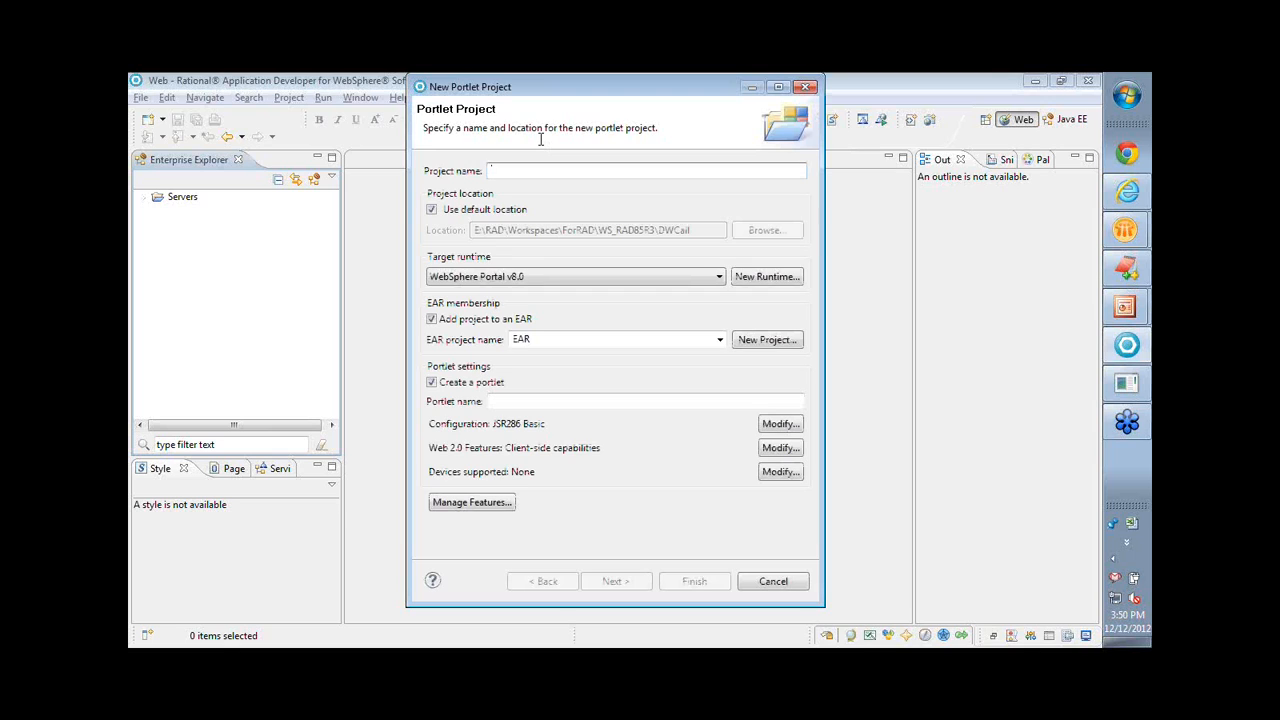
pyautogui.click(645, 170)
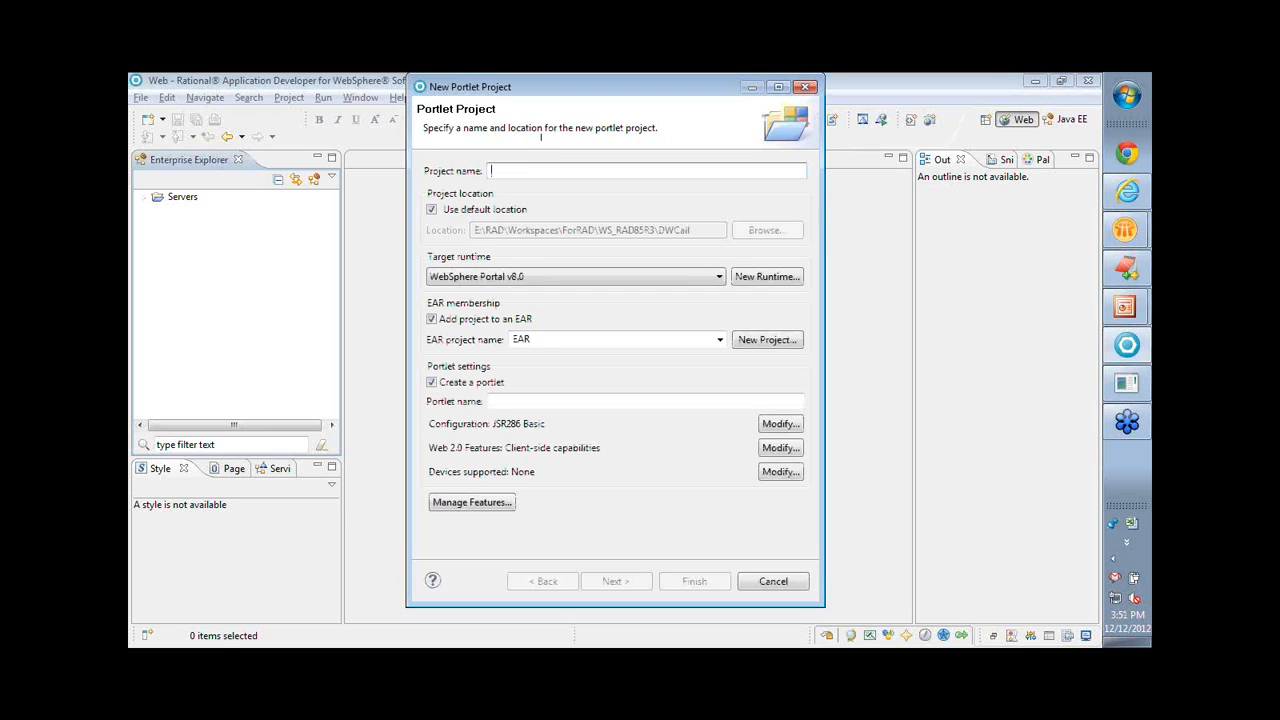
pyautogui.write('MyP')
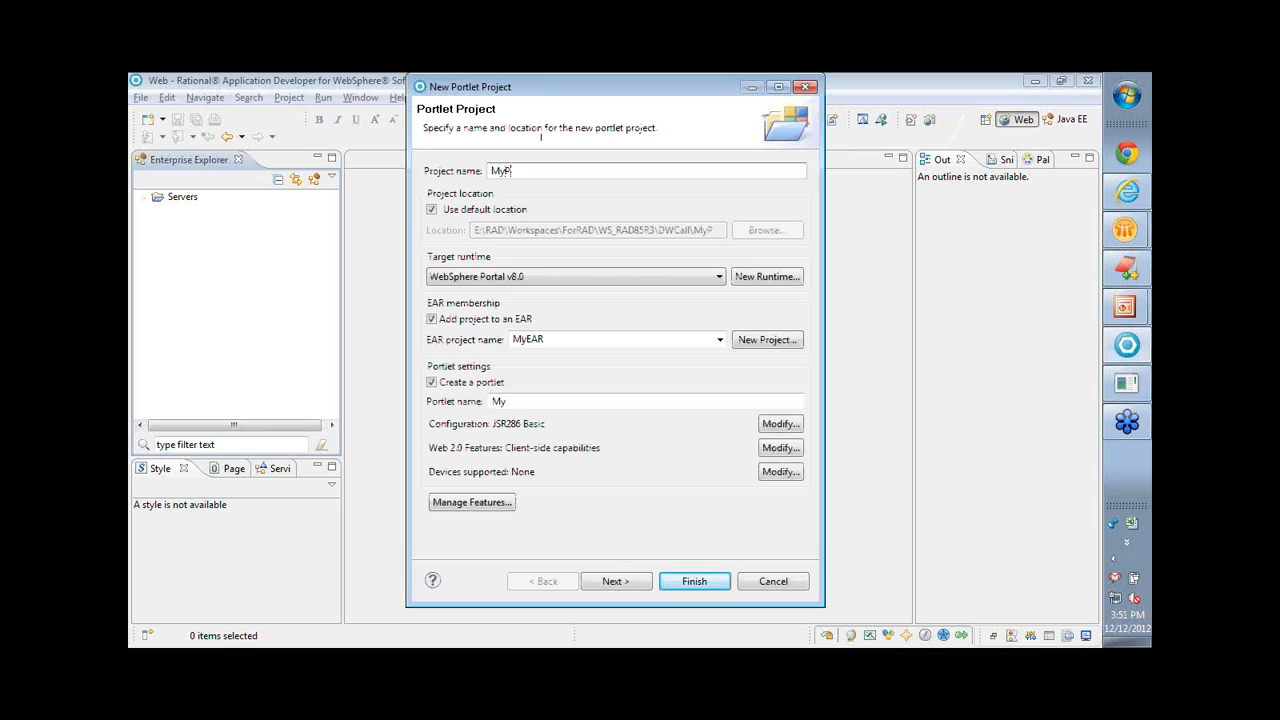
pyautogui.write('oi')
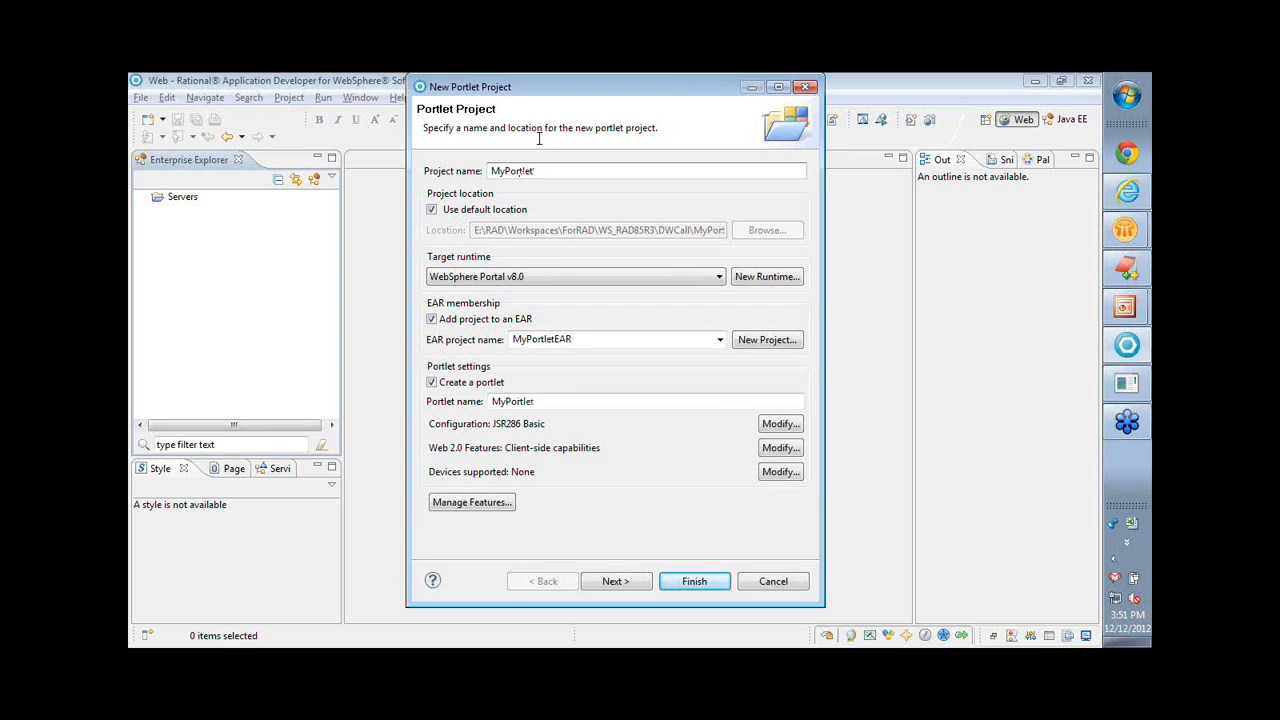
pyautogui.write('s')
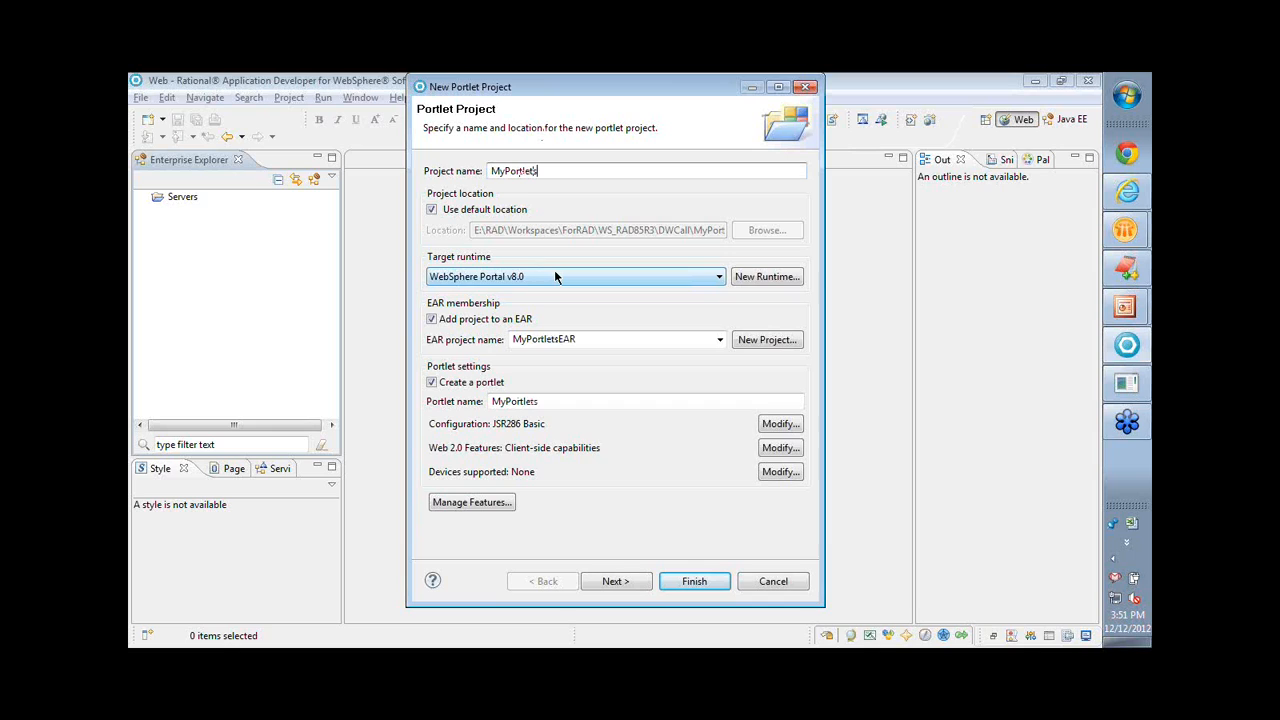
pyautogui.click(717, 276)
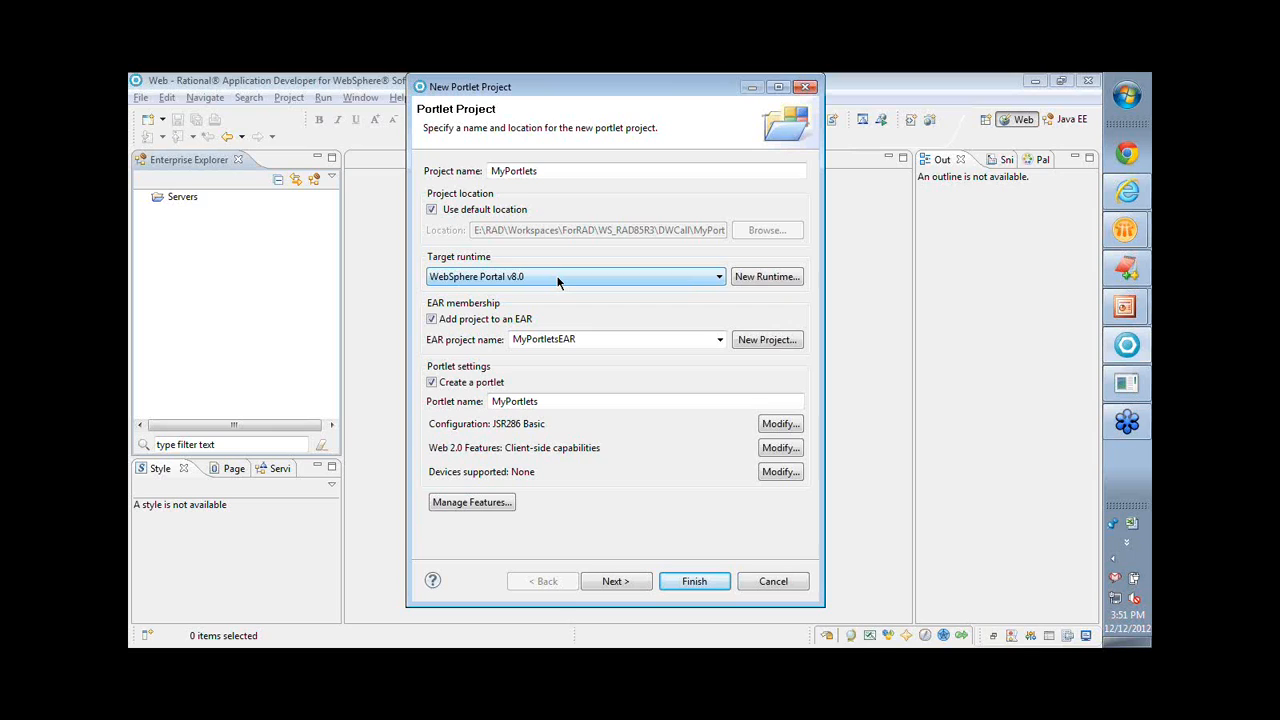
pyautogui.moveTo(597, 372)
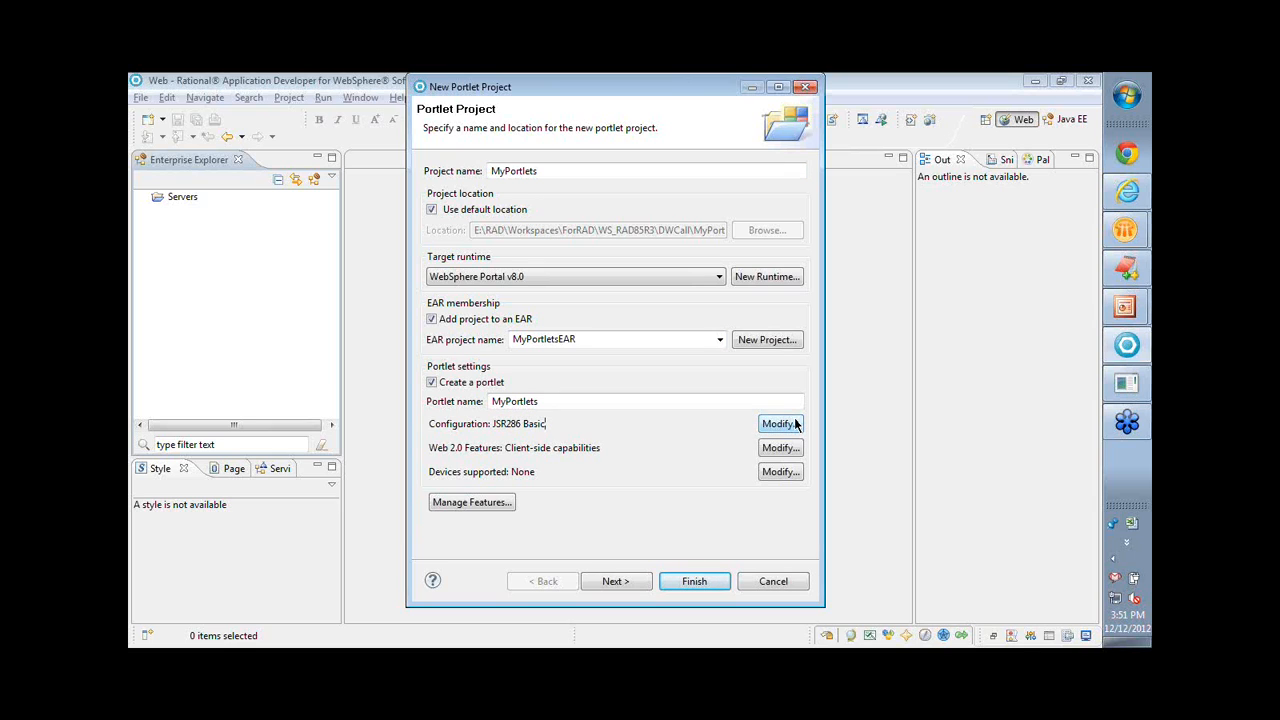
# Review the portlet configuration, keeping the JSR 286 Portlet API and Basic Portlet type.
pyautogui.click(780, 423)
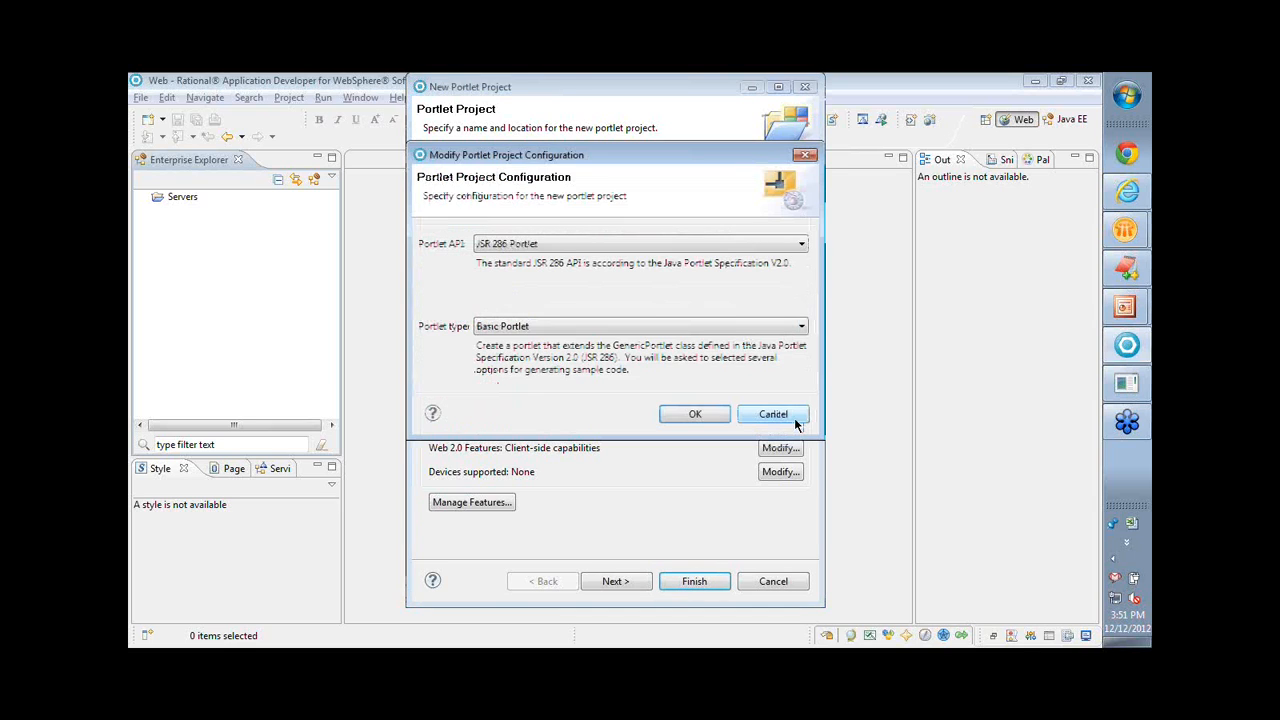
pyautogui.moveTo(825, 490)
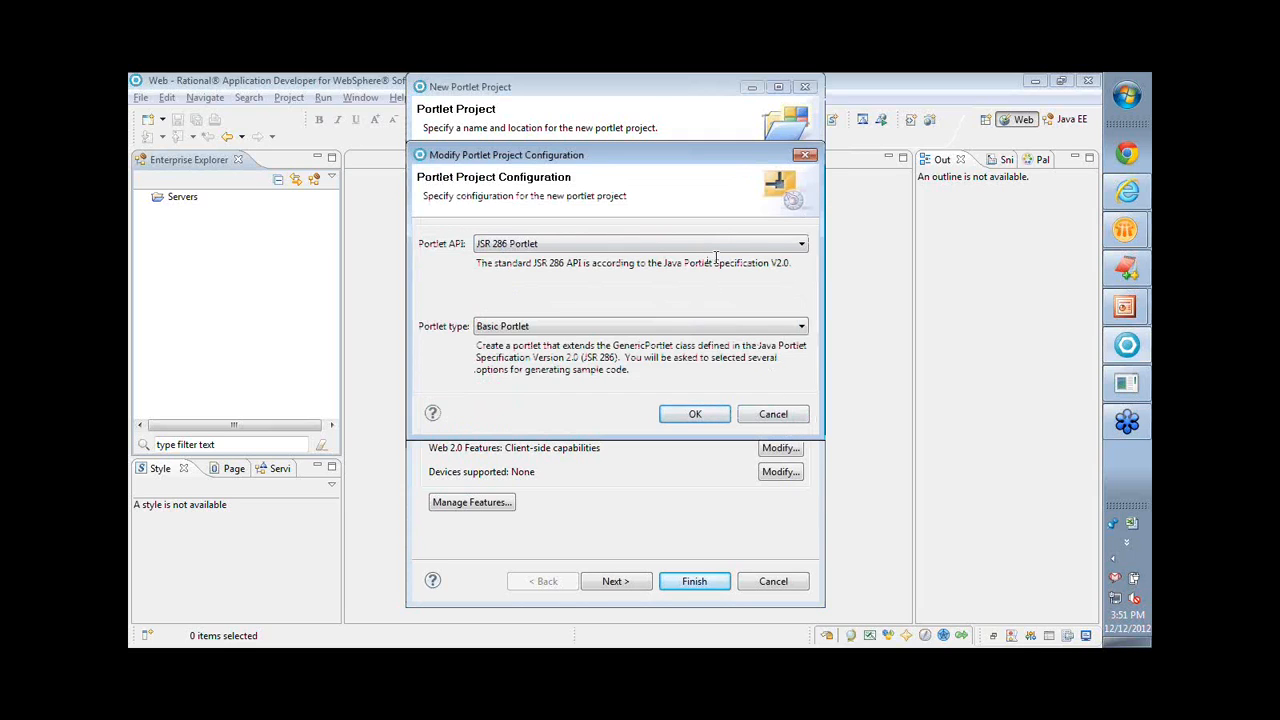
pyautogui.click(800, 243)
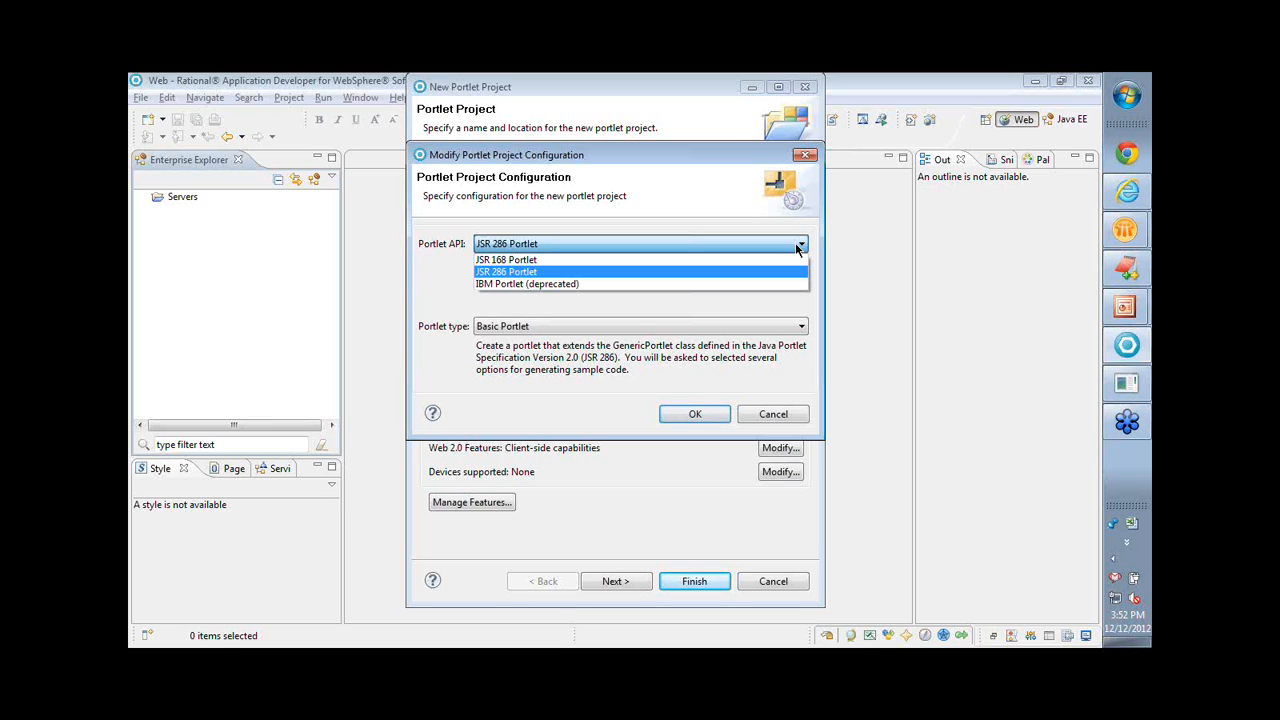
pyautogui.moveTo(617, 260)
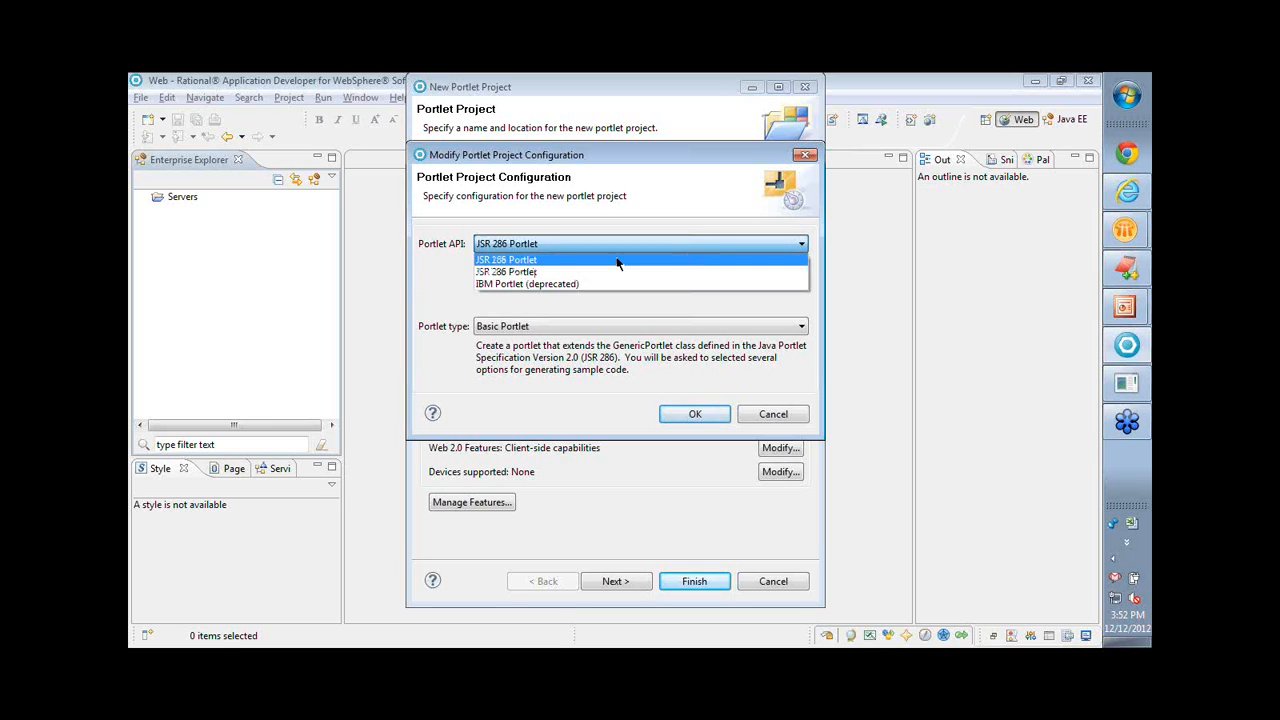
pyautogui.click(506, 259)
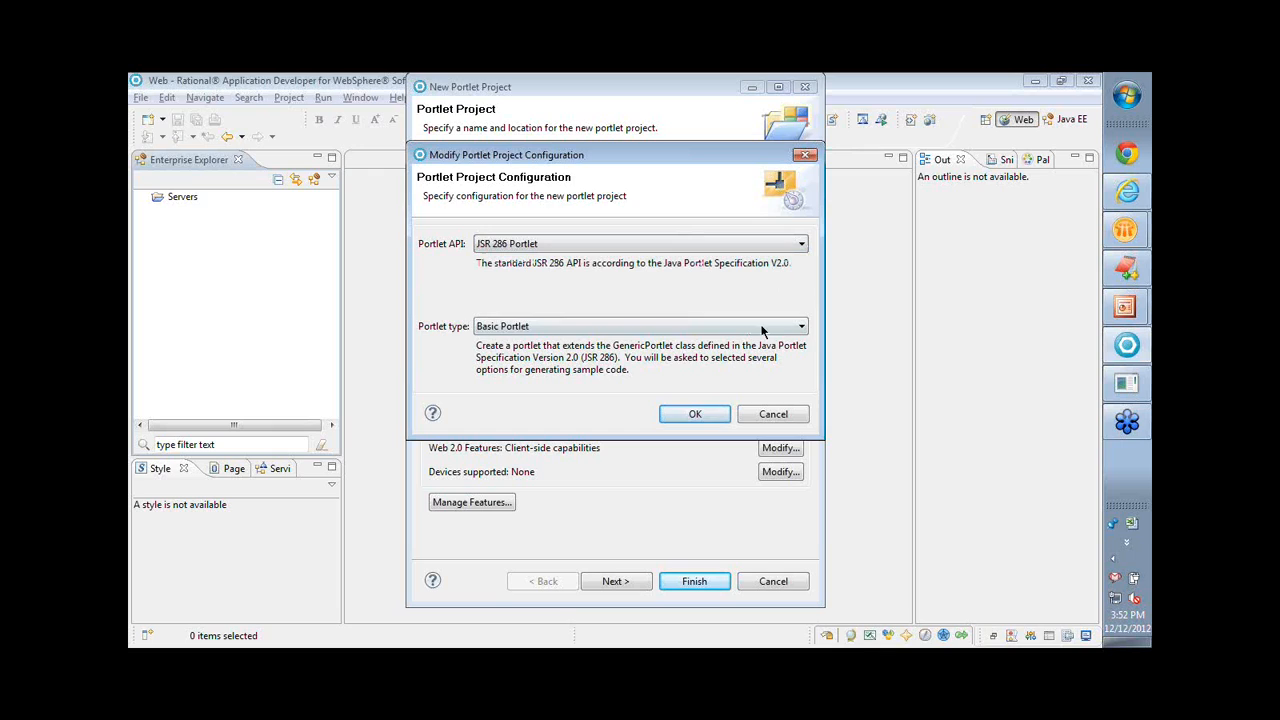
pyautogui.click(800, 326)
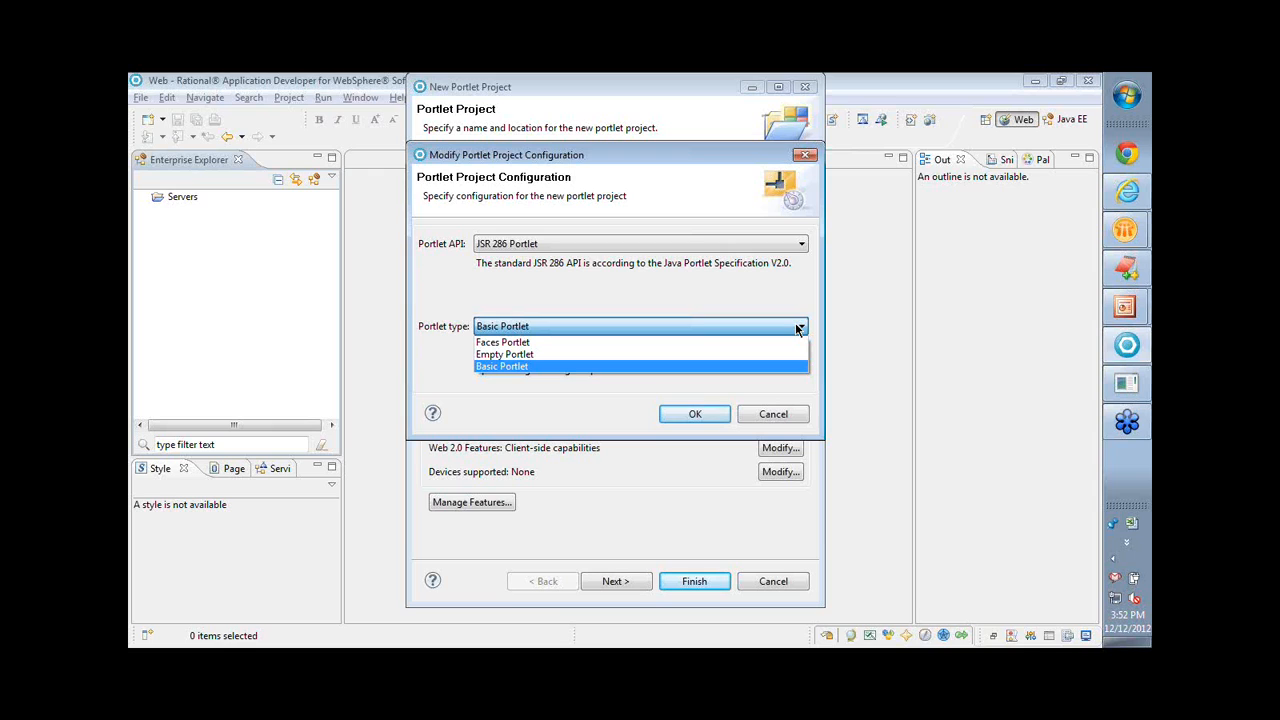
pyautogui.moveTo(773, 383)
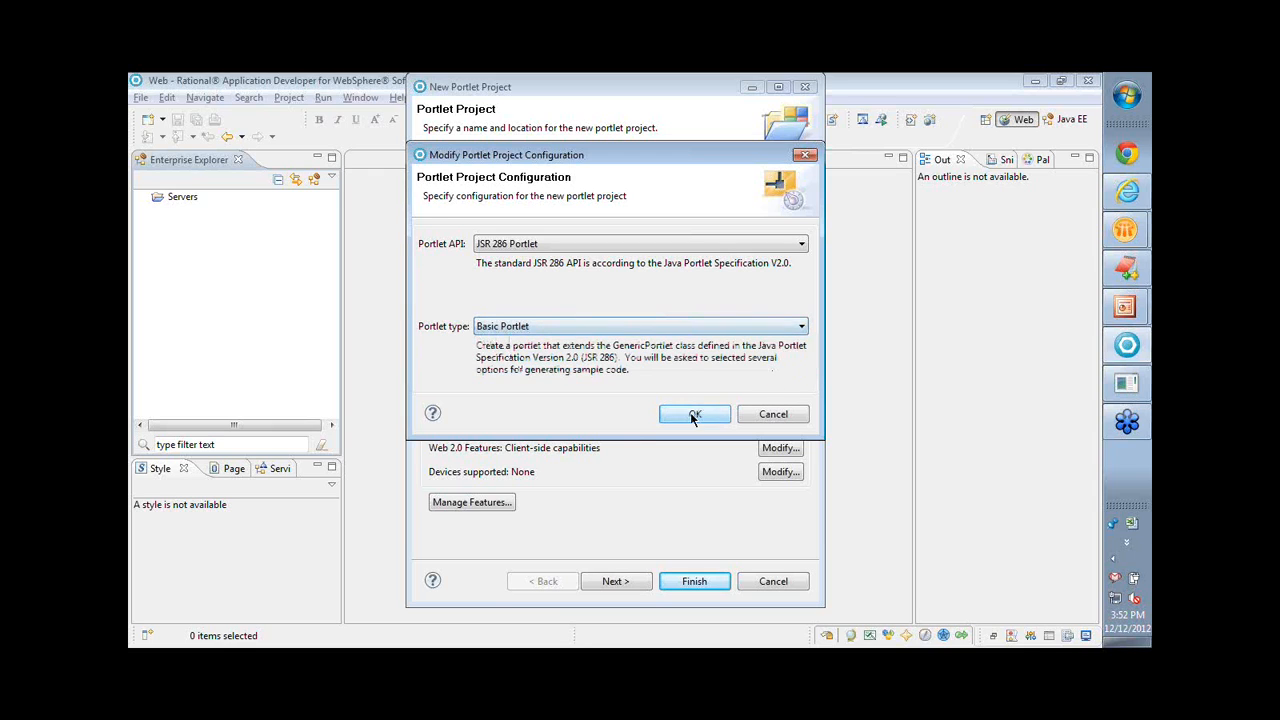
# Accept the JSR 286 Basic Portlet configuration and finish generating the MyPortlets project.
pyautogui.click(694, 414)
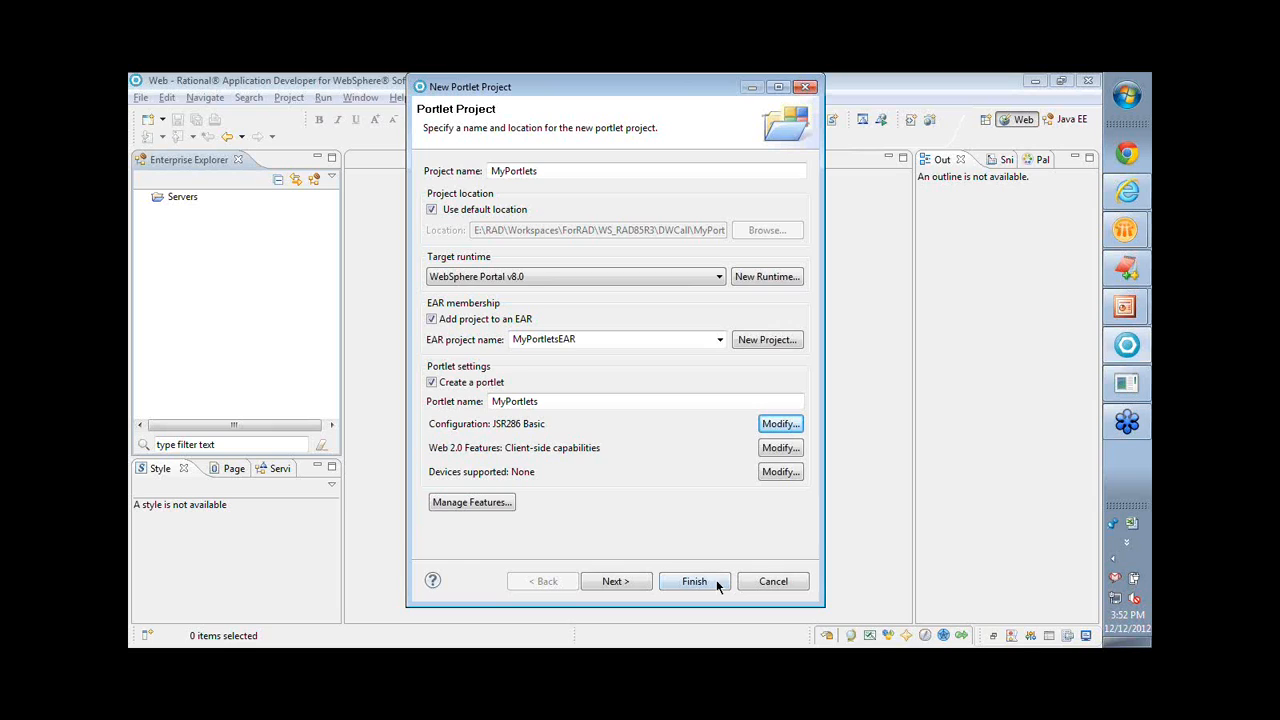
pyautogui.click(693, 581)
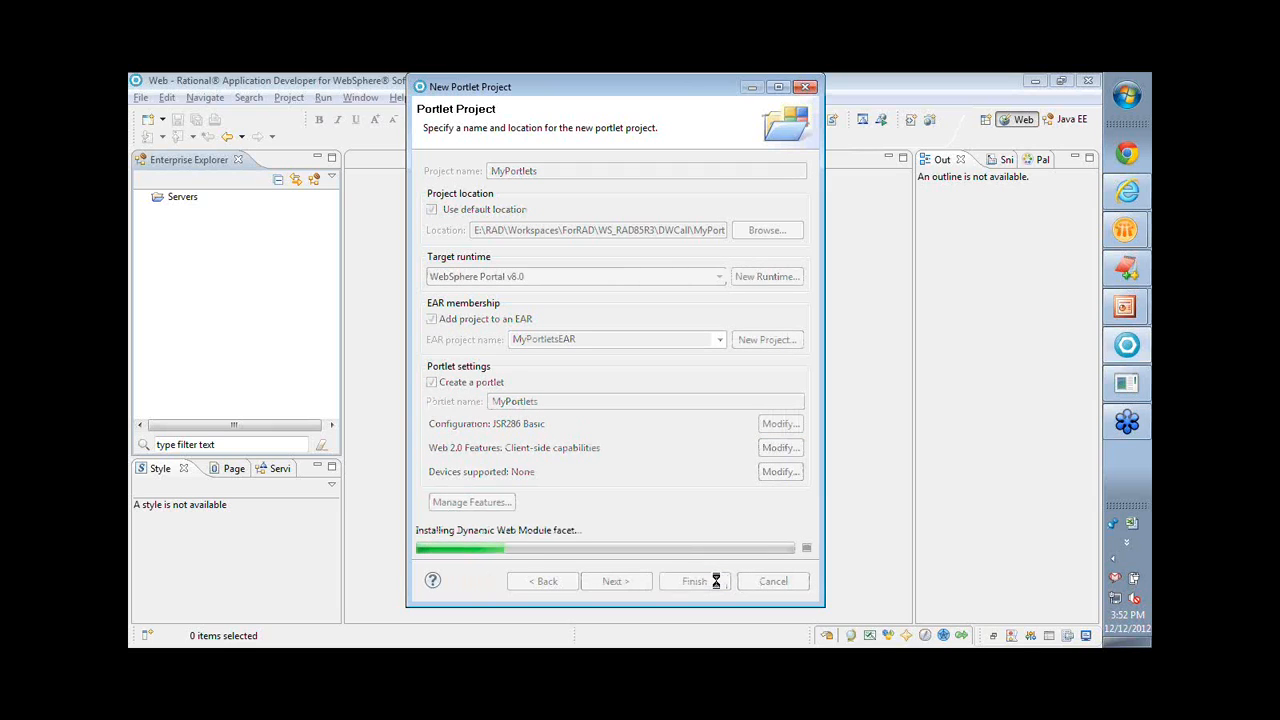
pyautogui.click(694, 581)
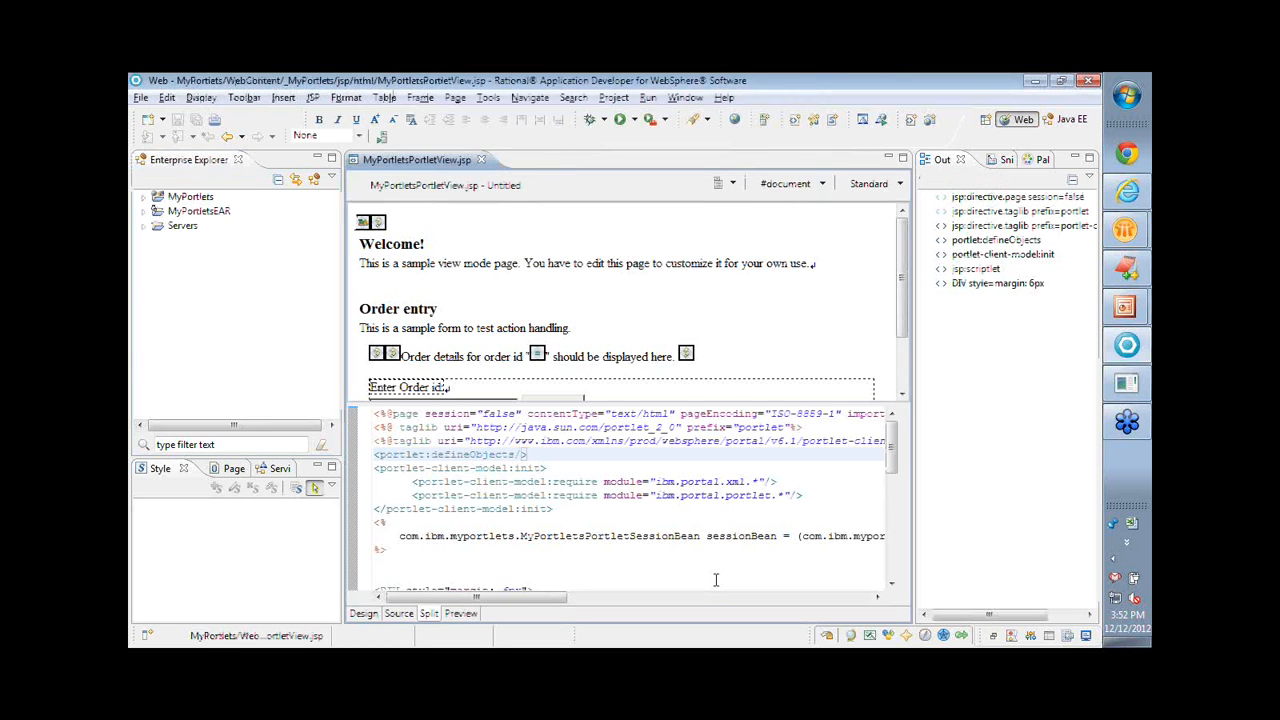
# Expand MyPortlets down to WebContent/_MyPortlets/jsp/html, then expand Java Resources.
pyautogui.click(146, 196)
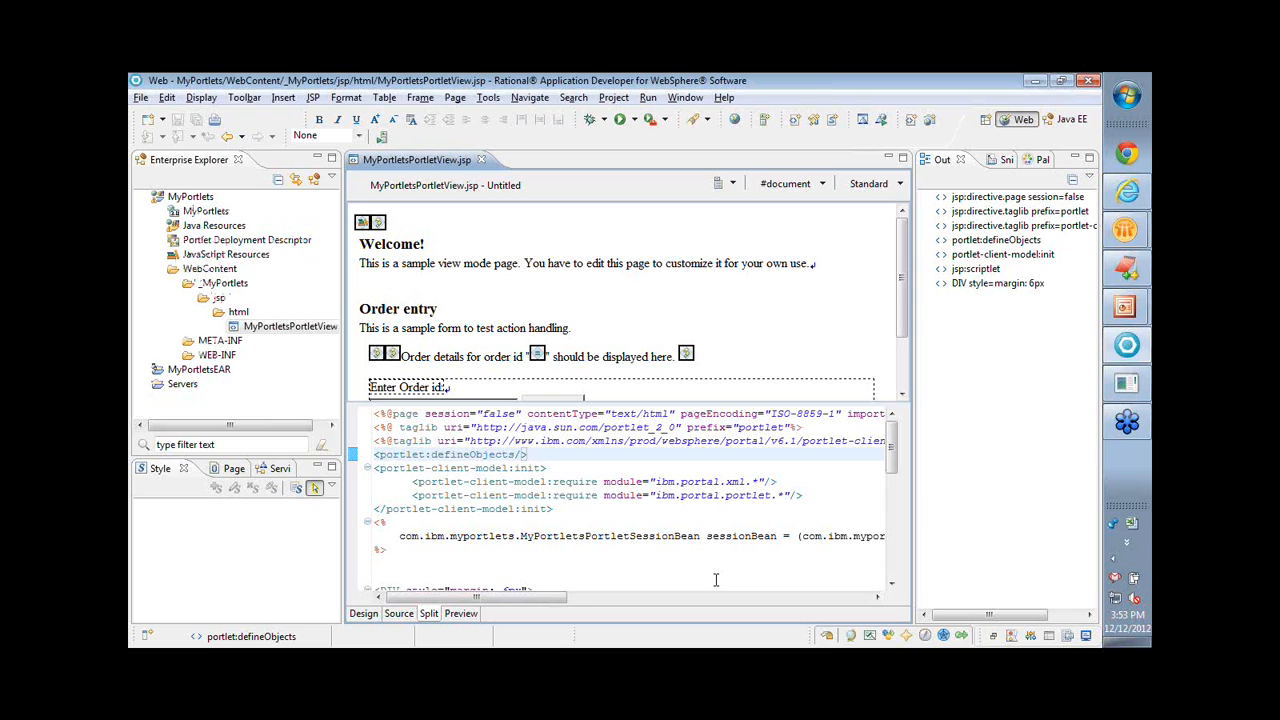
pyautogui.moveTo(690, 272)
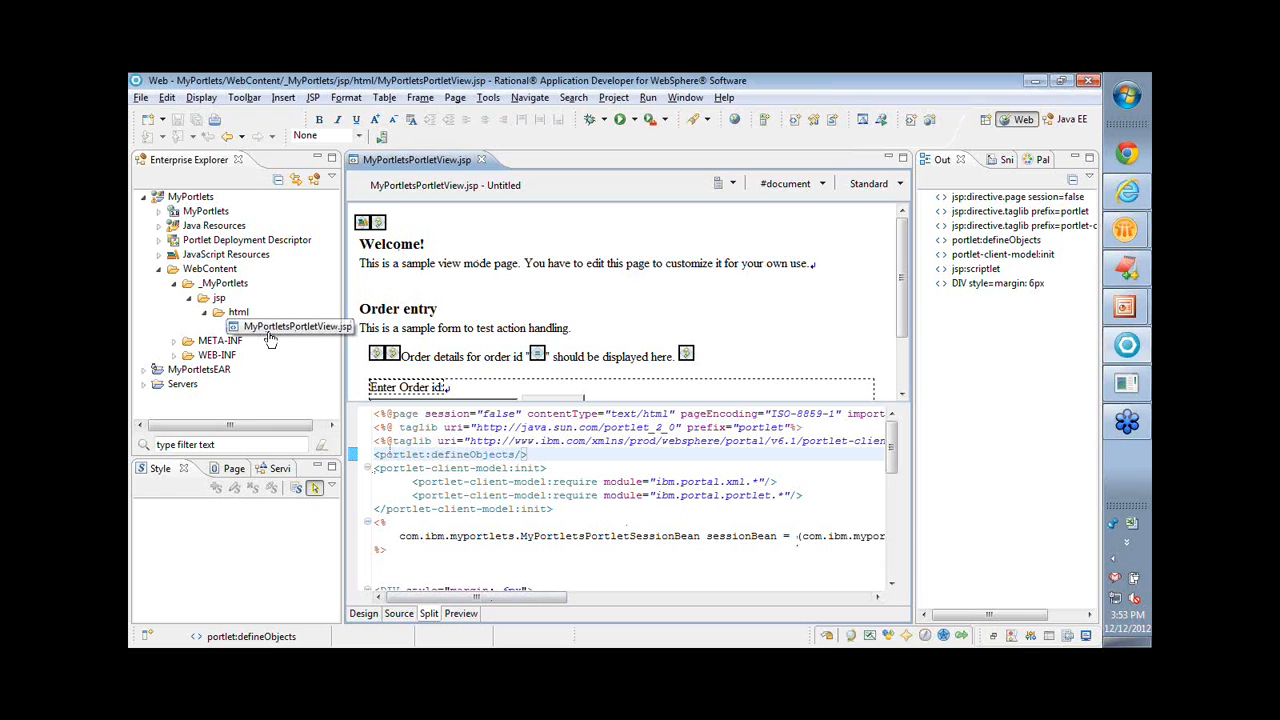
pyautogui.moveTo(294, 340)
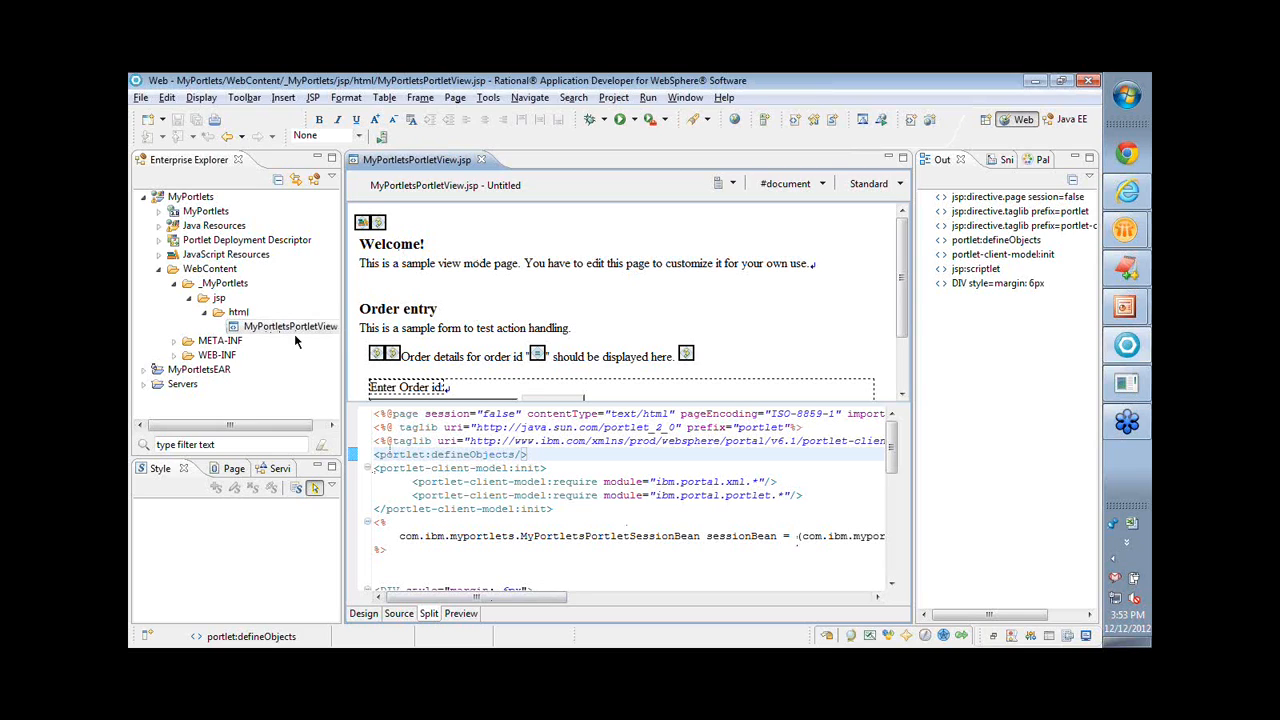
pyautogui.moveTo(311, 357)
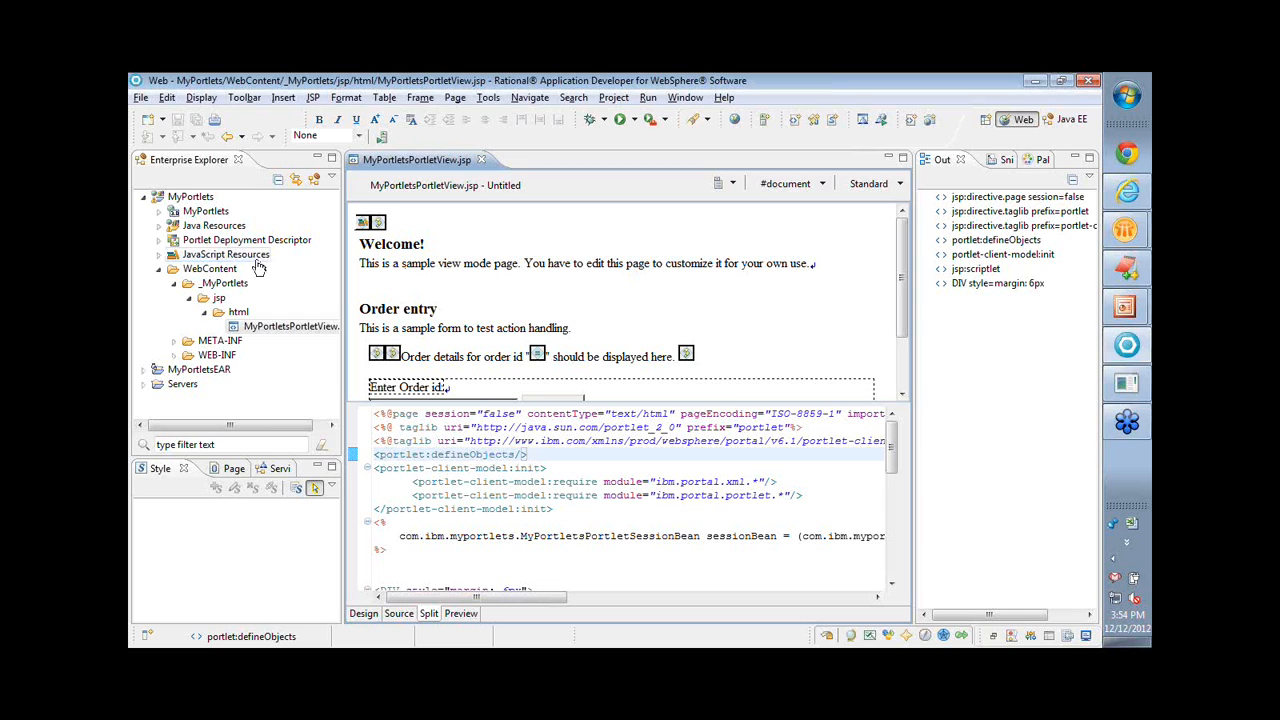
pyautogui.click(159, 225)
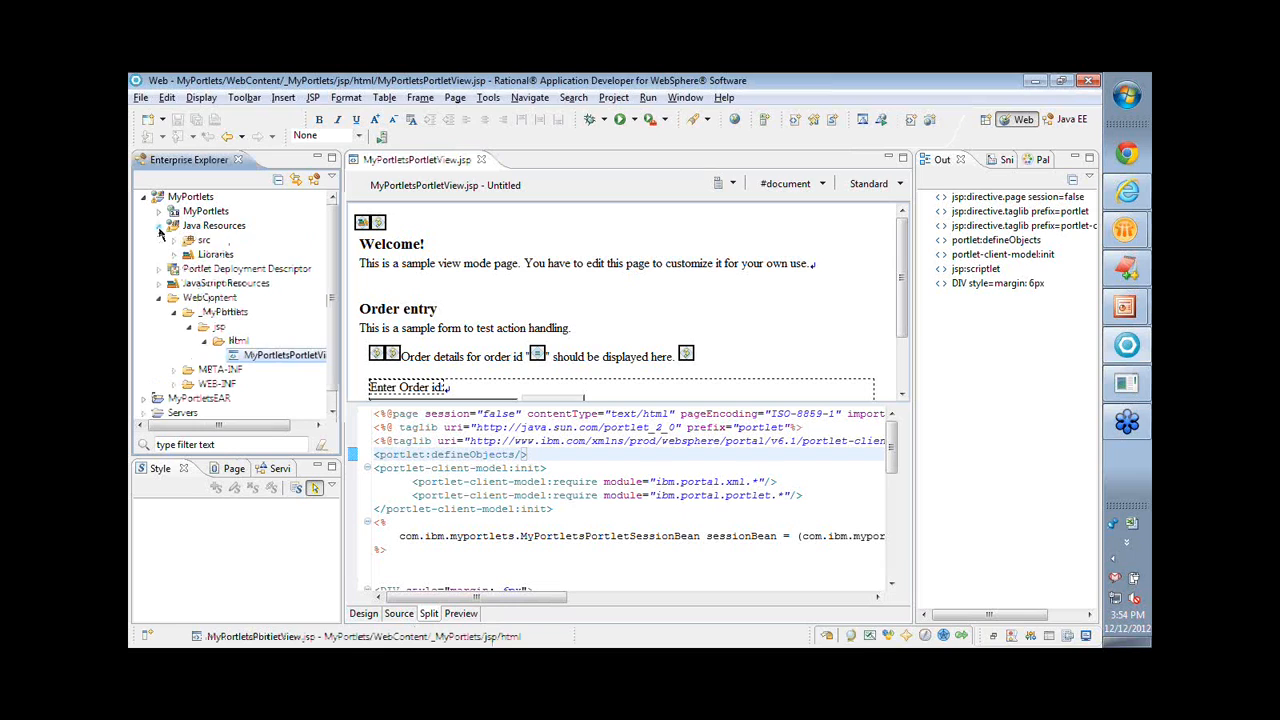
# Expand src > com.ibm.myportlets and open MyPortletsPortlet.java.
pyautogui.click(174, 240)
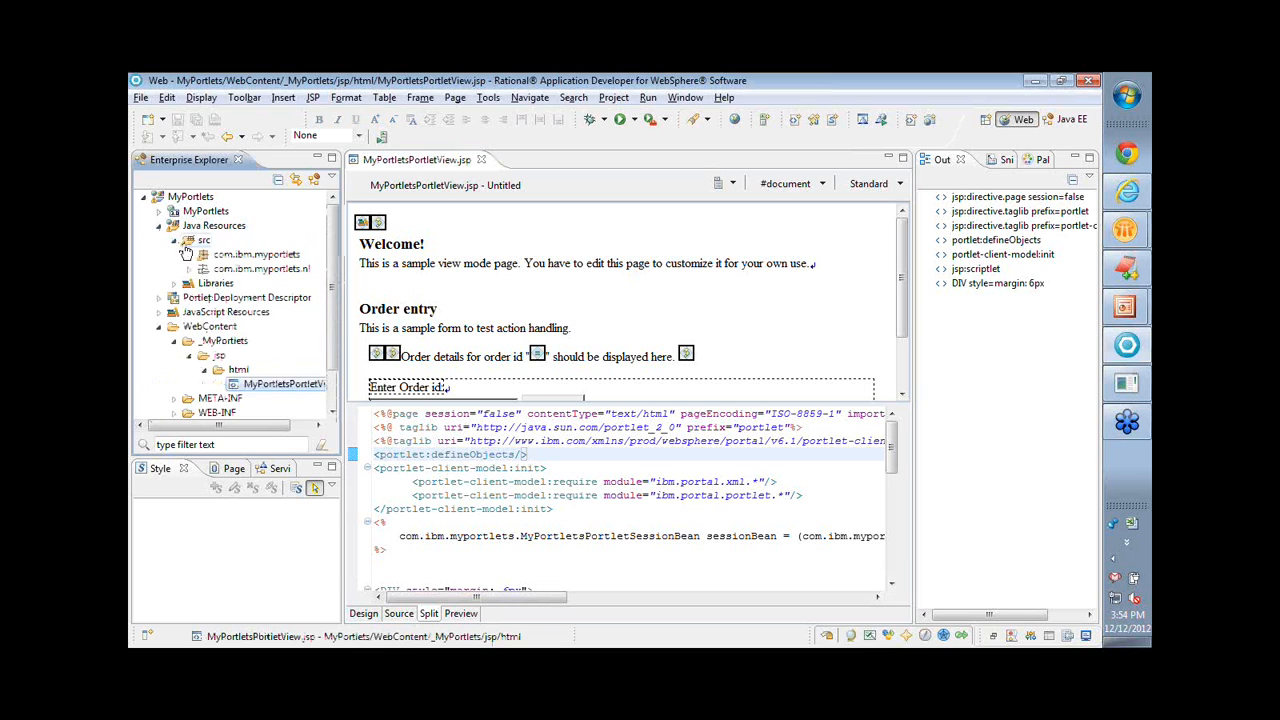
pyautogui.click(187, 253)
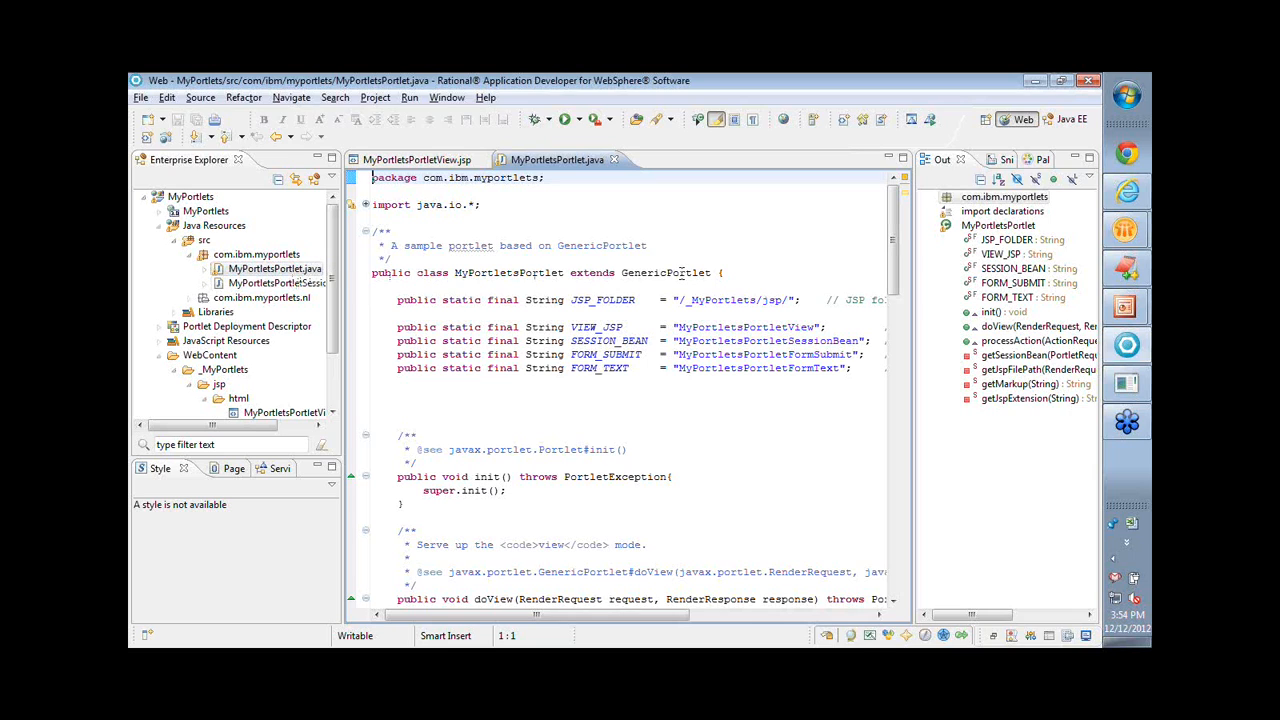
pyautogui.moveTo(666, 272)
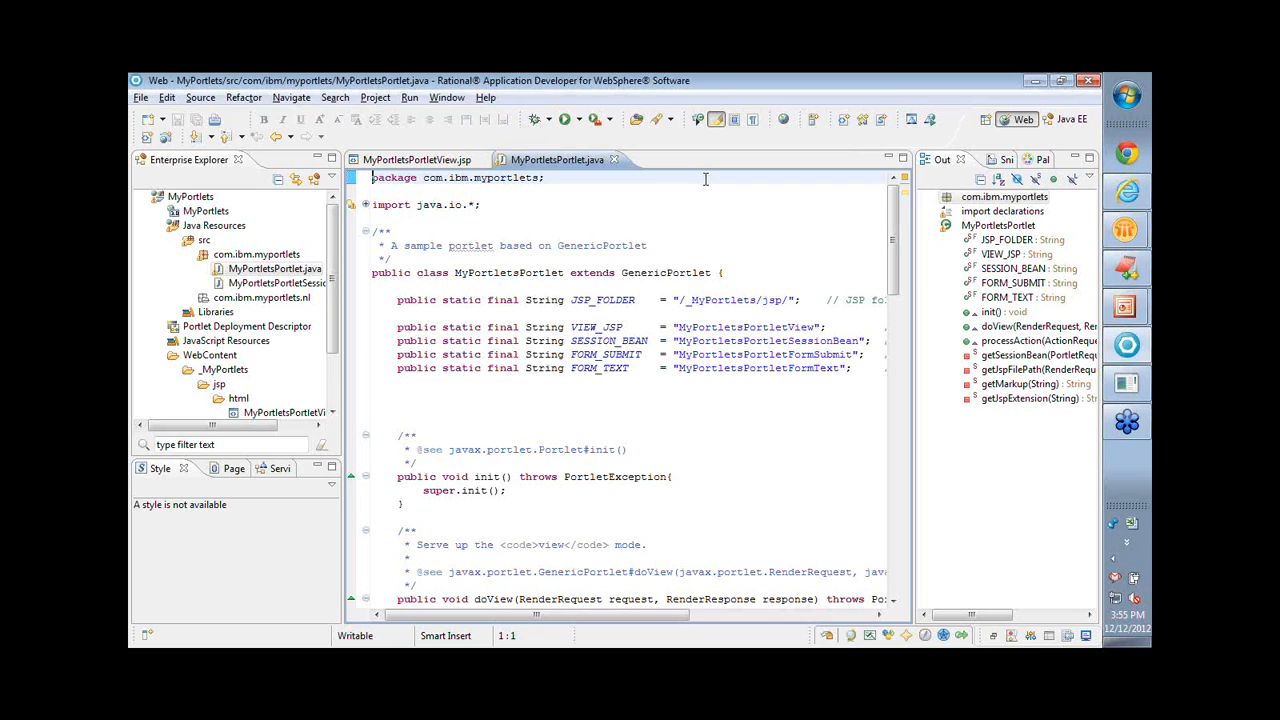
pyautogui.moveTo(707, 253)
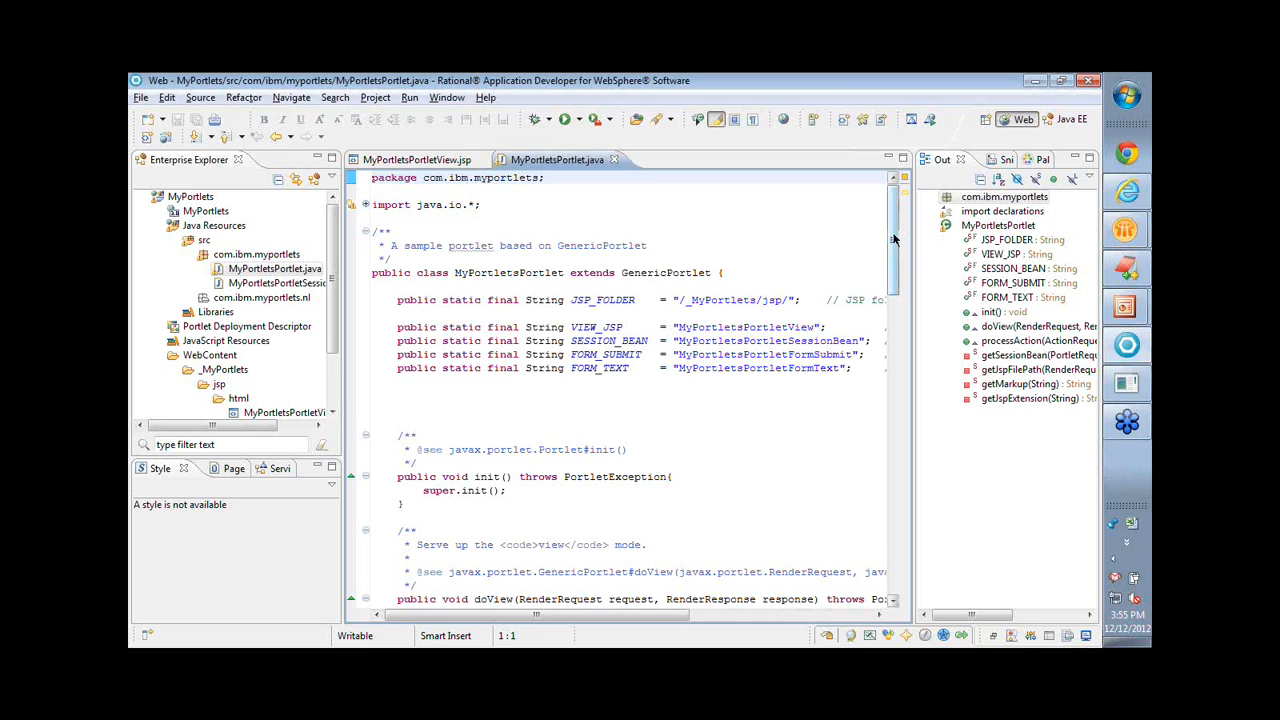
pyautogui.scroll(-3)
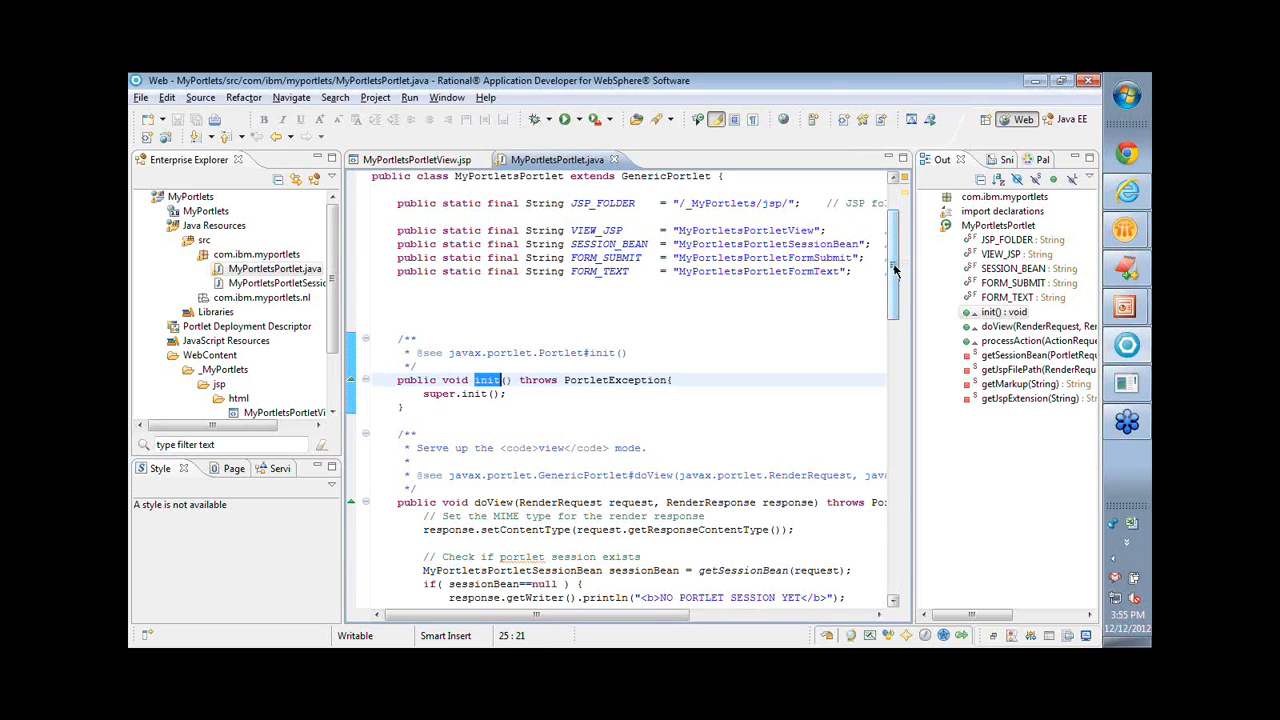
pyautogui.scroll(-3)
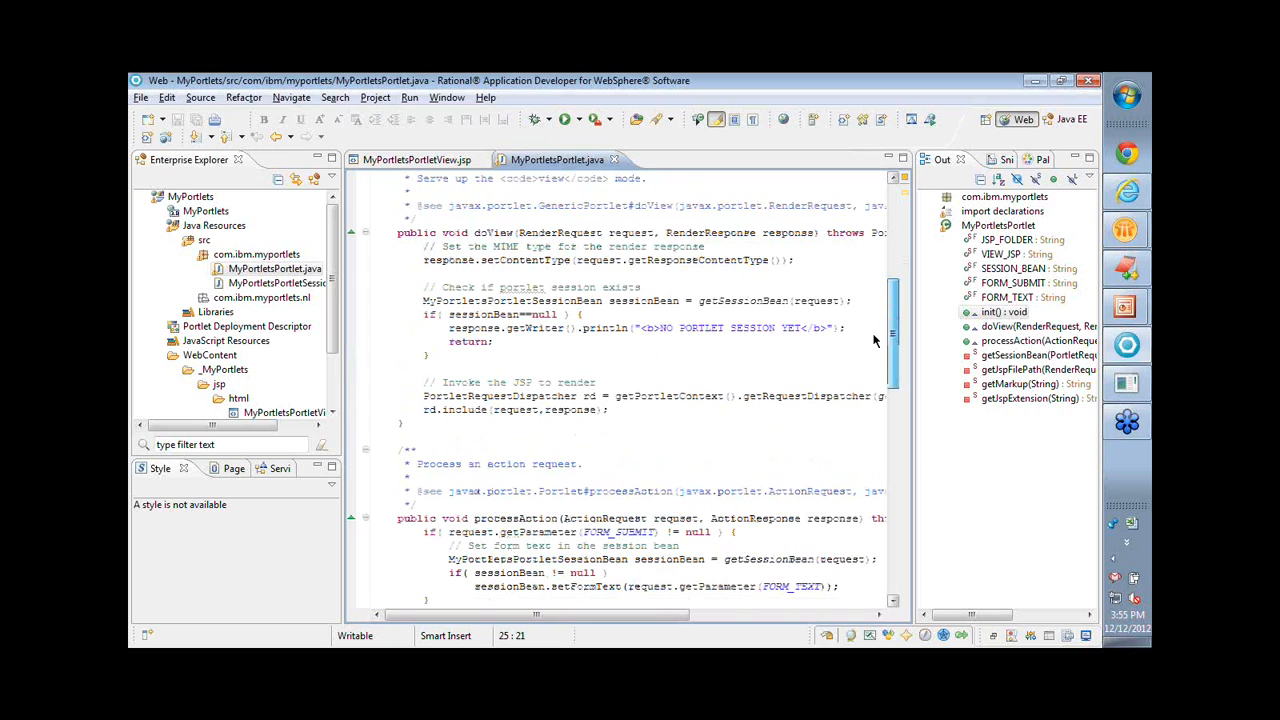
pyautogui.doubleClick(492, 232)
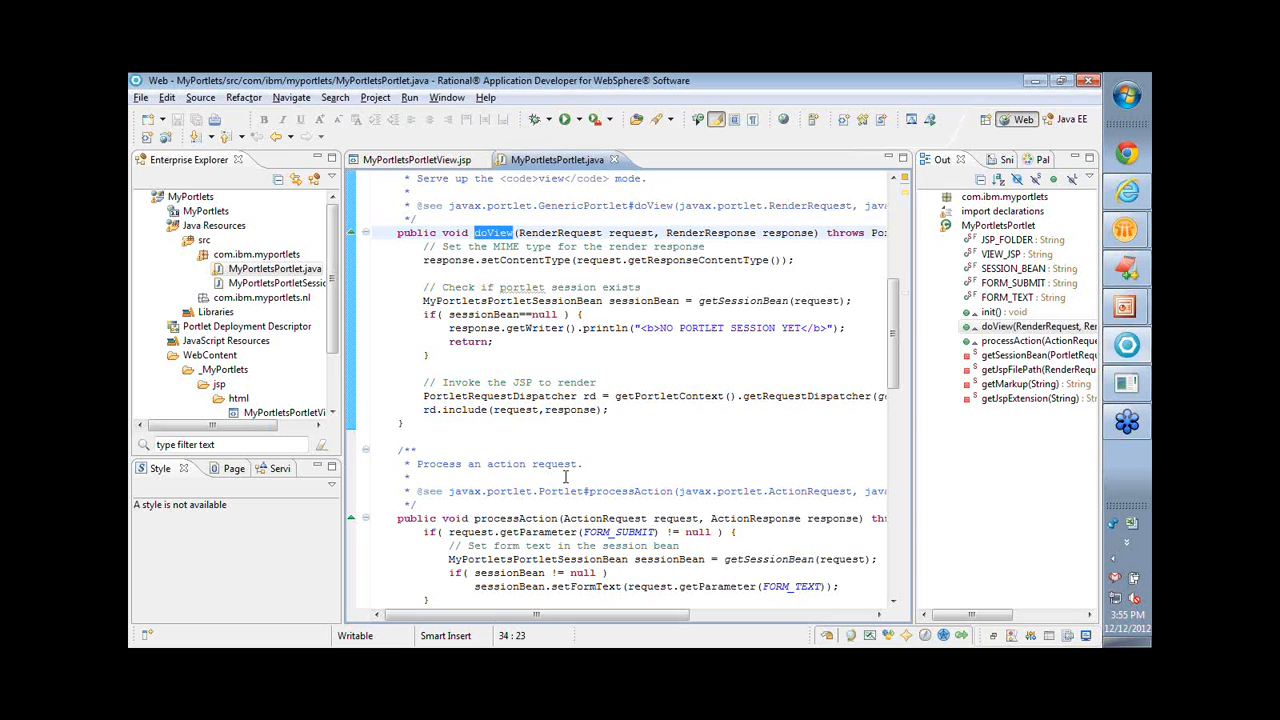
pyautogui.scroll(-3)
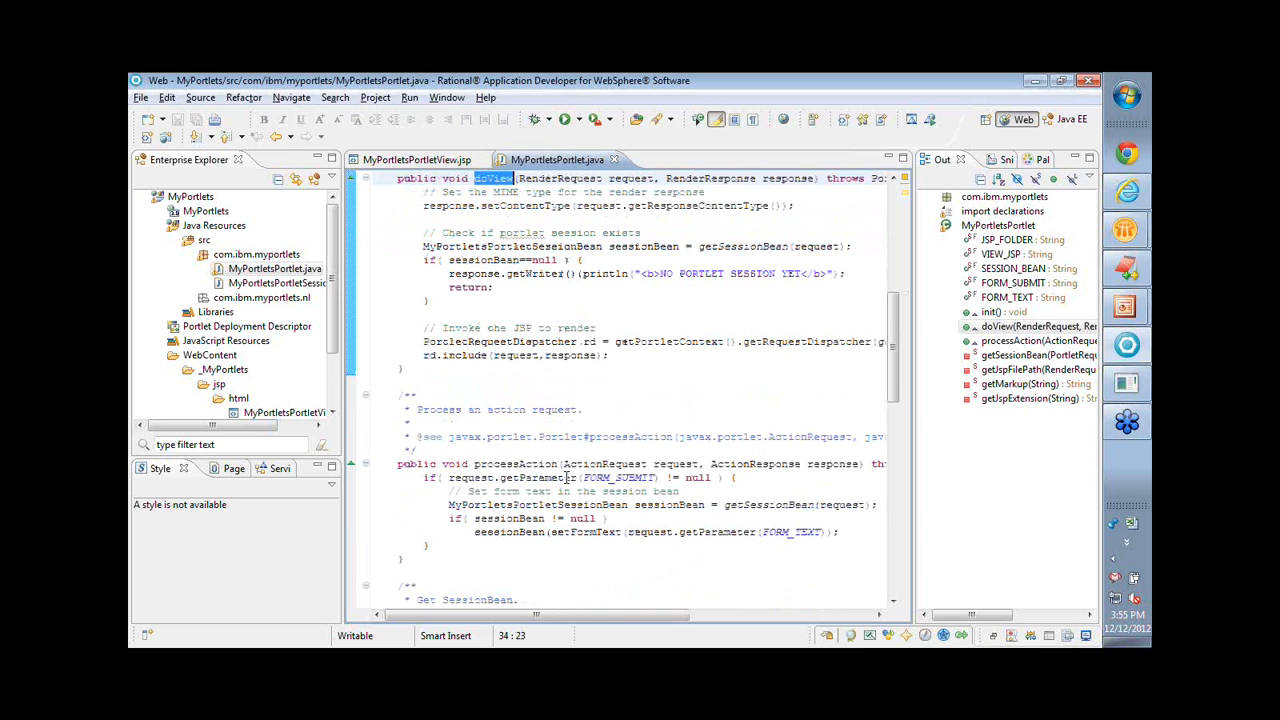
pyautogui.doubleClick(515, 463)
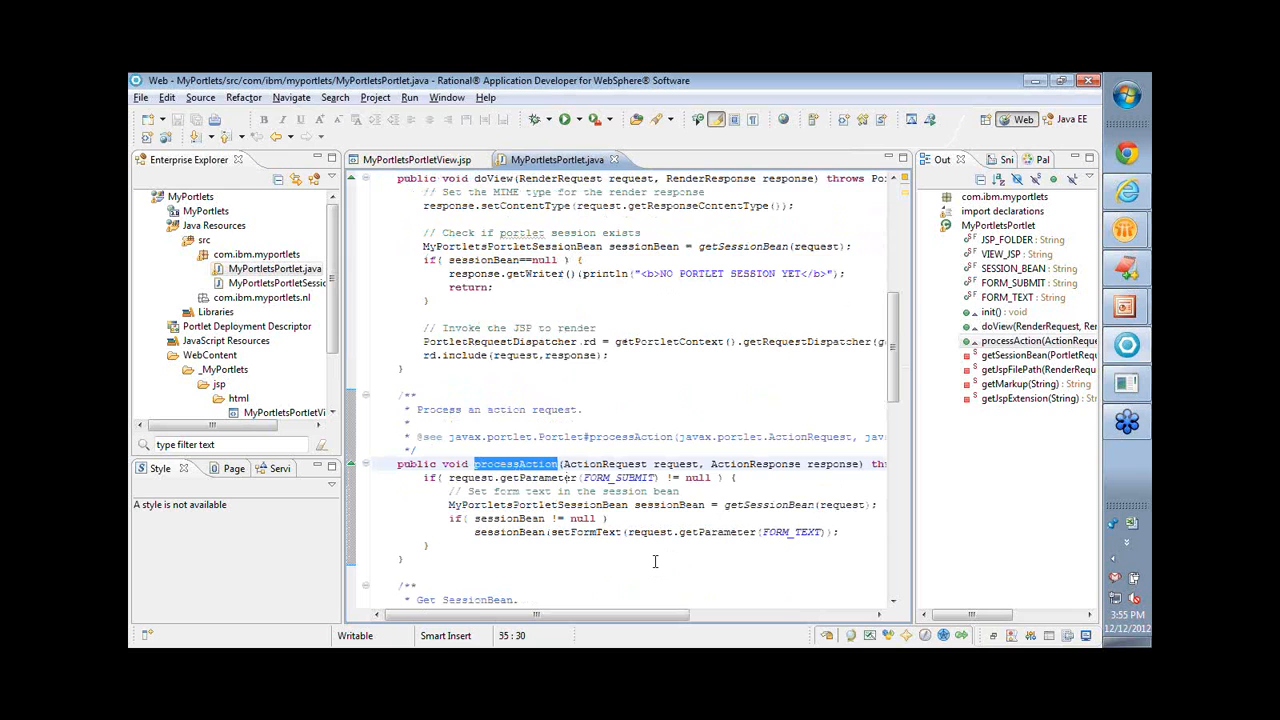
pyautogui.scroll(3)
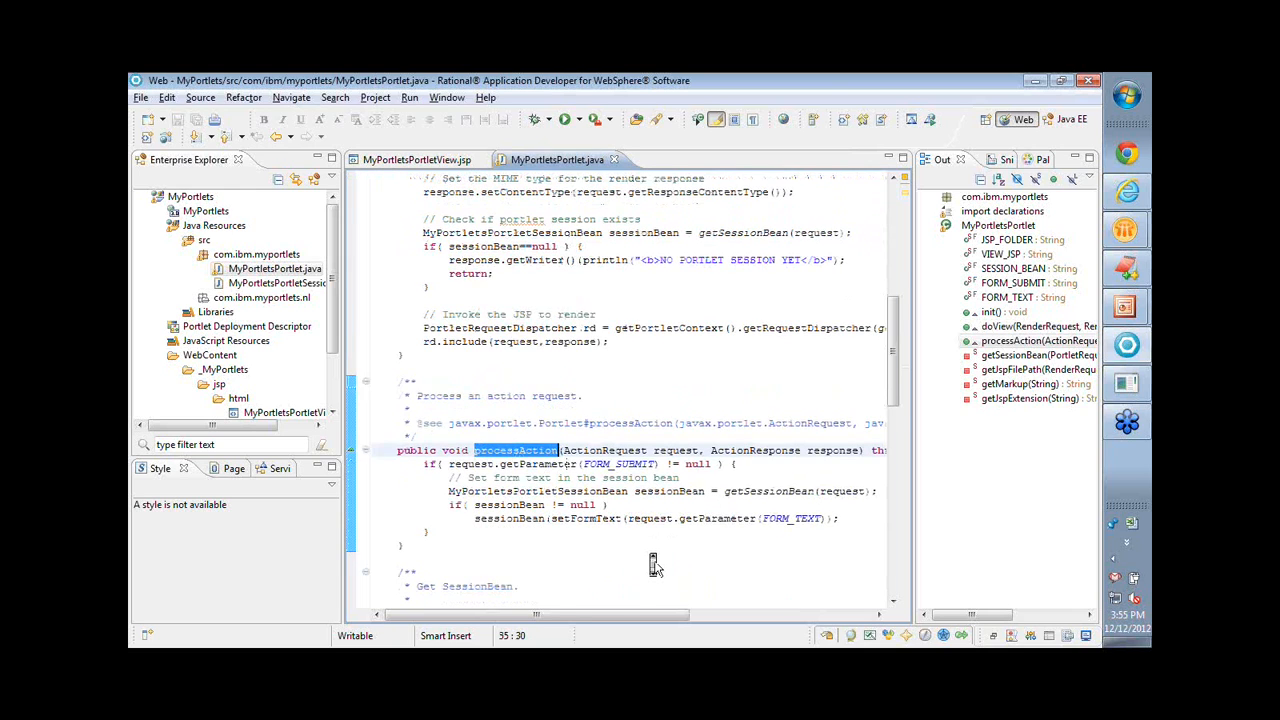
pyautogui.scroll(-3)
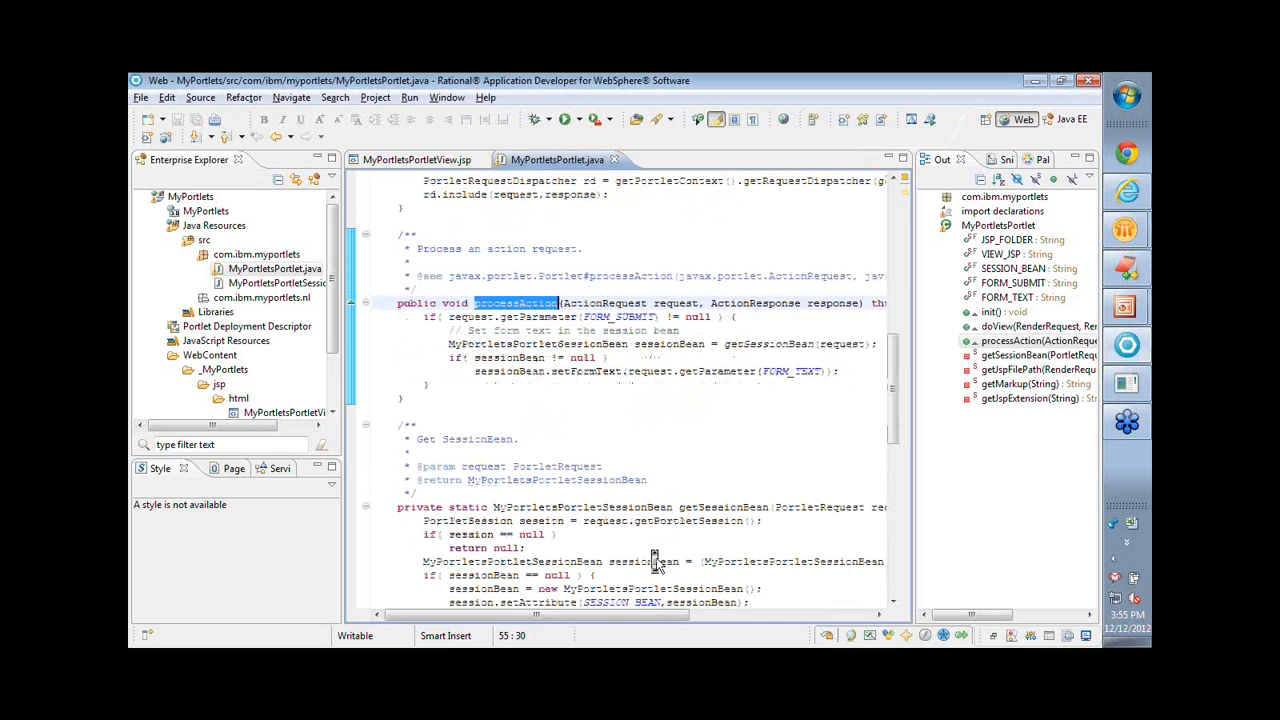
pyautogui.scroll(3)
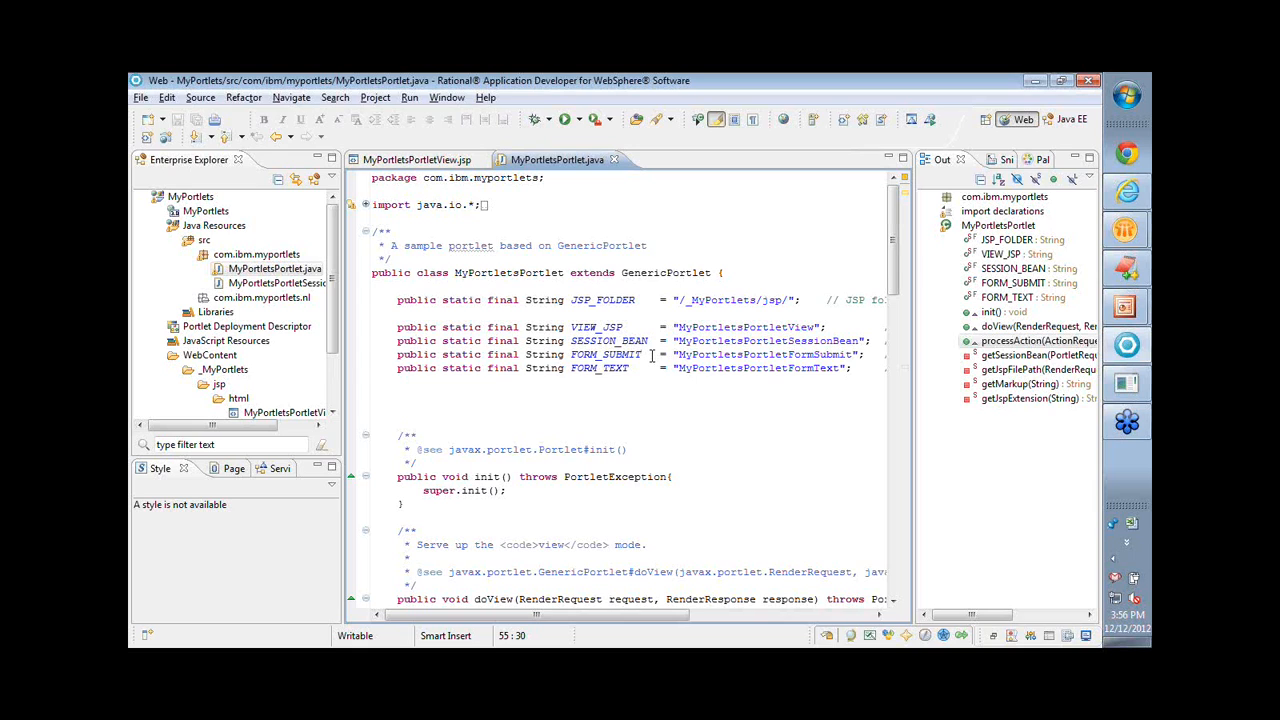
pyautogui.scroll(-3)
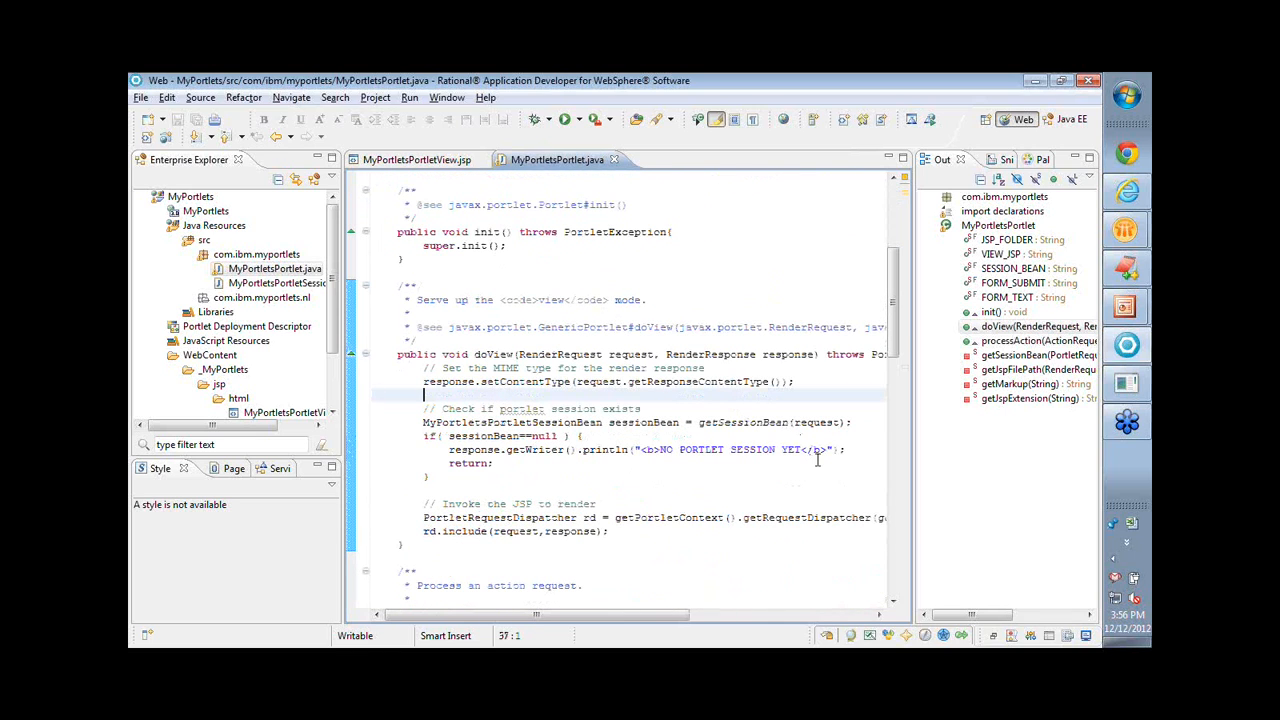
pyautogui.write('sess')
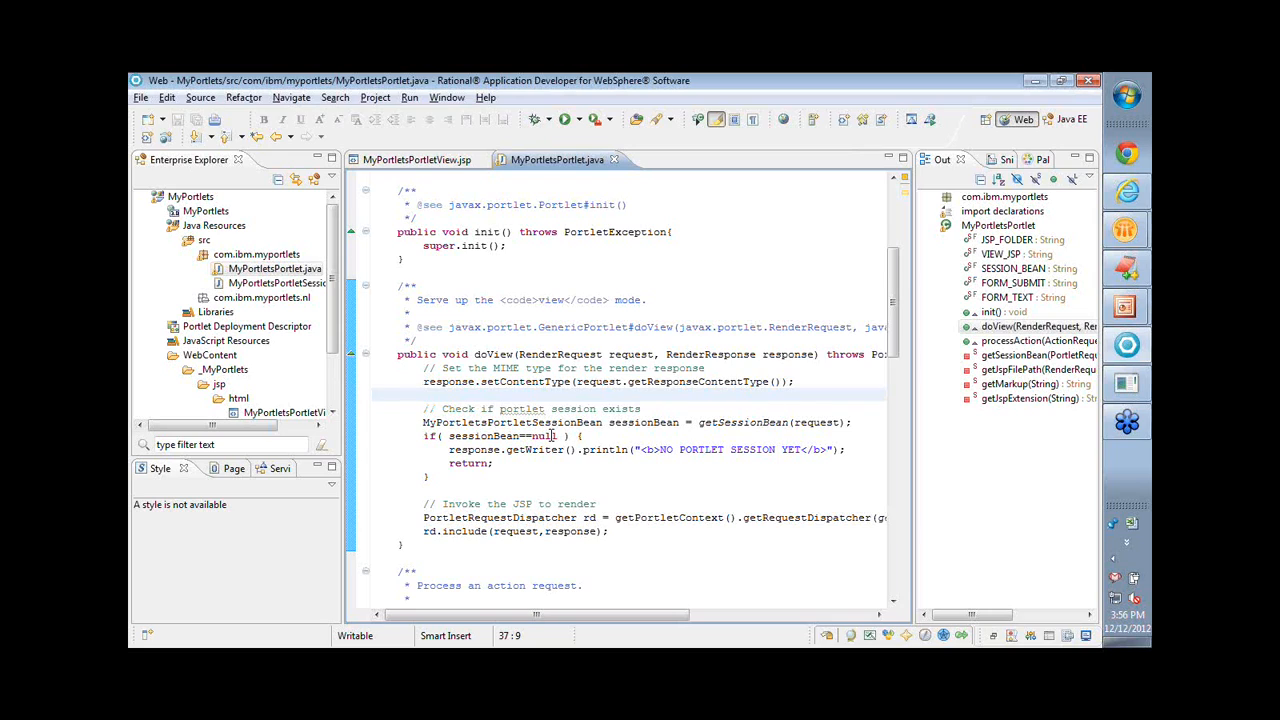
pyautogui.click(423, 395)
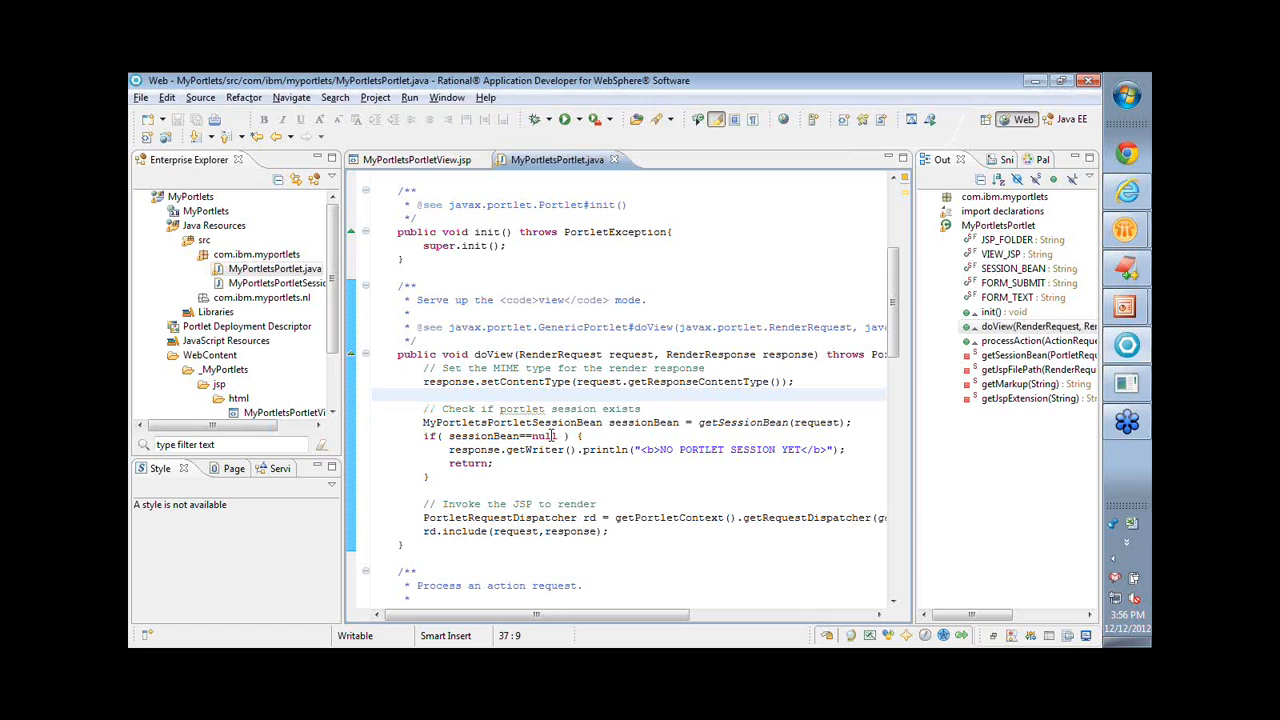
pyautogui.click(247, 326)
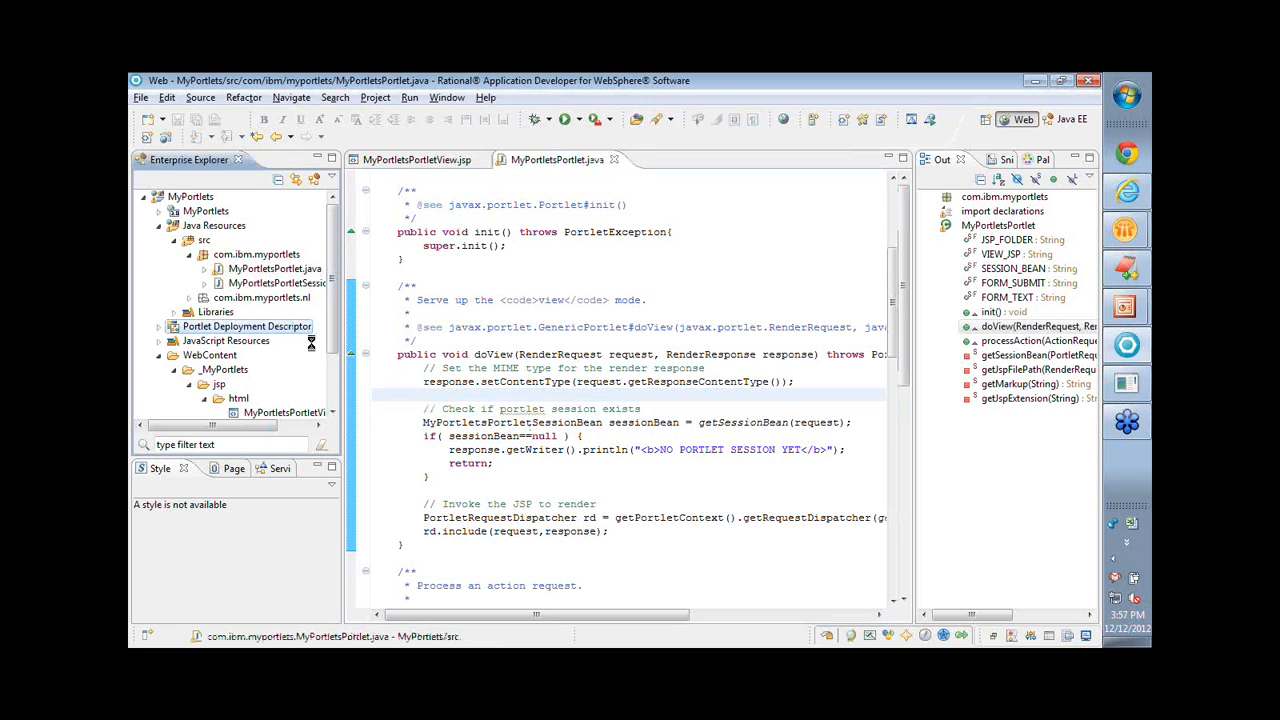
# Open the Portlet Deployment Descriptor, review its Events page, and return to Overview.
pyautogui.doubleClick(246, 326)
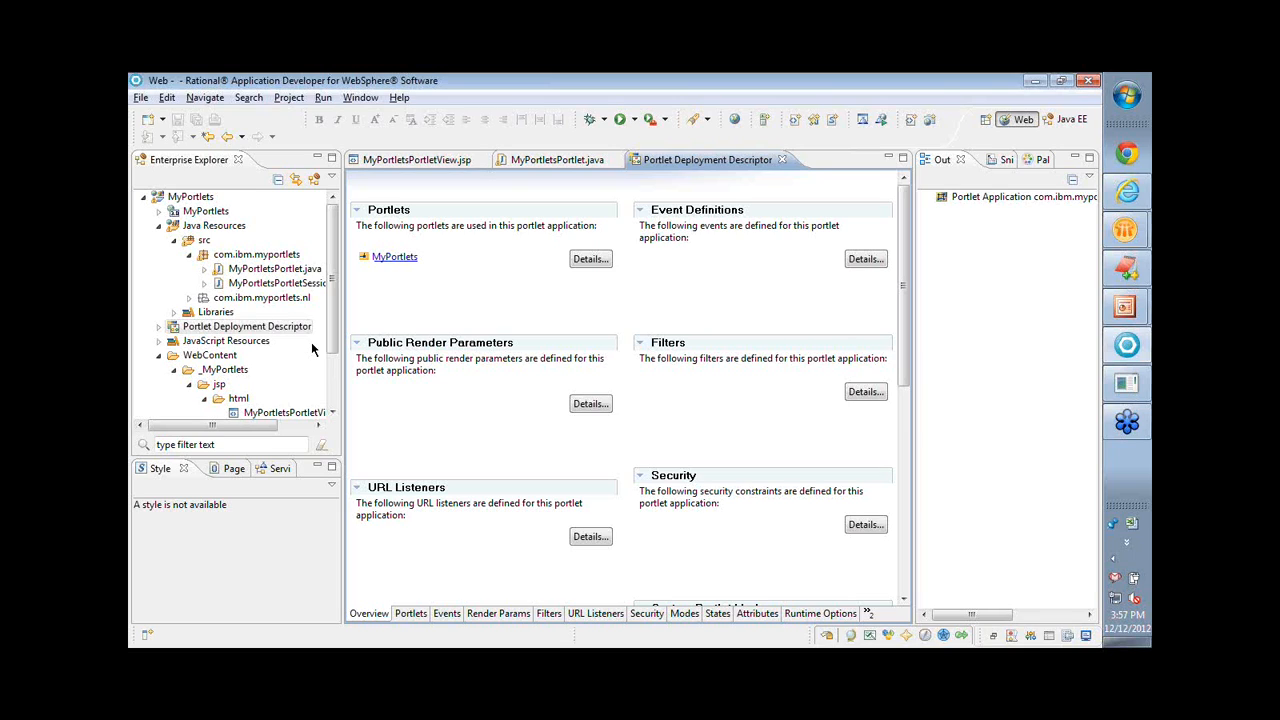
pyautogui.moveTo(367, 386)
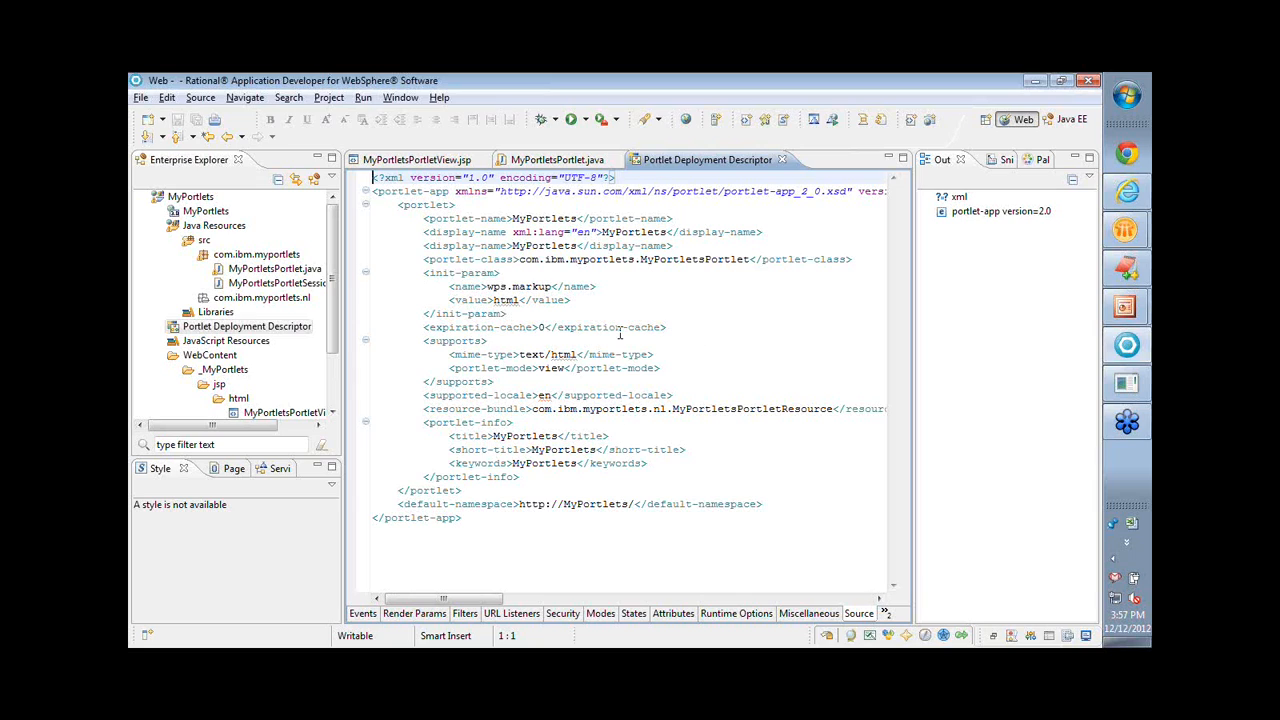
pyautogui.moveTo(595, 368)
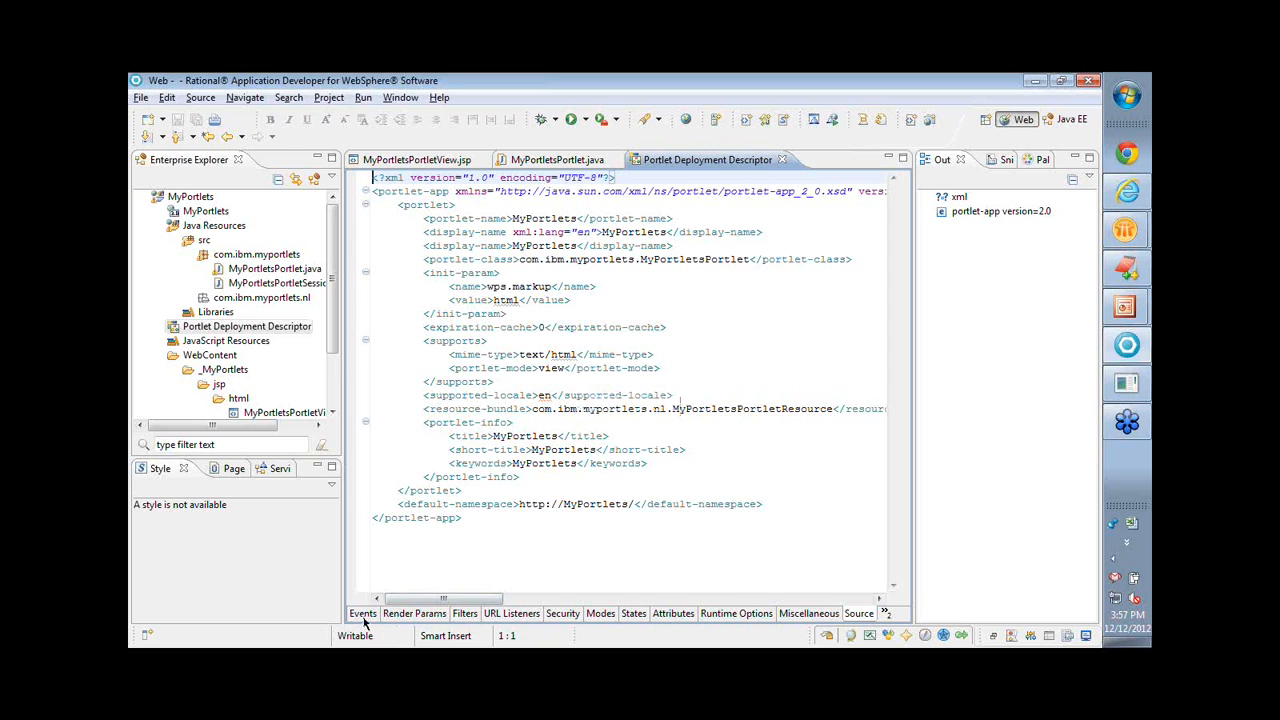
pyautogui.click(362, 613)
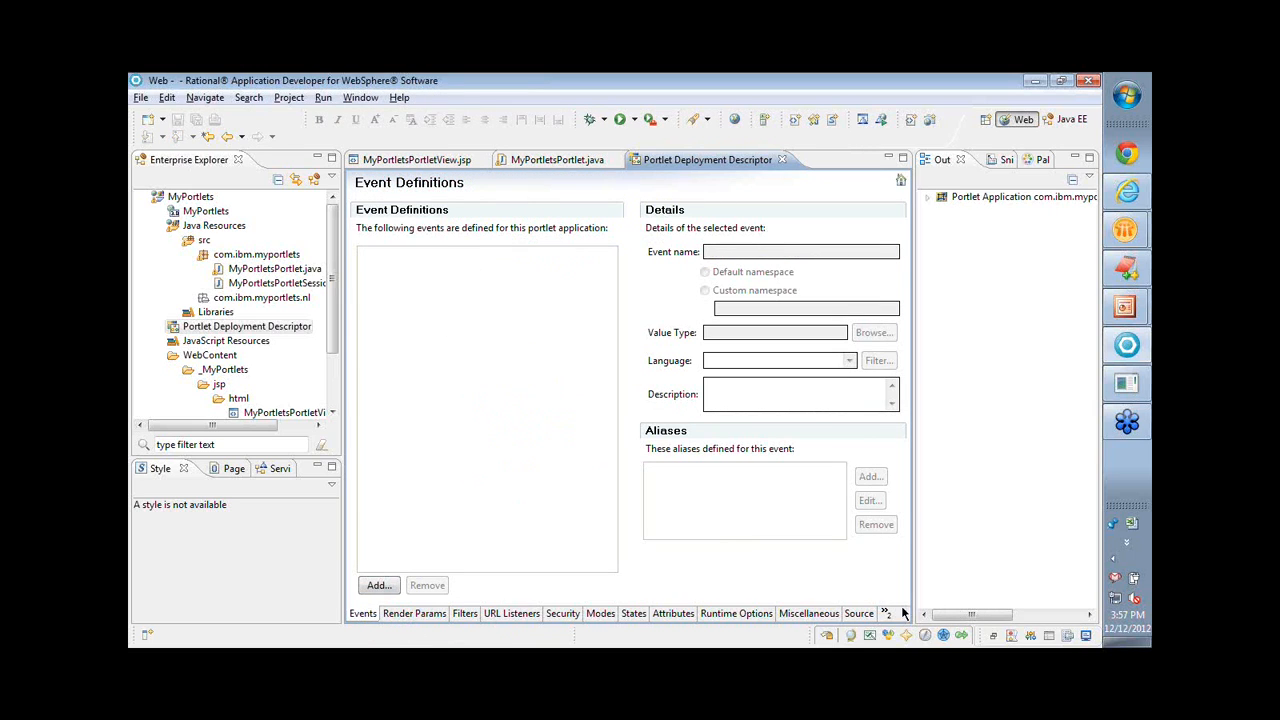
pyautogui.click(886, 613)
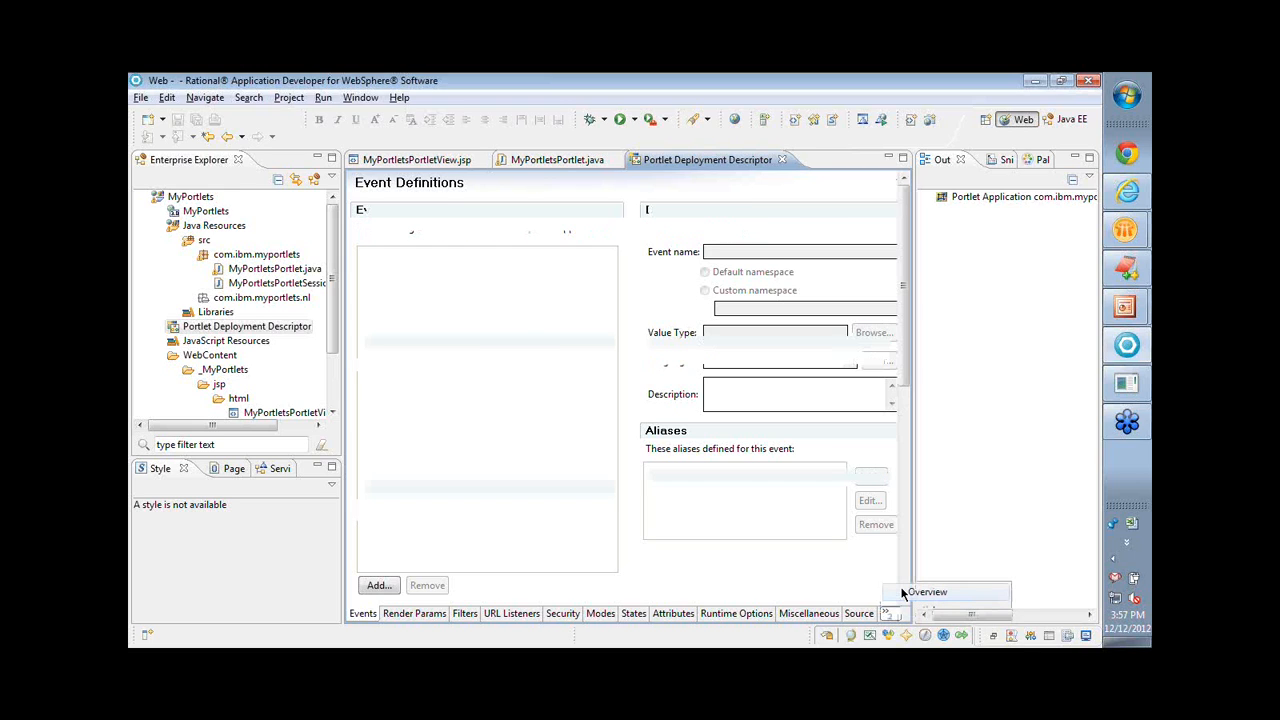
pyautogui.click(368, 613)
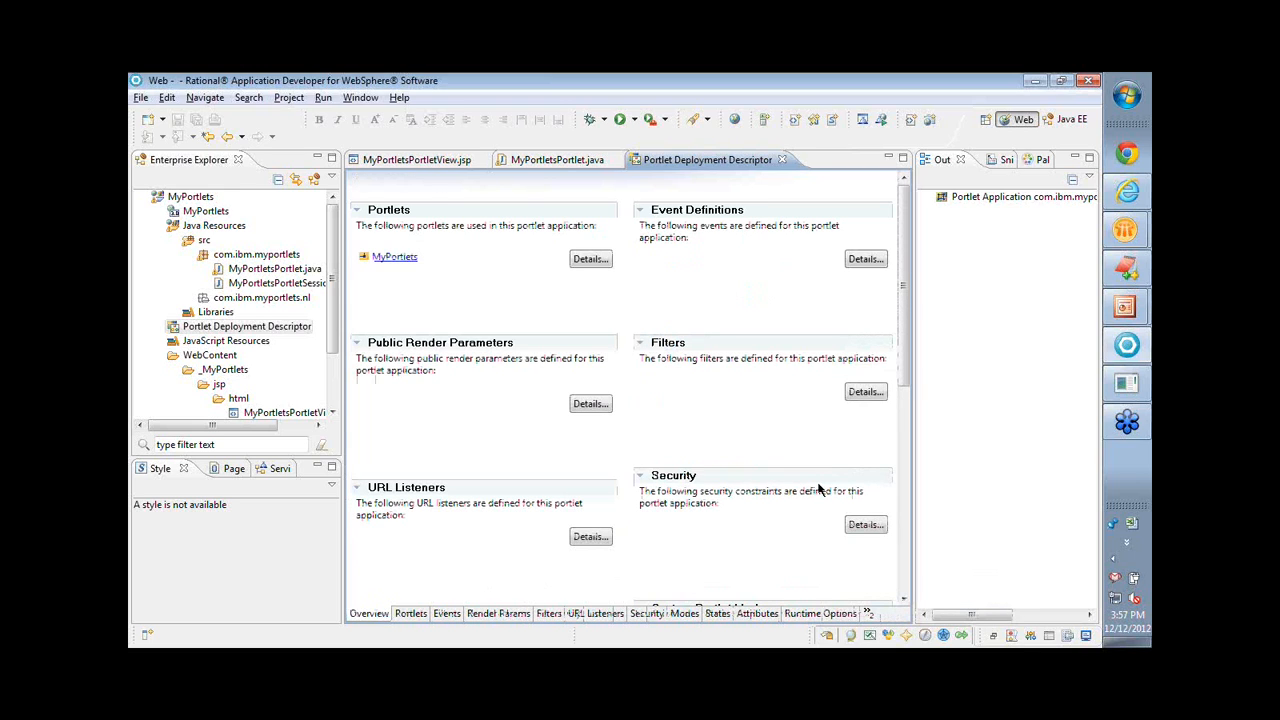
pyautogui.moveTo(683, 427)
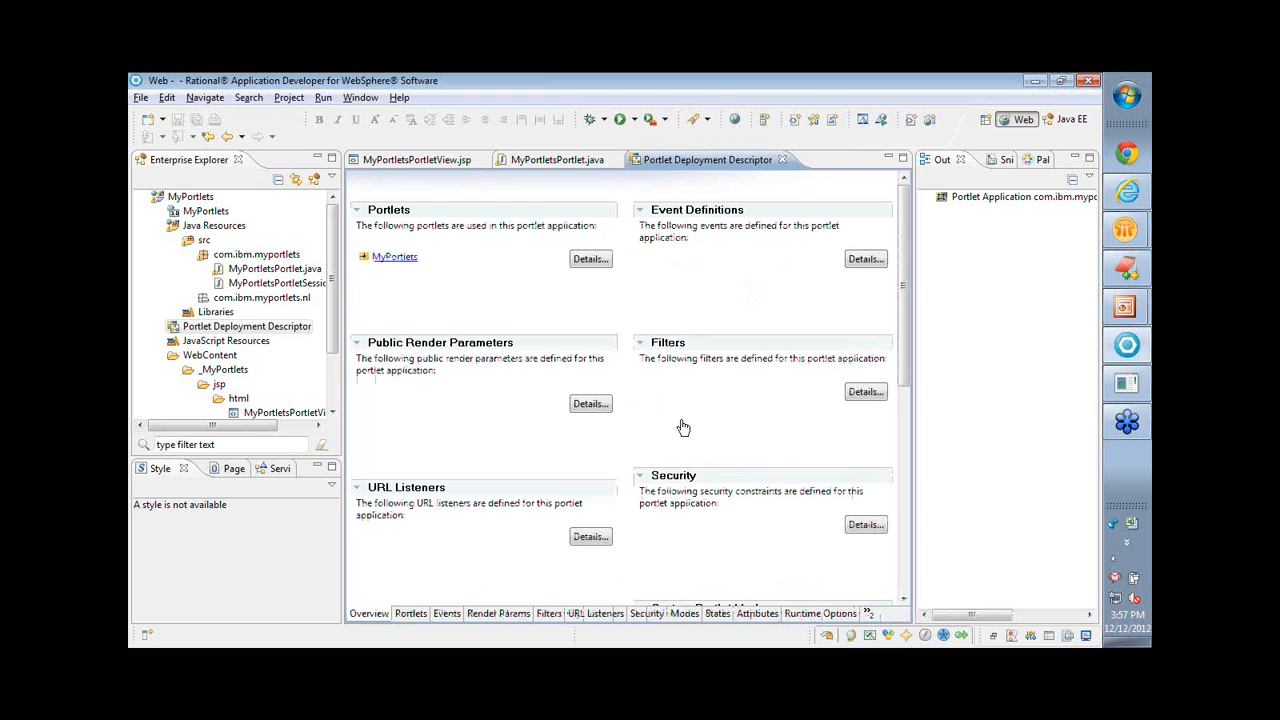
pyautogui.moveTo(519, 321)
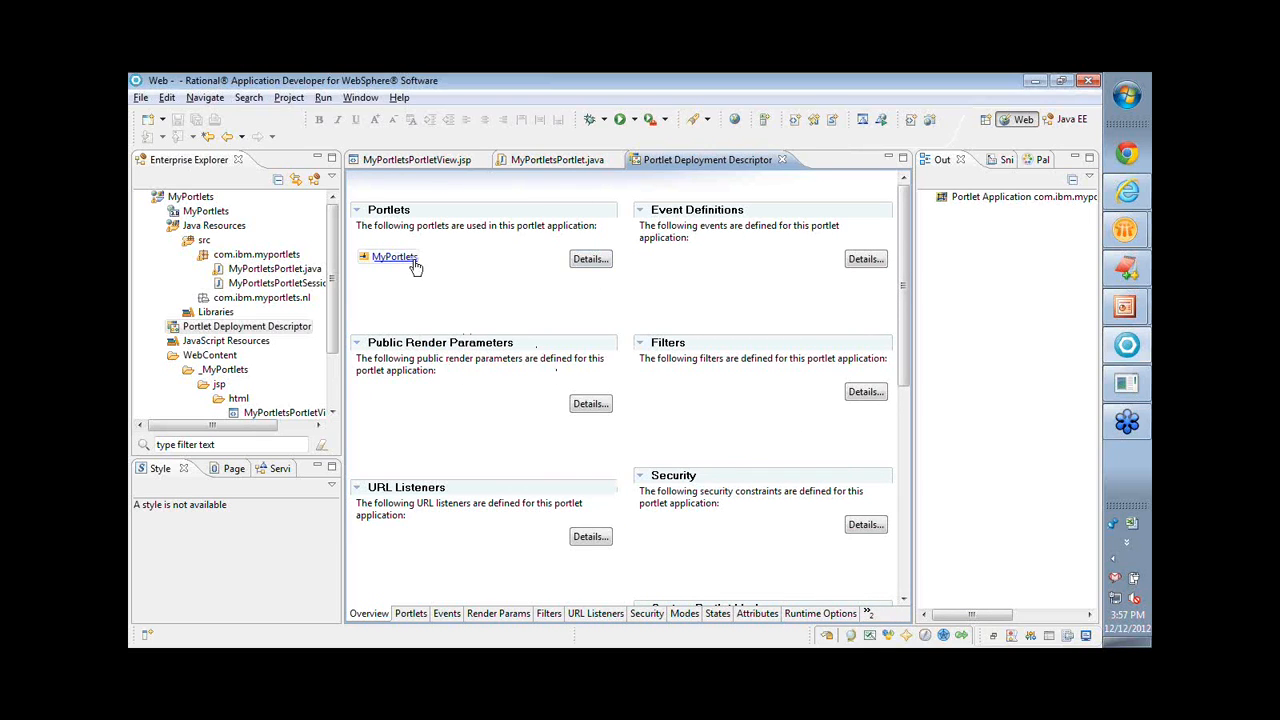
# Set the MyPortlets portlet's display name to 'My Portlets XYZ'.
pyautogui.click(394, 257)
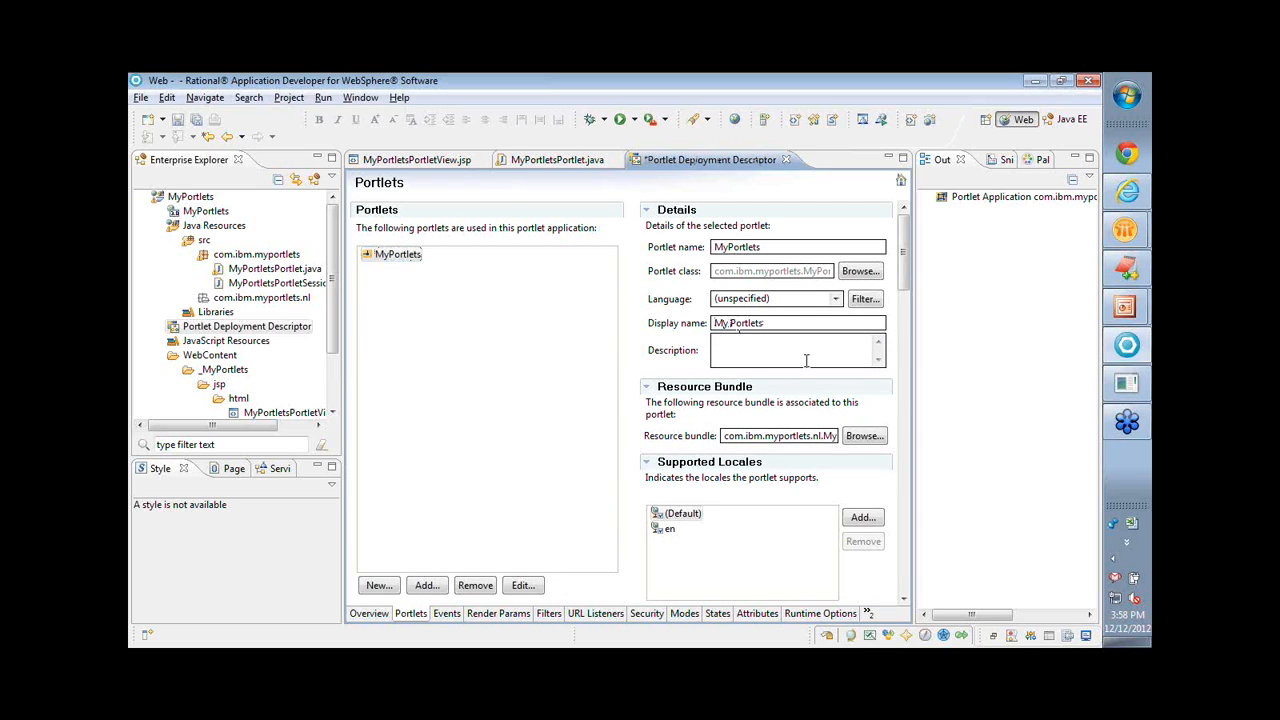
pyautogui.write('!')
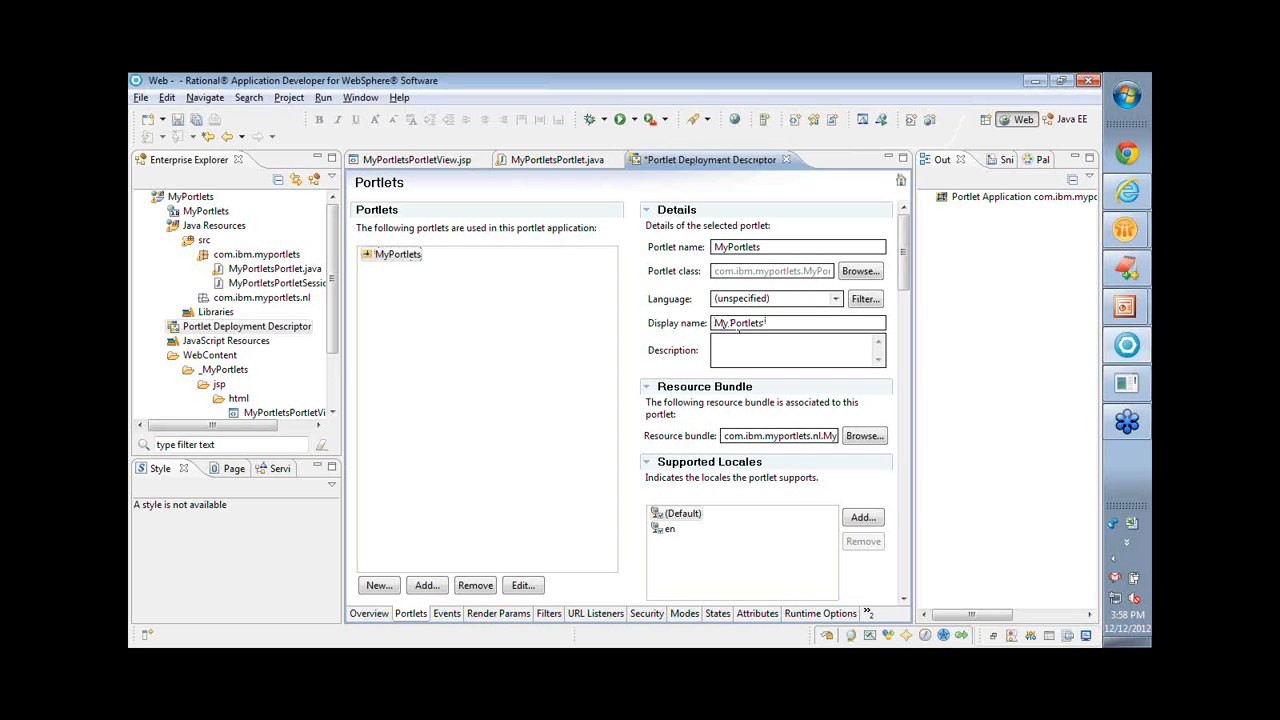
pyautogui.write('XYZ')
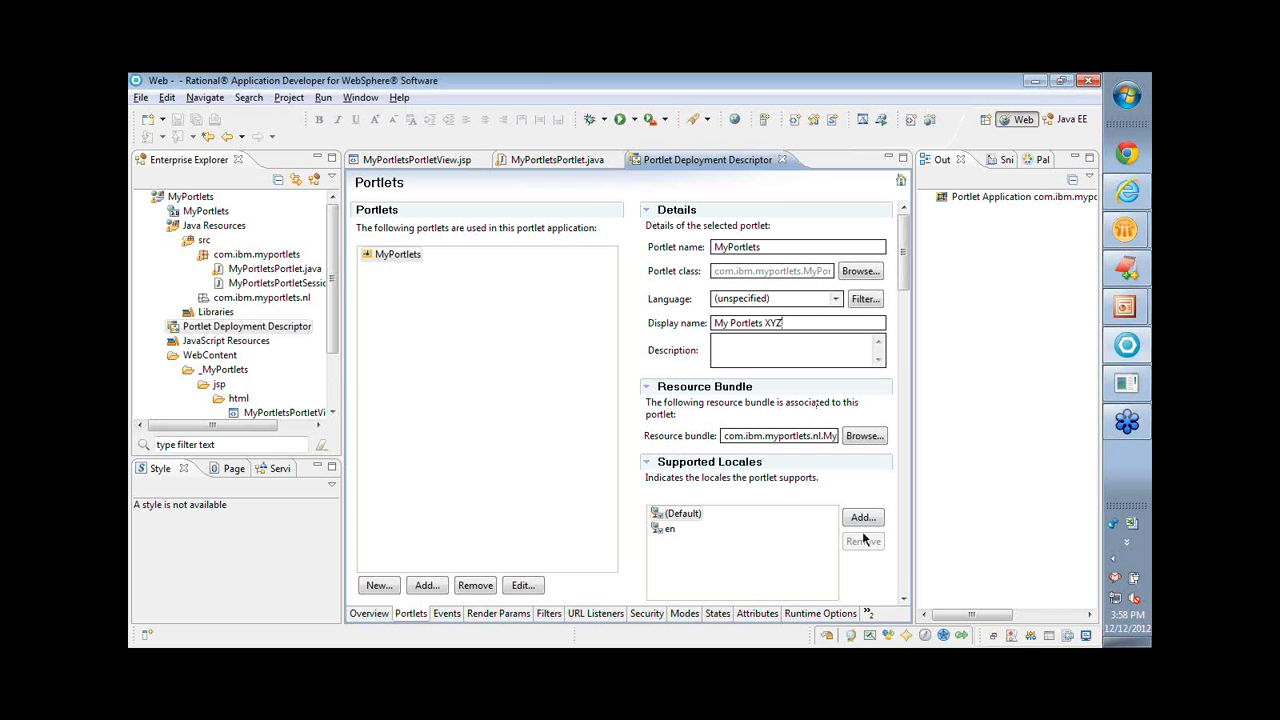
# Check the new display-name line in the descriptor Source XML, then return to the form.
pyautogui.click(866, 613)
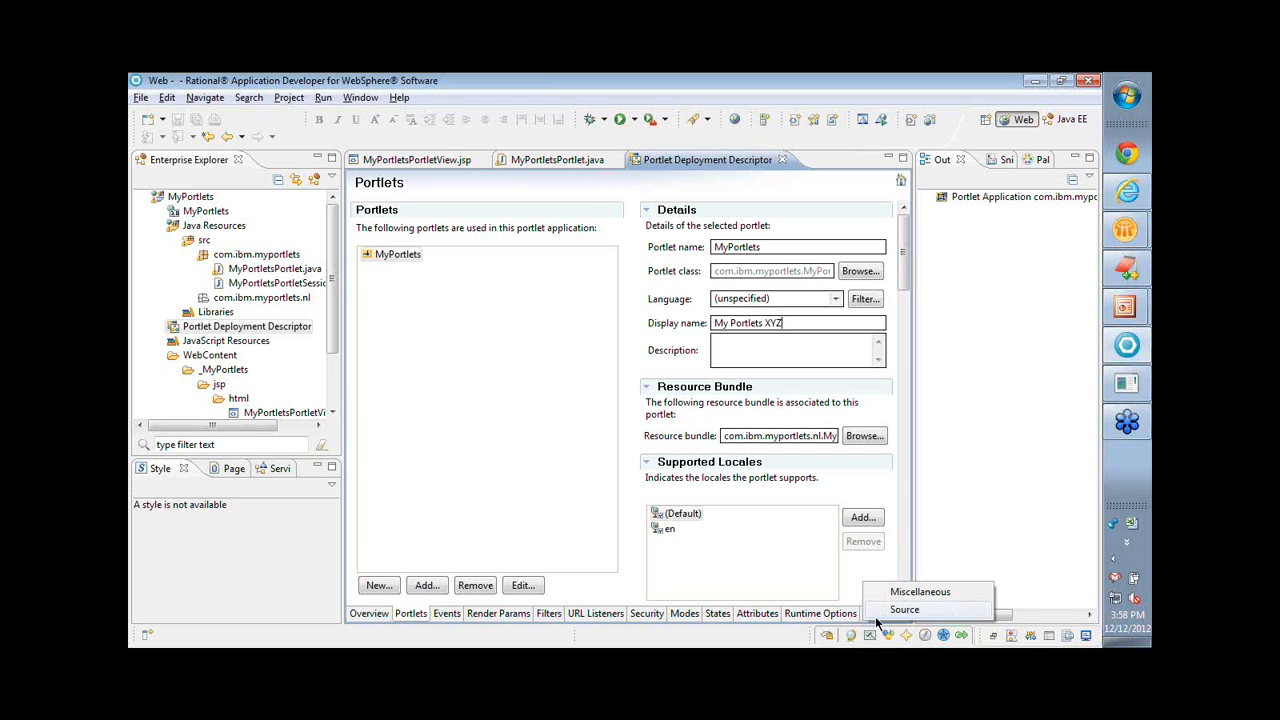
pyautogui.click(903, 609)
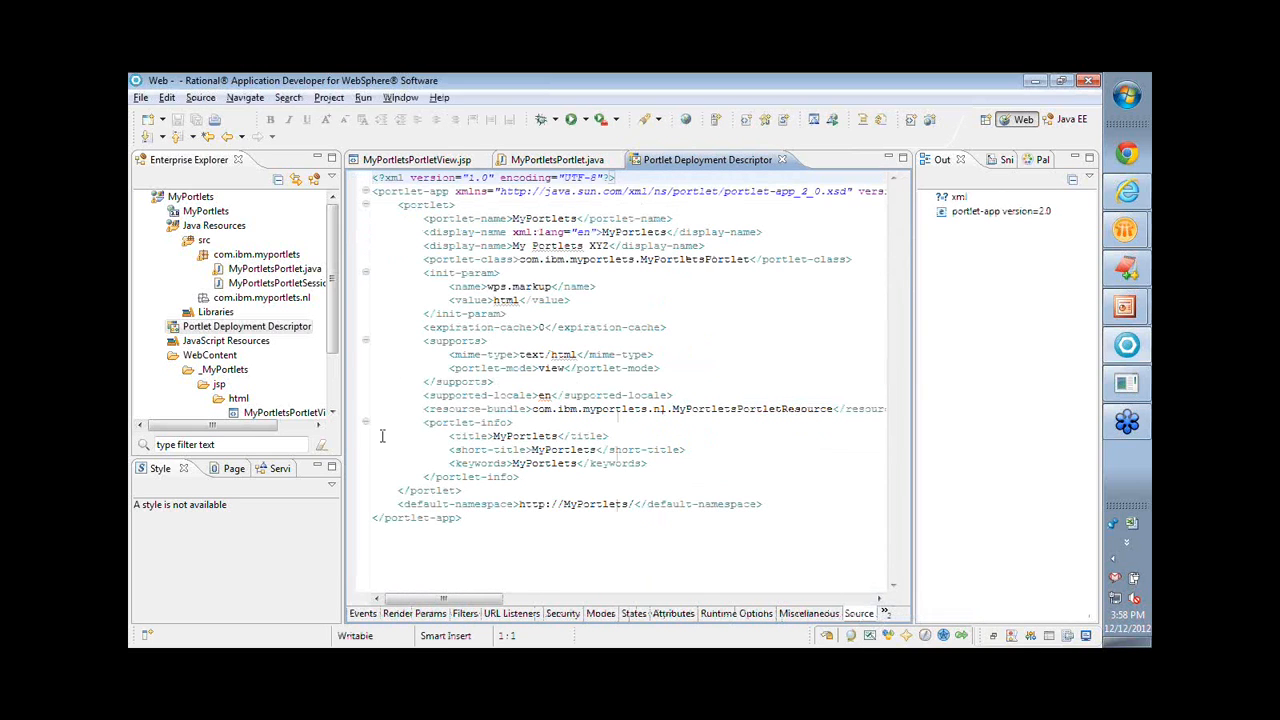
pyautogui.click(560, 245)
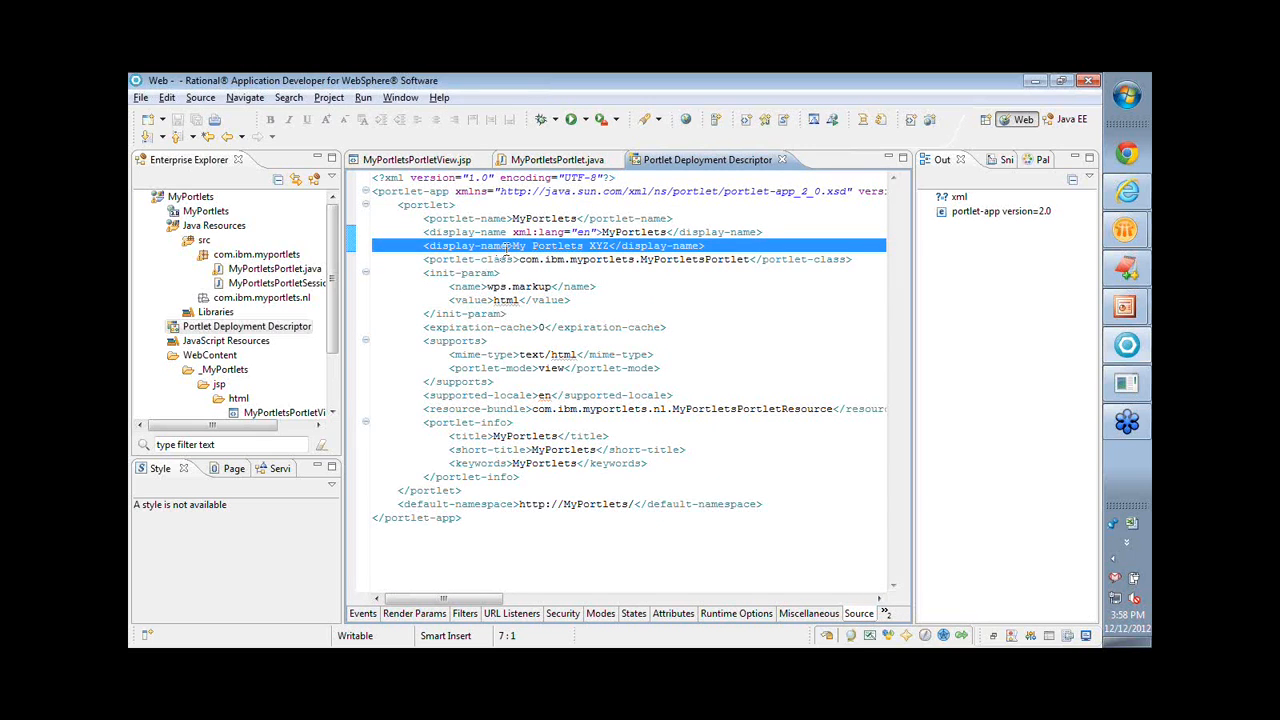
pyautogui.click(600, 245)
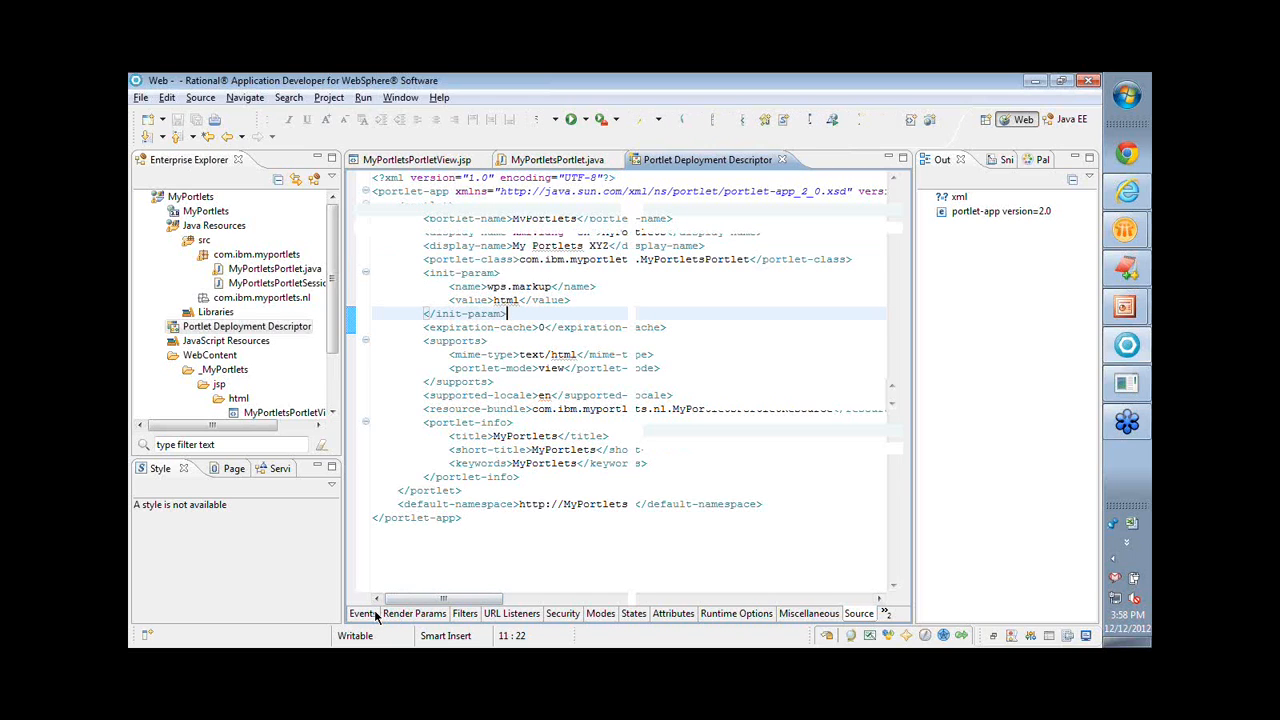
pyautogui.click(362, 613)
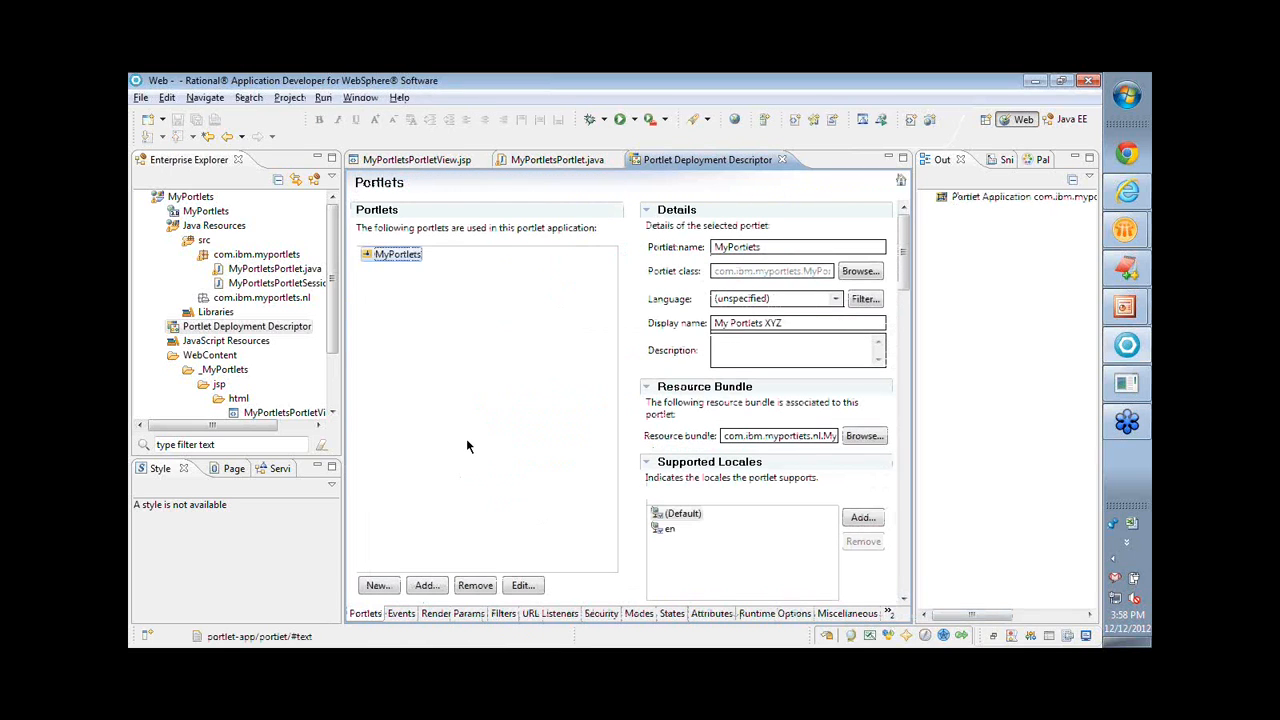
pyautogui.moveTo(480, 547)
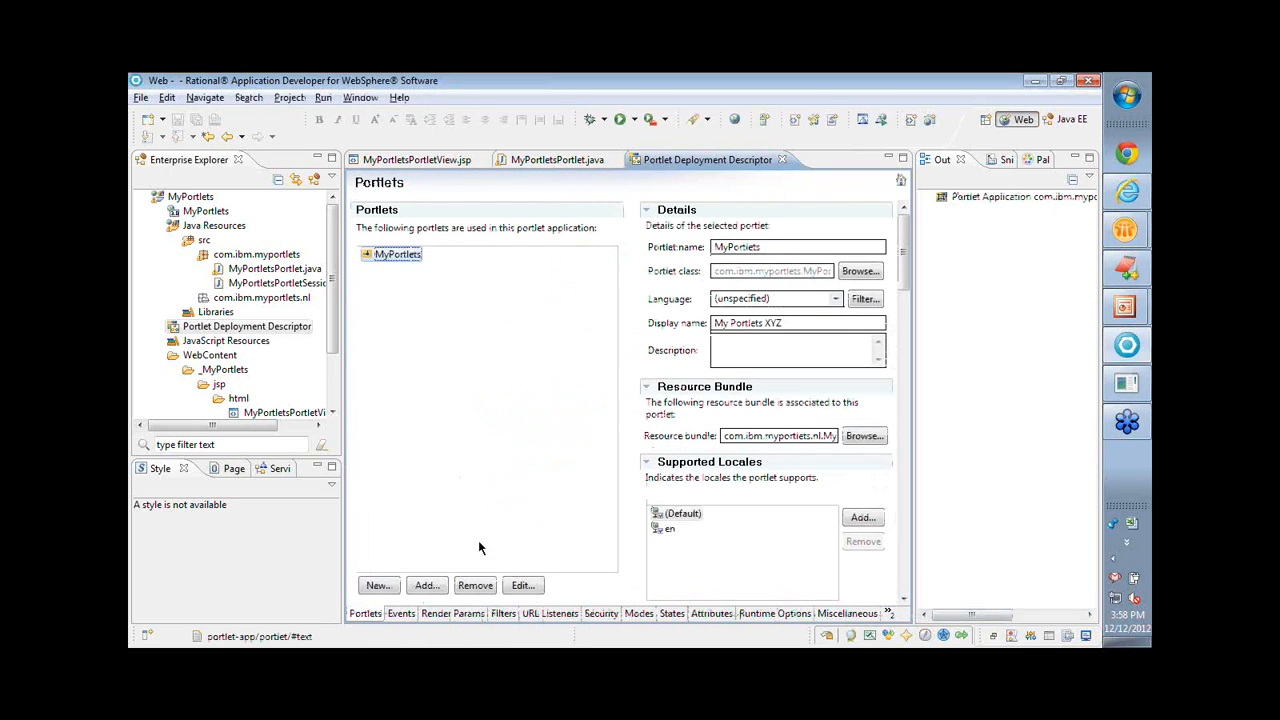
# Add a NewEvent event definition with the default namespace on the Events page.
pyautogui.click(400, 613)
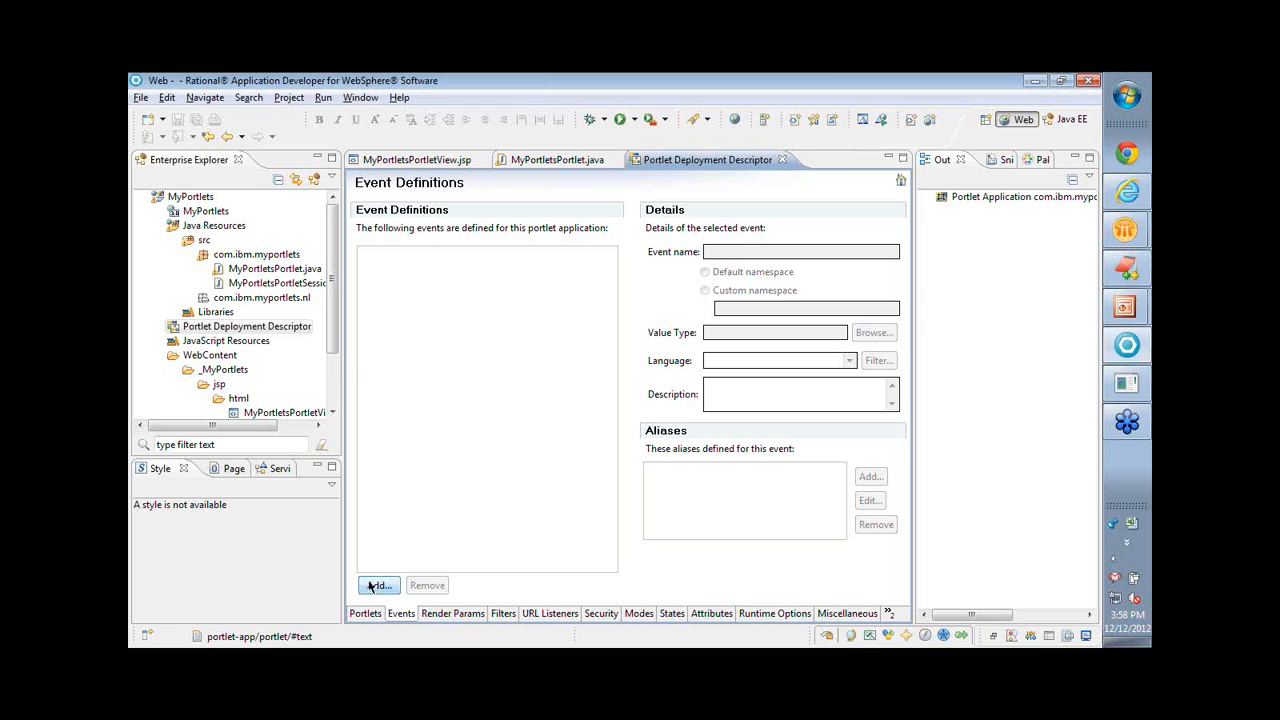
pyautogui.click(378, 585)
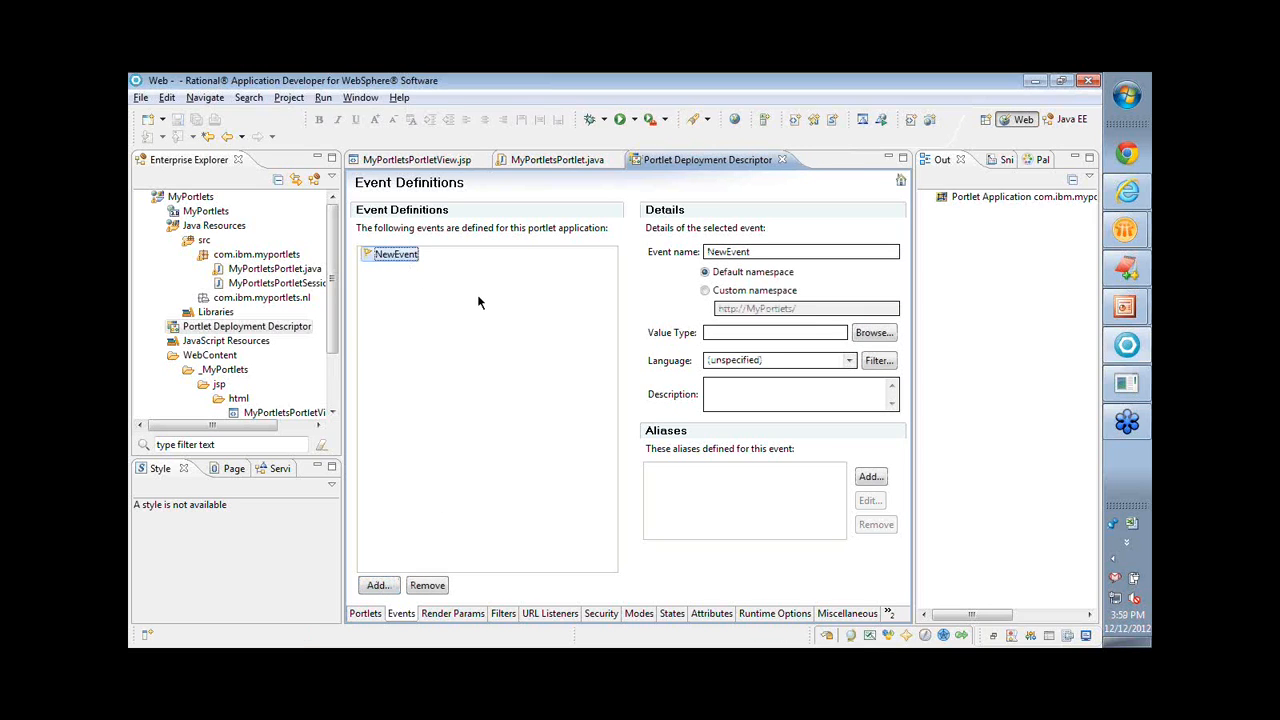
pyautogui.moveTo(850, 591)
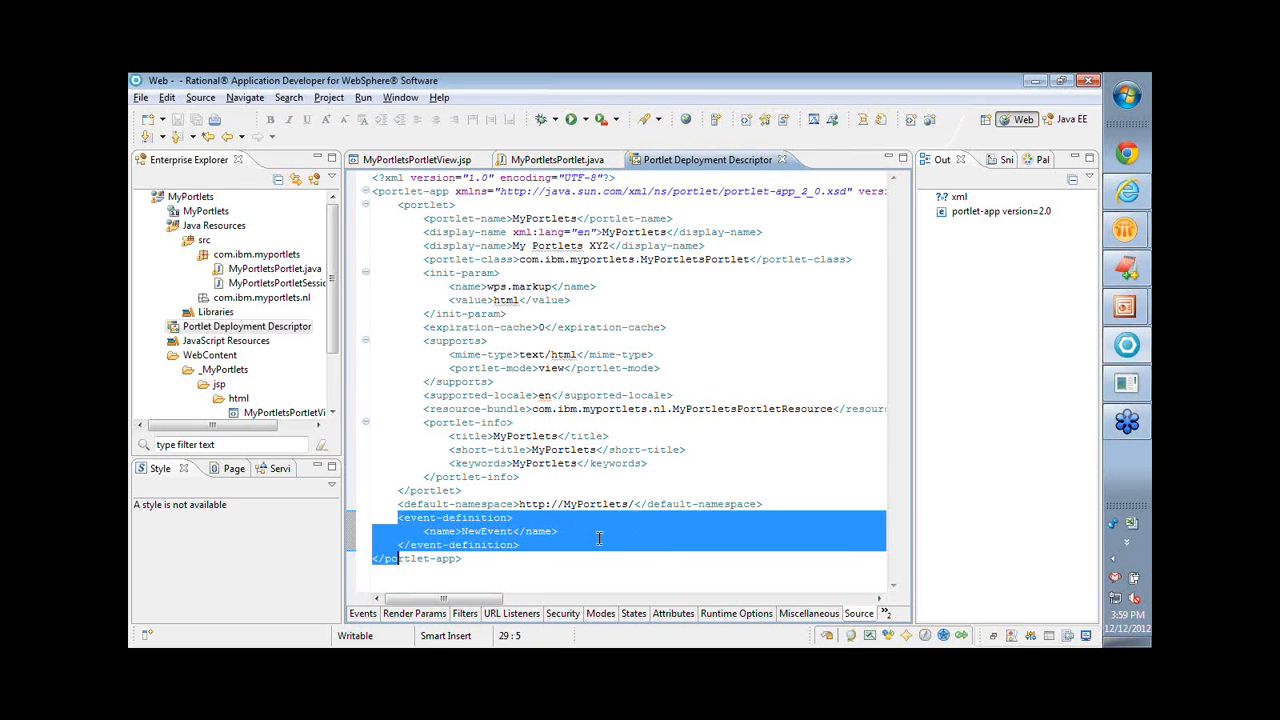
pyautogui.click(362, 613)
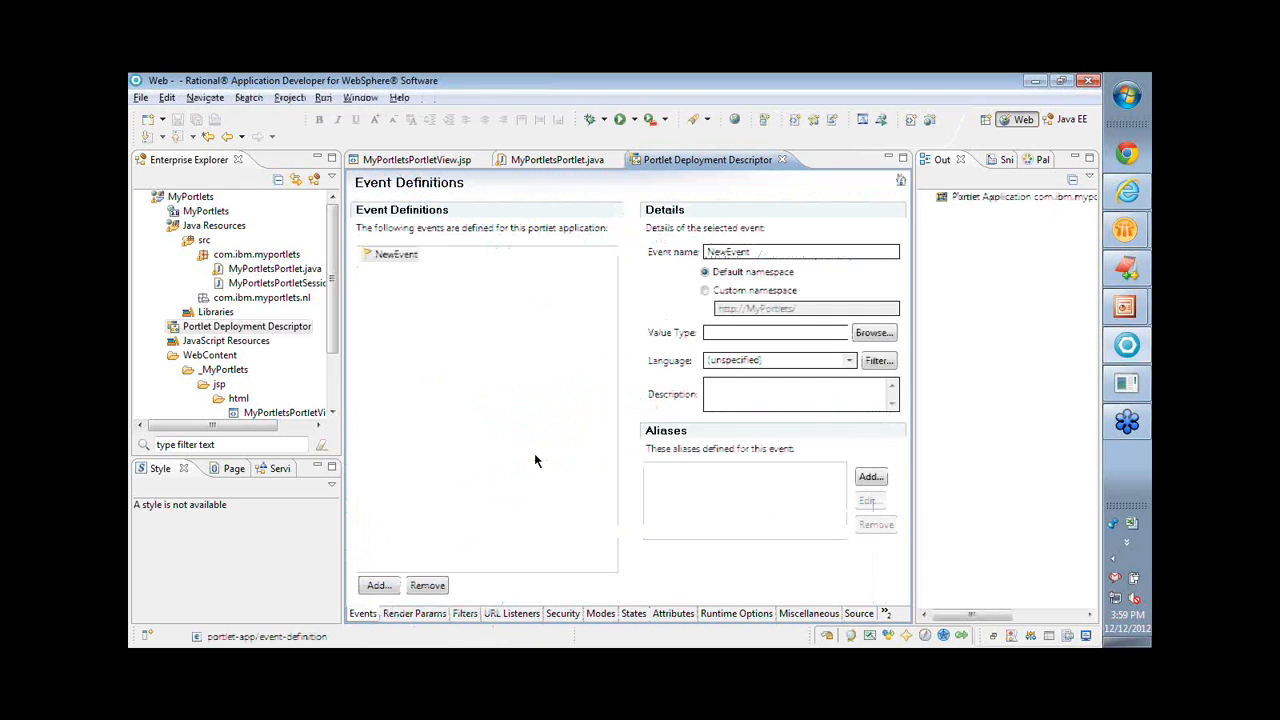
pyautogui.click(396, 254)
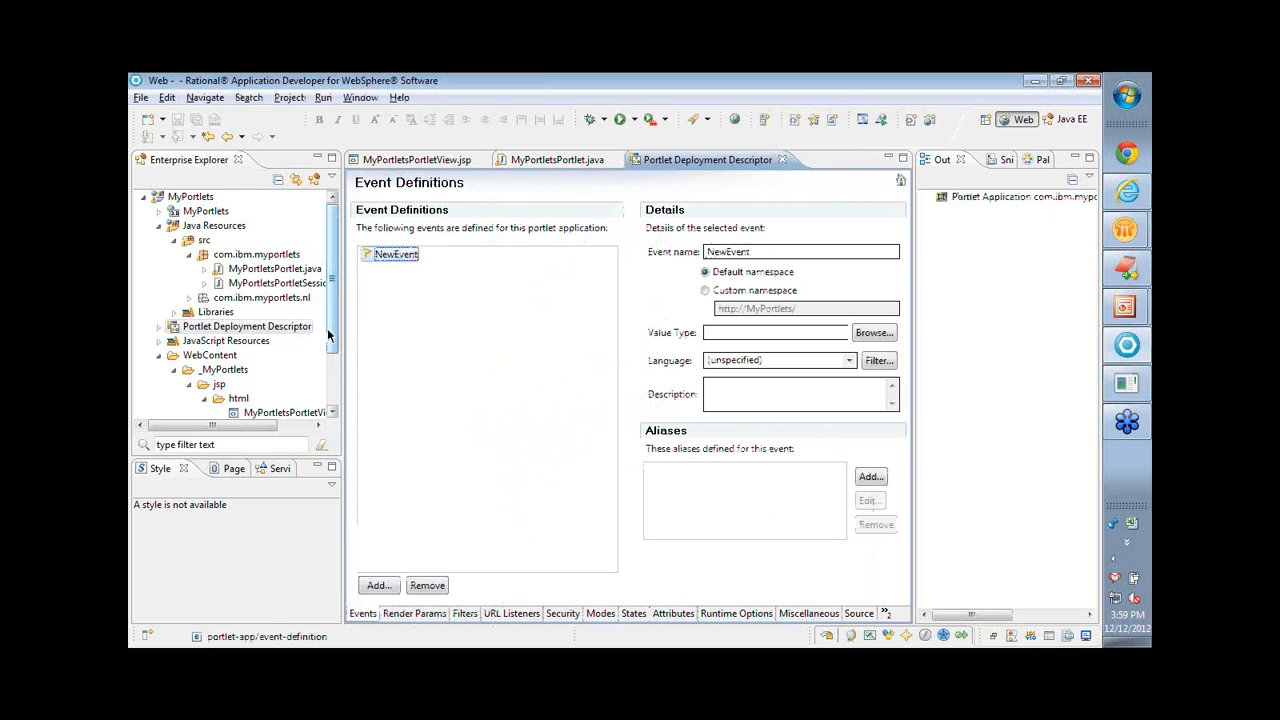
pyautogui.click(247, 297)
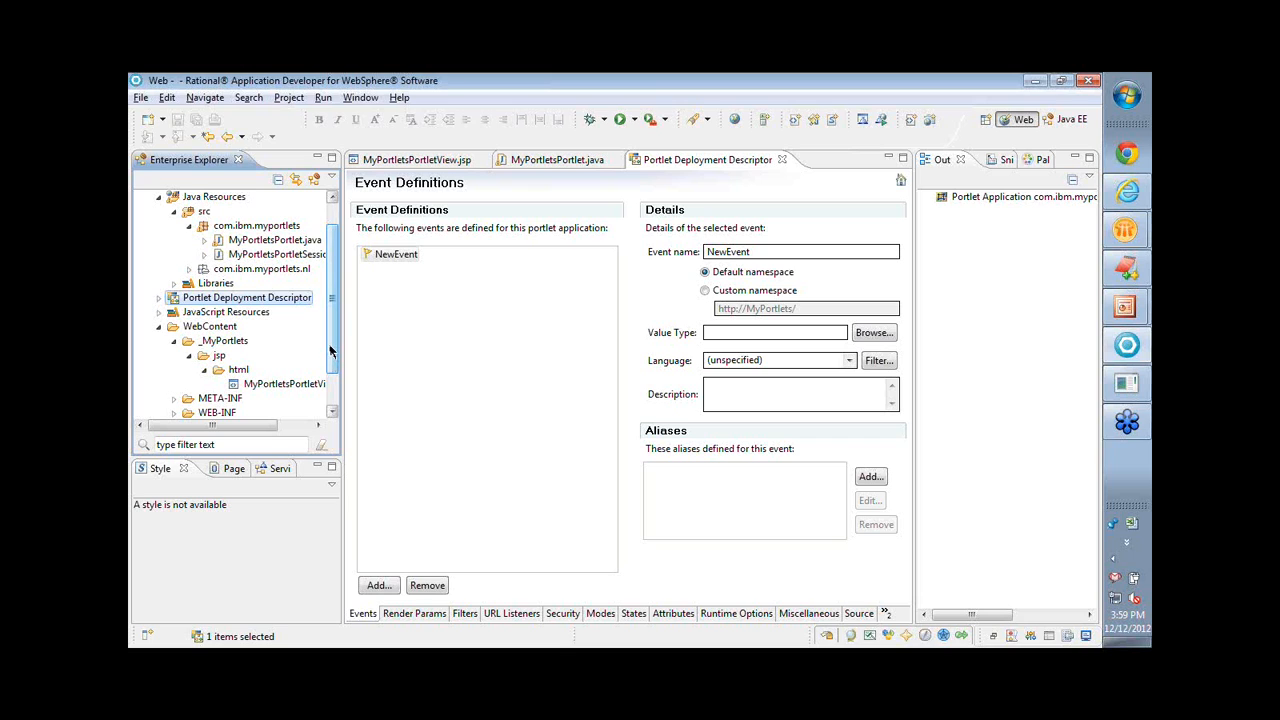
# Run MyPortlets on the WebSphere Portal v8.0 server at localhost.
pyautogui.scroll(3)
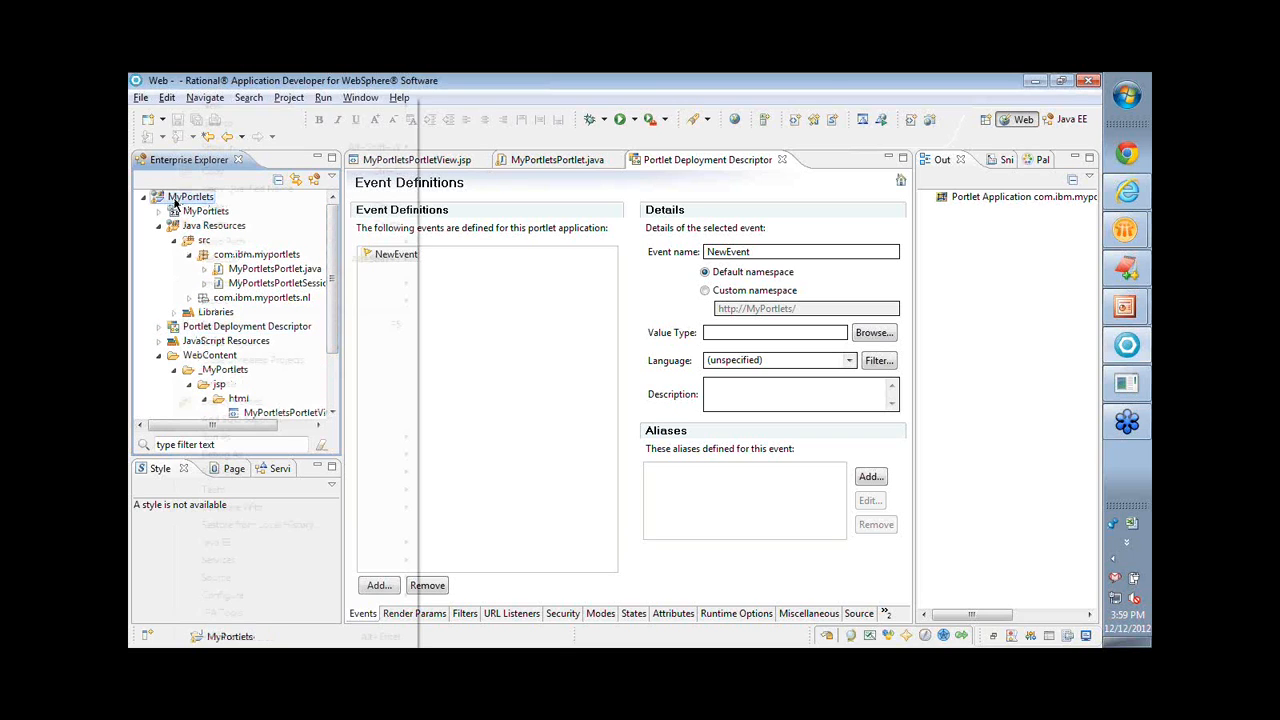
pyautogui.rightClick(190, 196)
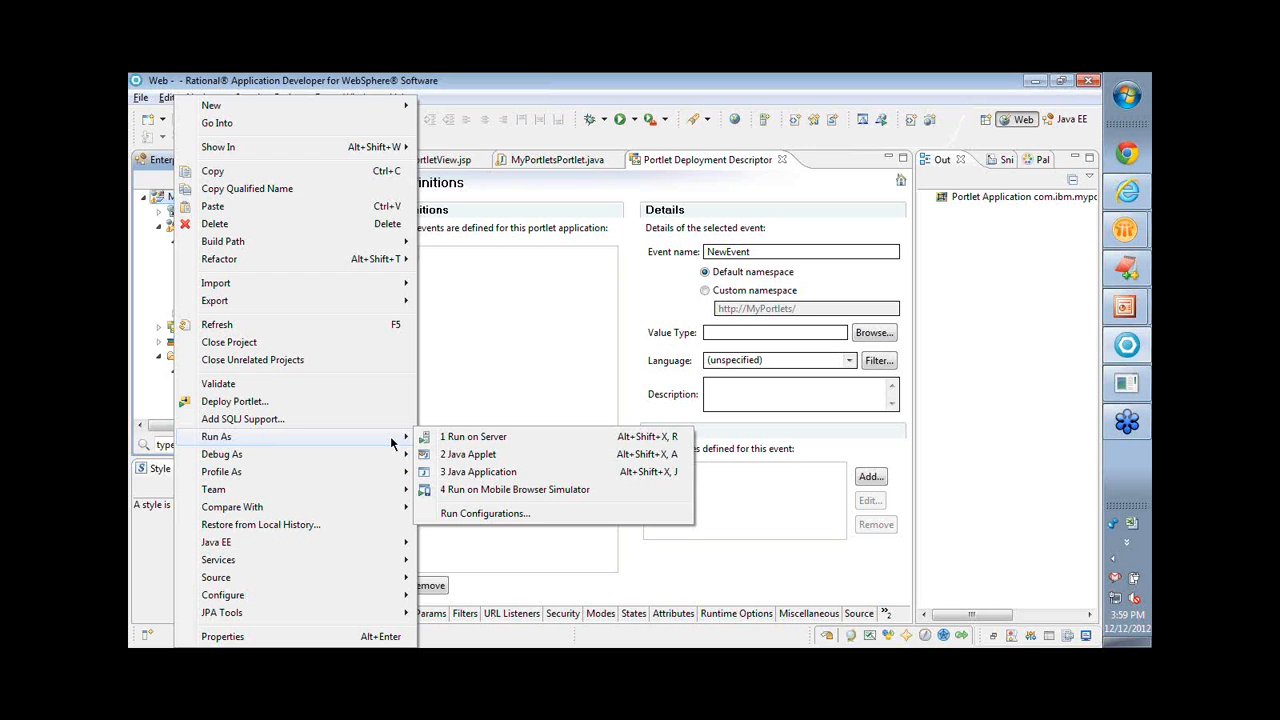
pyautogui.click(473, 436)
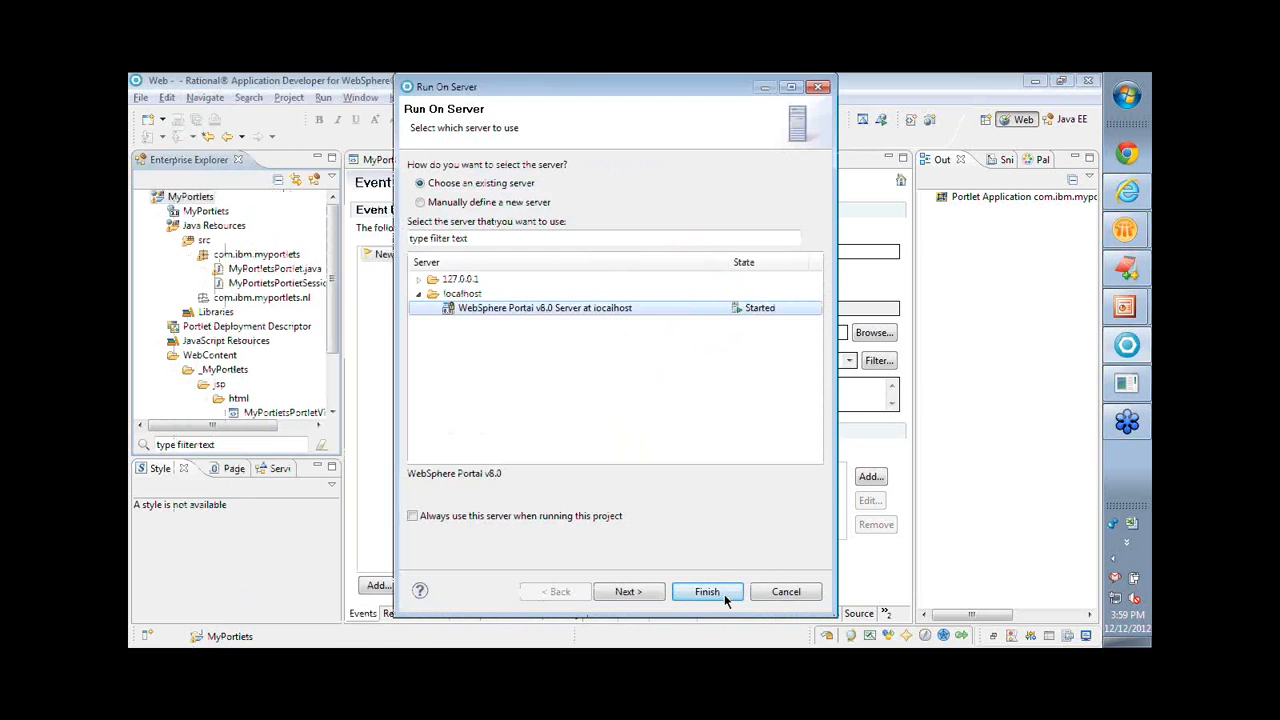
pyautogui.click(707, 591)
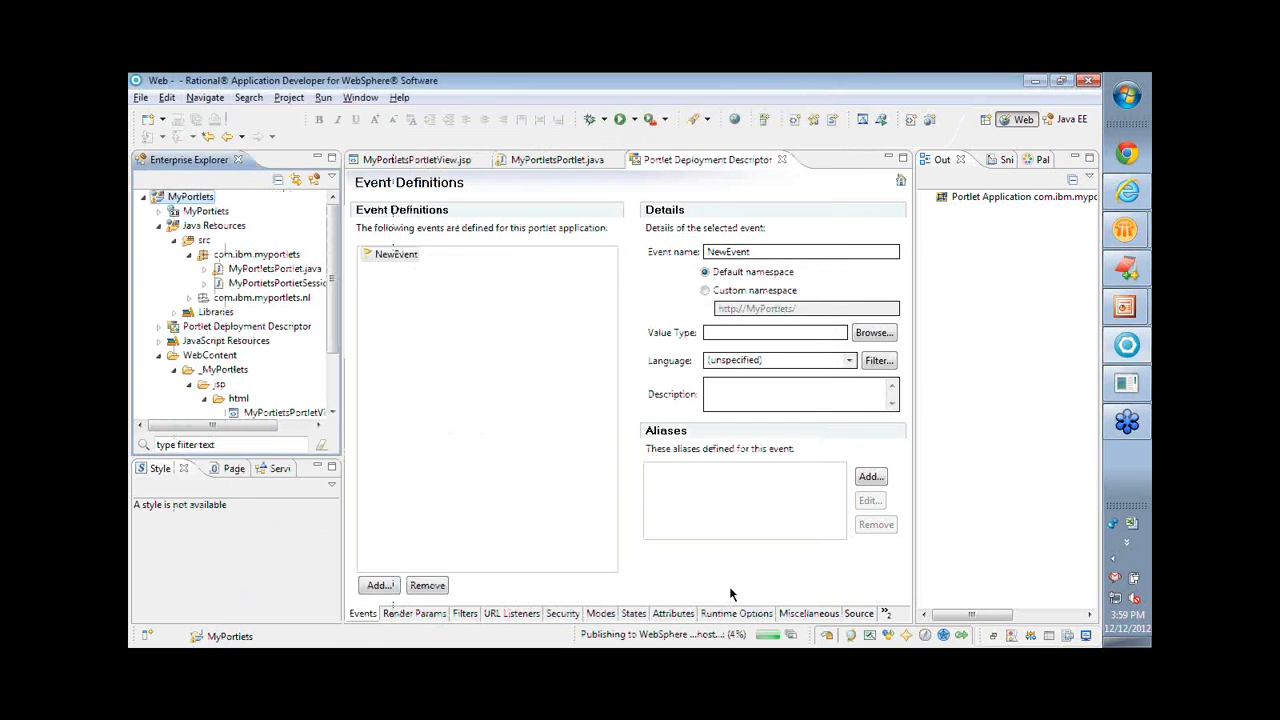
# Wait for publishing to finish and view the MyPortlets Welcome and Order entry page.
pyautogui.click(281, 468)
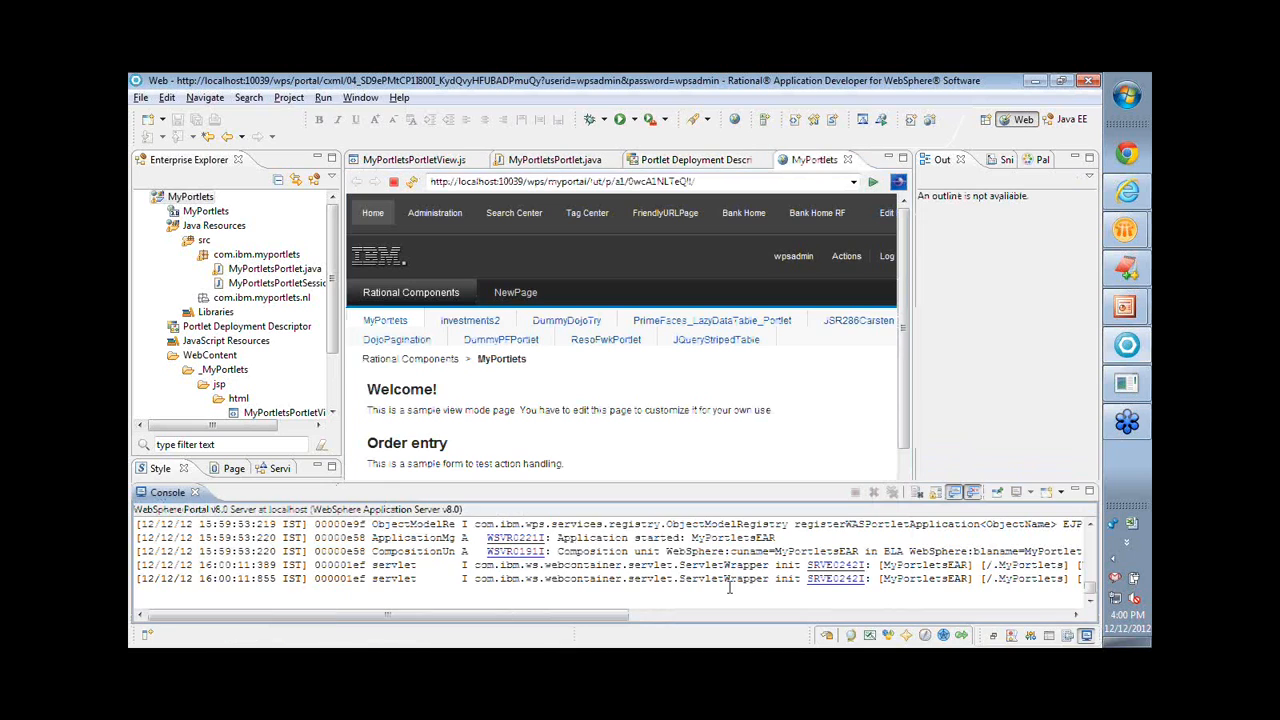
pyautogui.moveTo(729, 414)
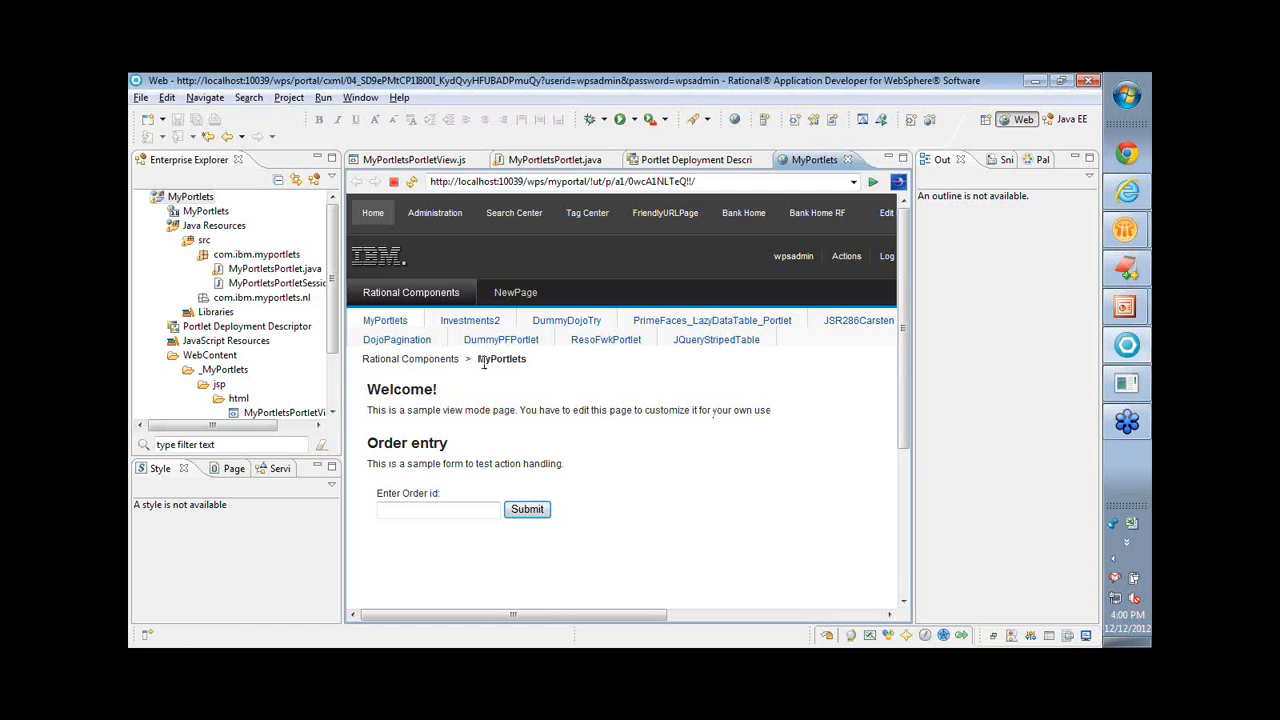
pyautogui.moveTo(434, 575)
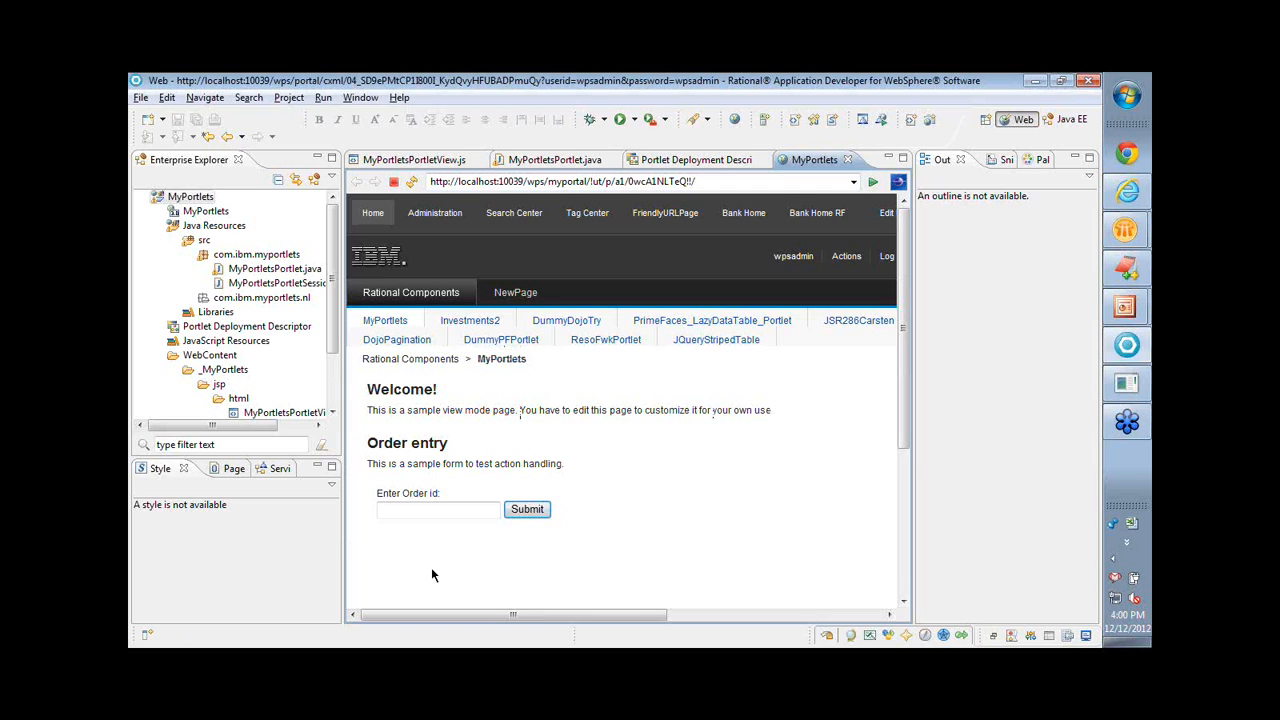
pyautogui.moveTo(553, 575)
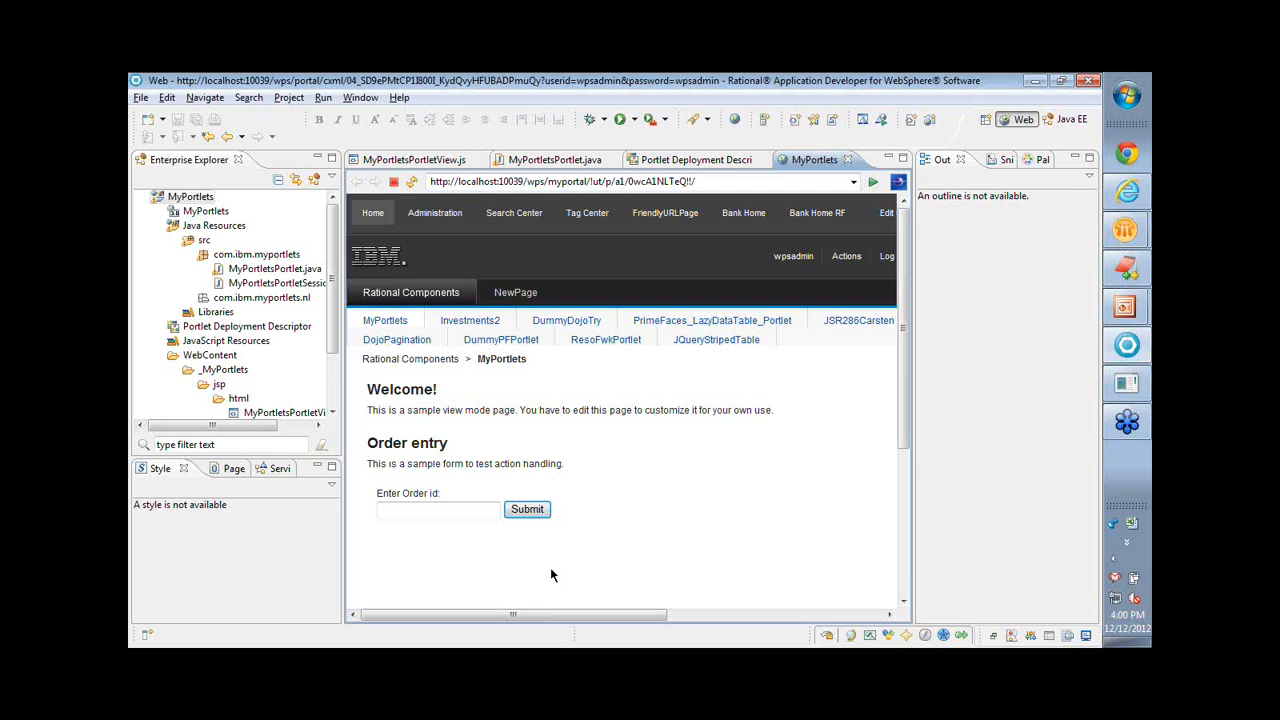
# Enter order id 'ABC' in the Order entry form and submit it.
pyautogui.click(438, 510)
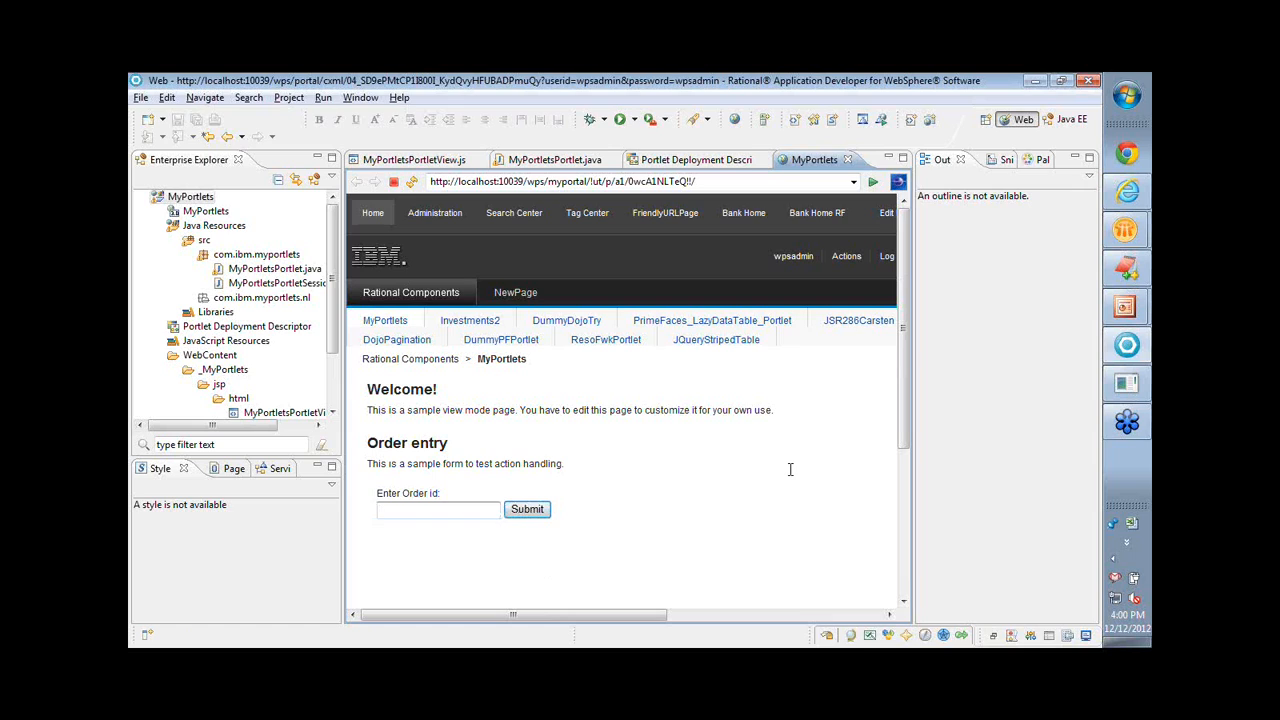
pyautogui.write('ABC')
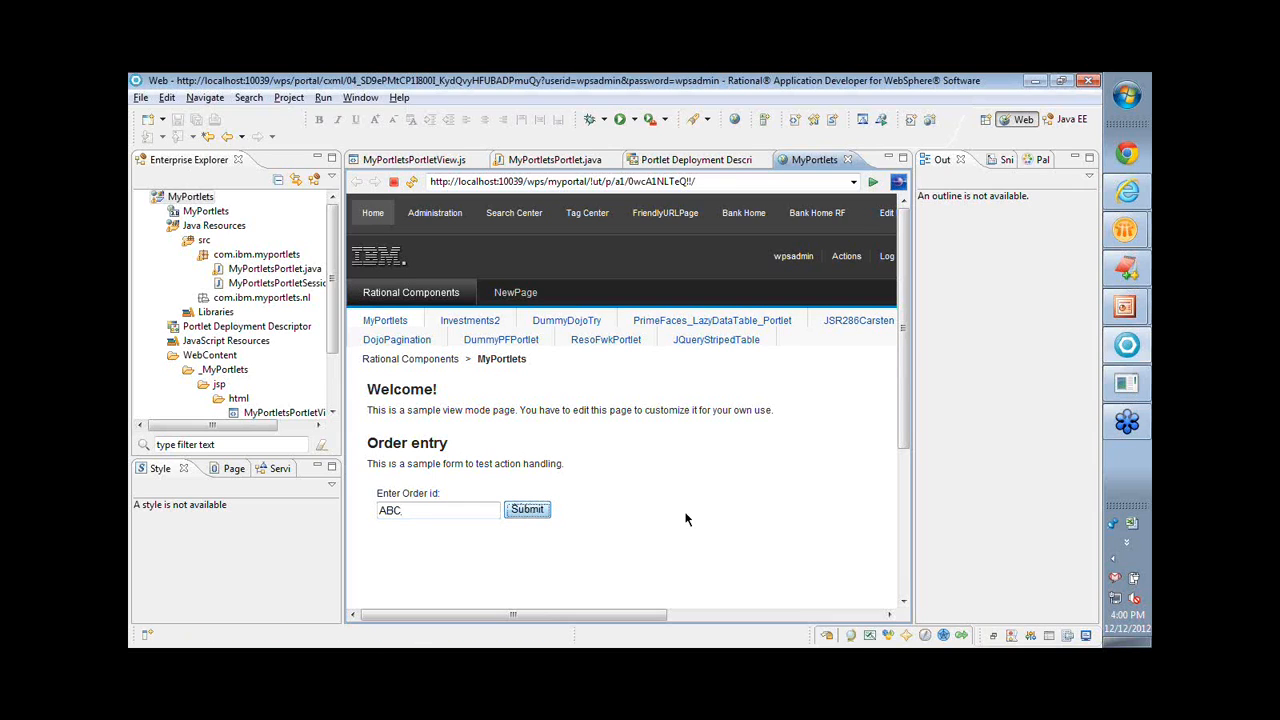
pyautogui.click(527, 509)
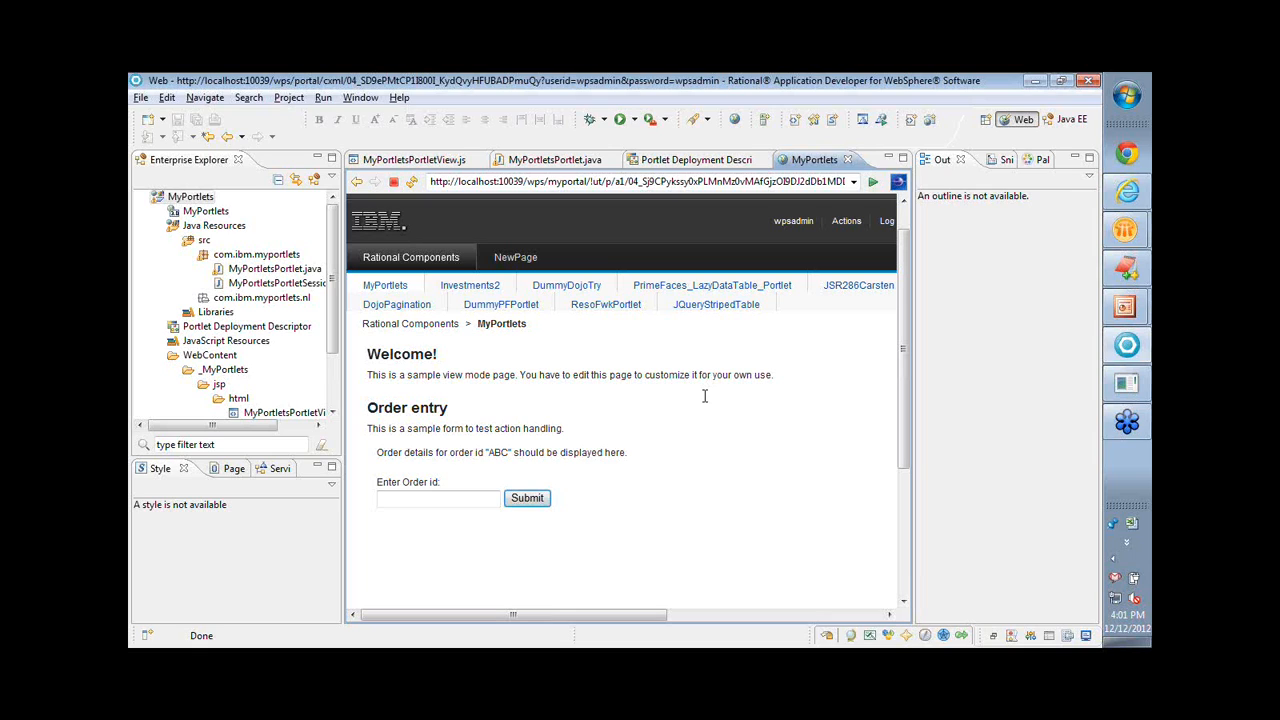
pyautogui.moveTo(745, 406)
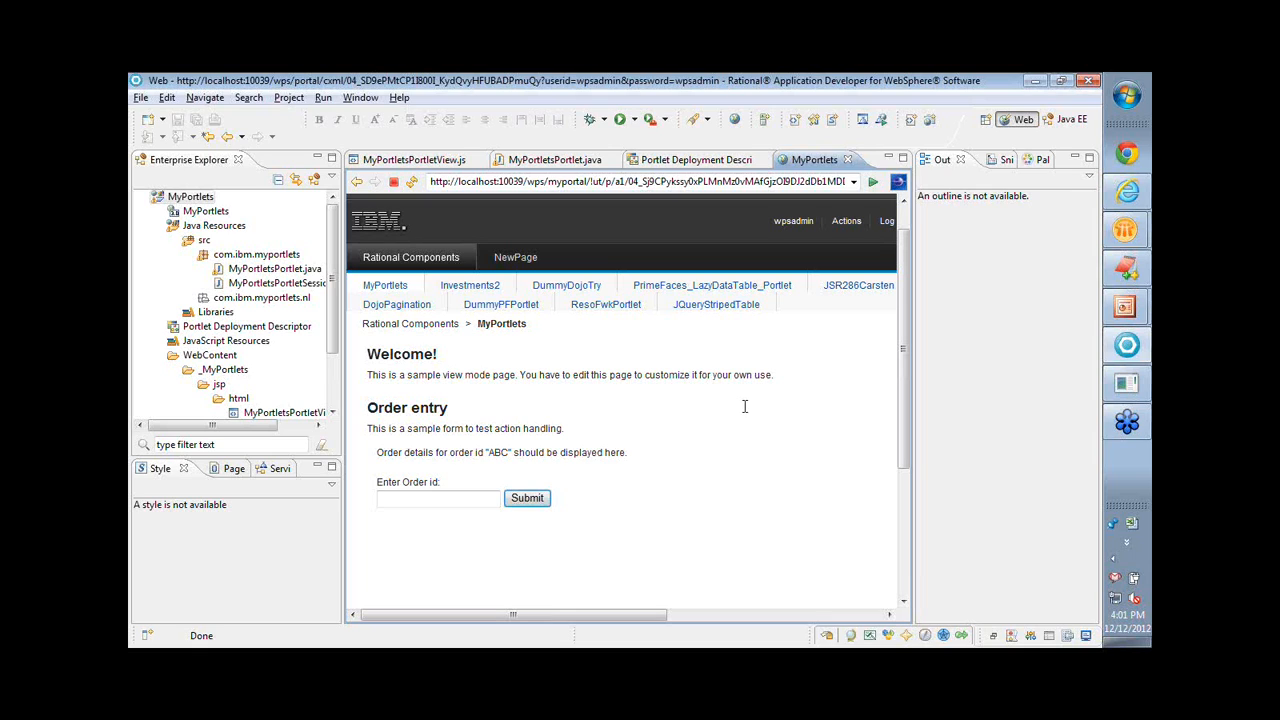